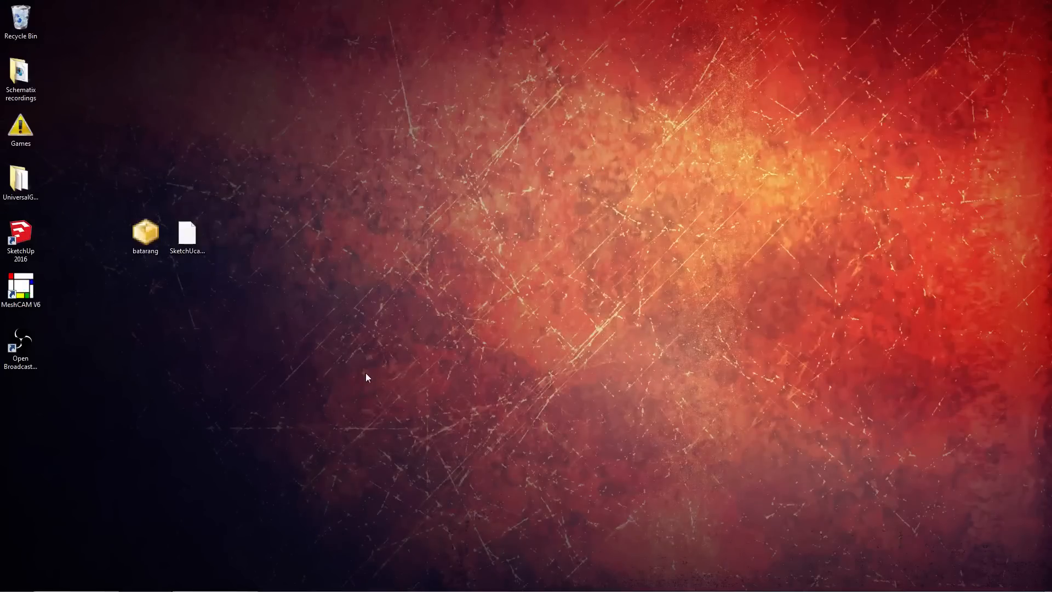
mouse_move(146, 292)
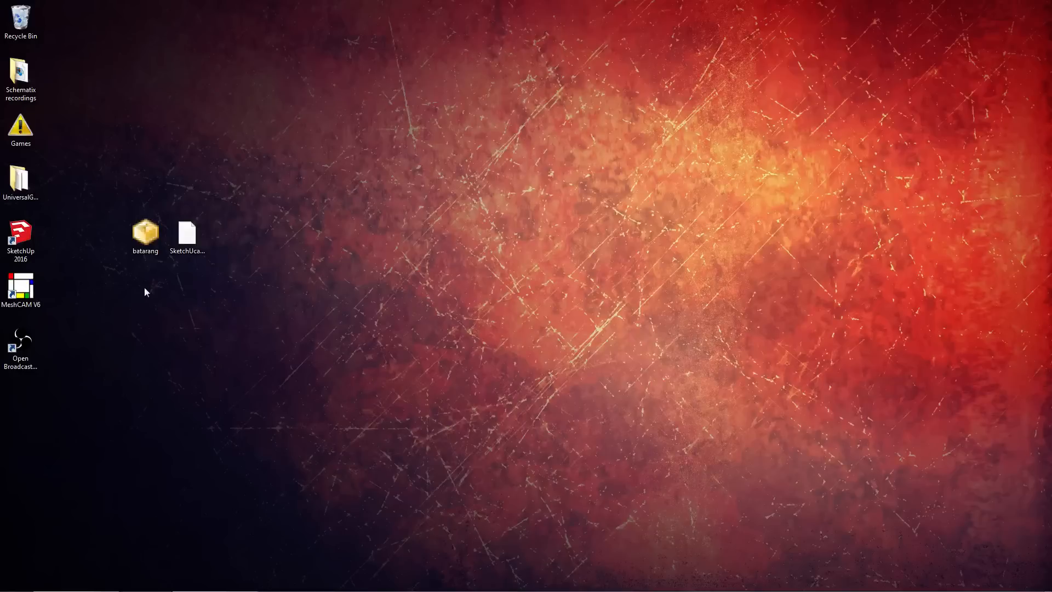
Select the SketchUcam extension file and the SketchUp 2016 shortcut on the desktop.
click(145, 233)
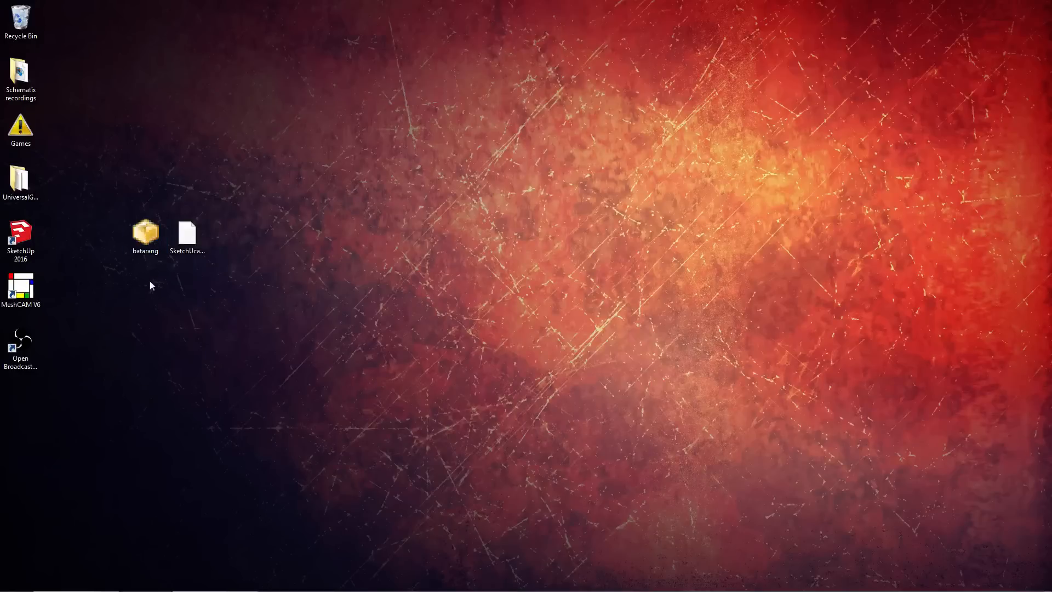
mouse_move(84, 217)
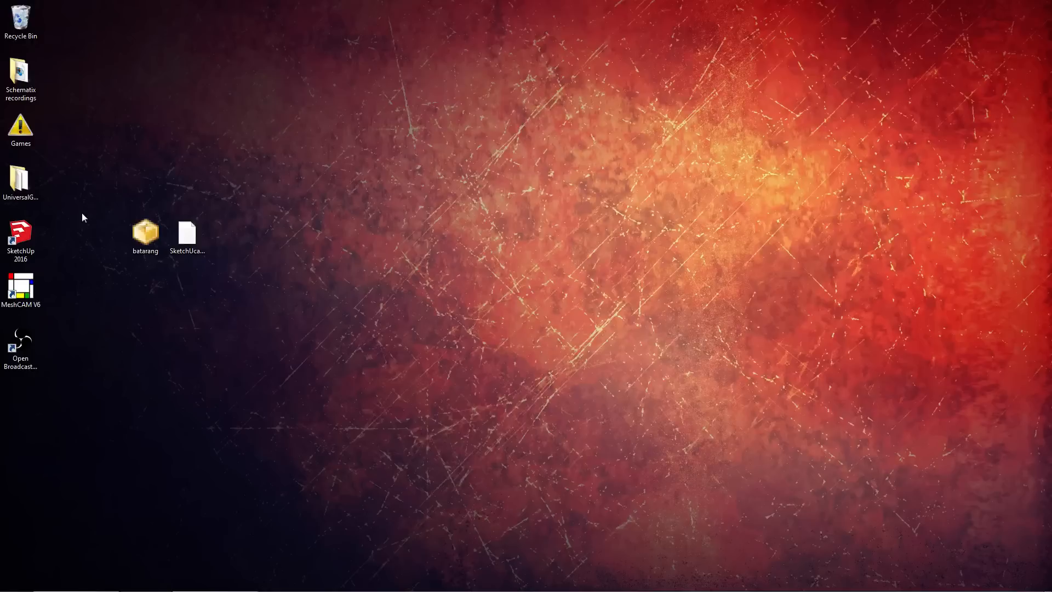
mouse_move(57, 205)
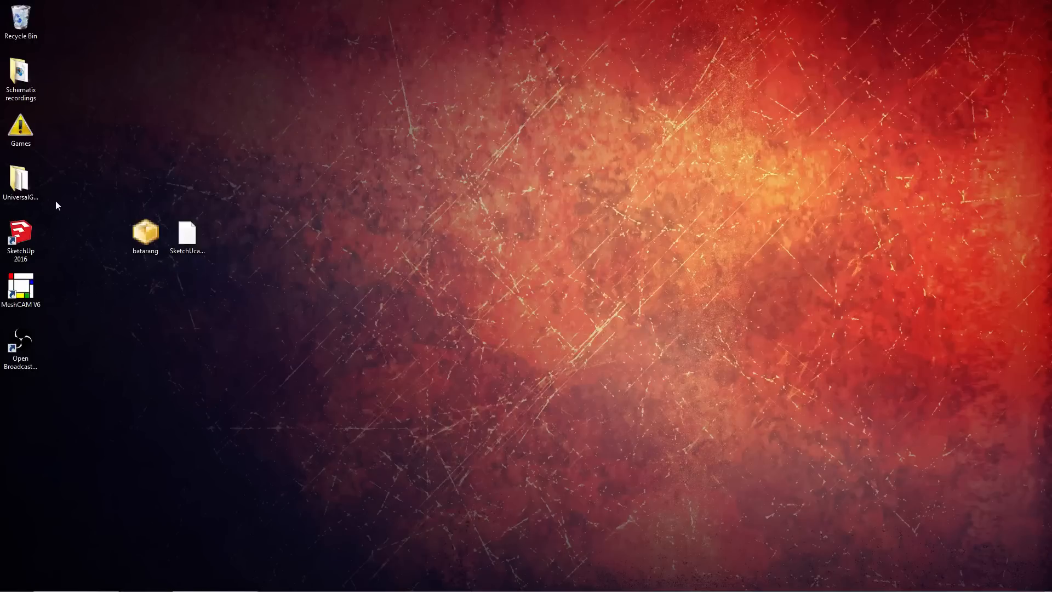
click(20, 181)
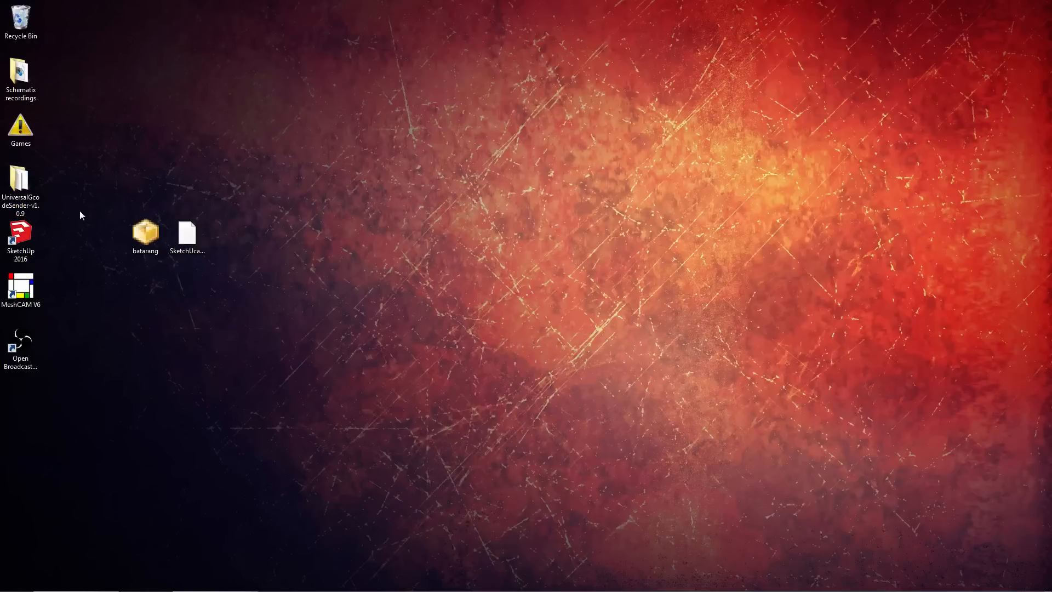
mouse_move(114, 201)
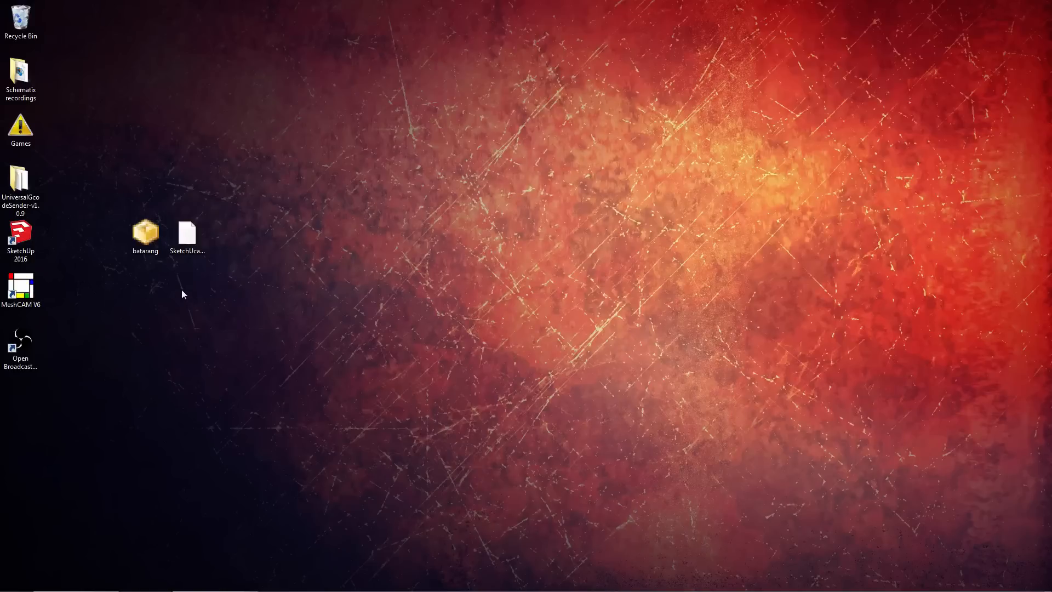
mouse_move(110, 268)
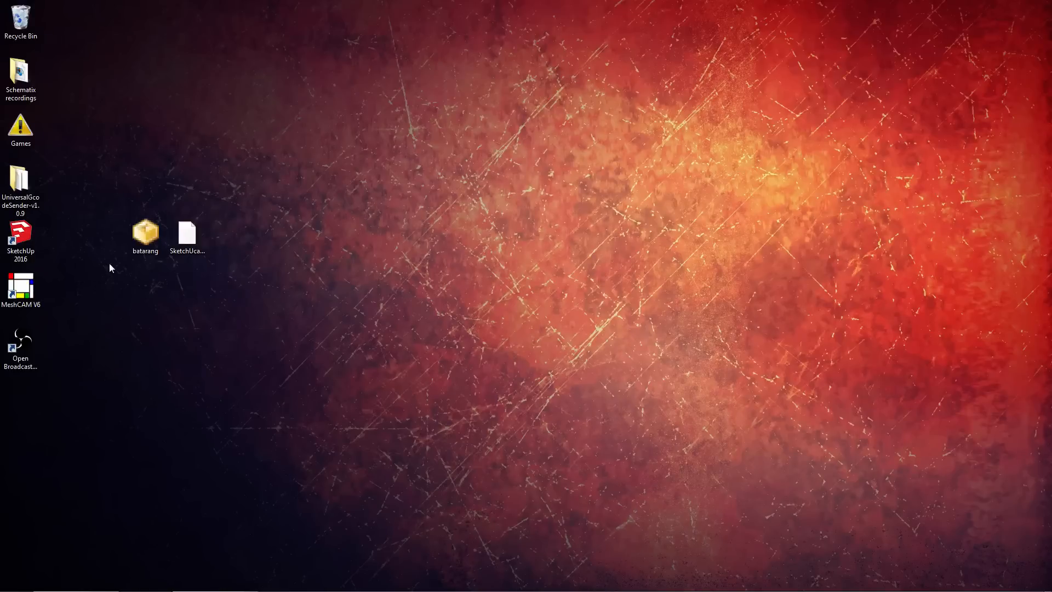
mouse_move(71, 254)
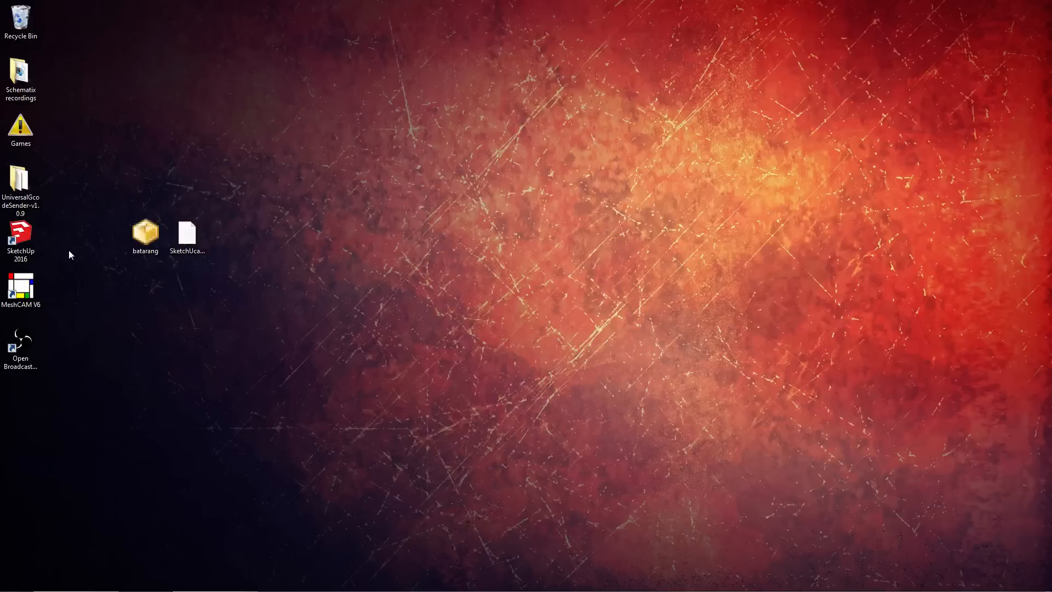
mouse_move(52, 243)
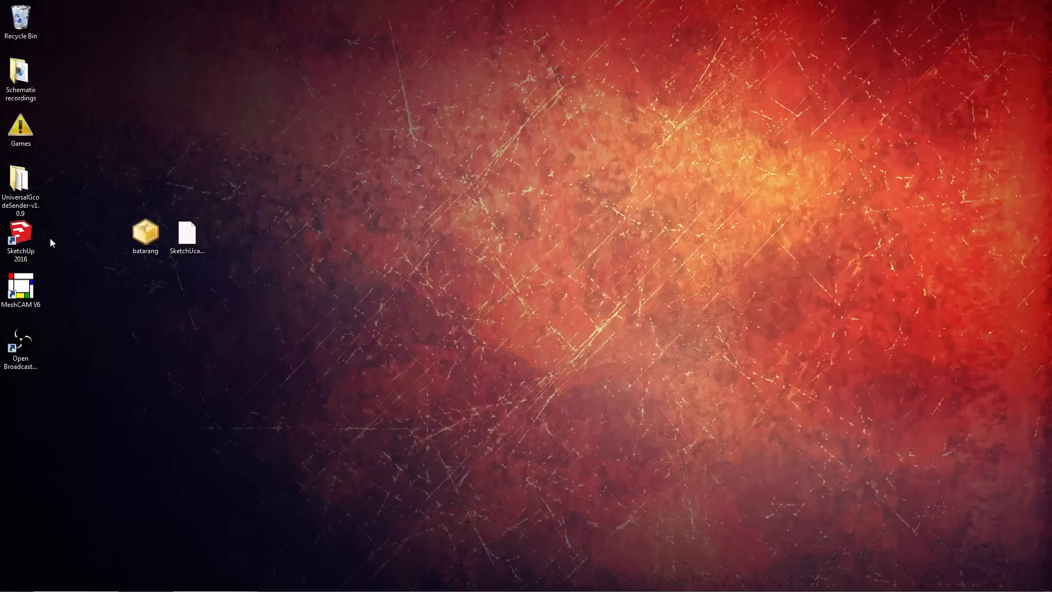
mouse_move(183, 263)
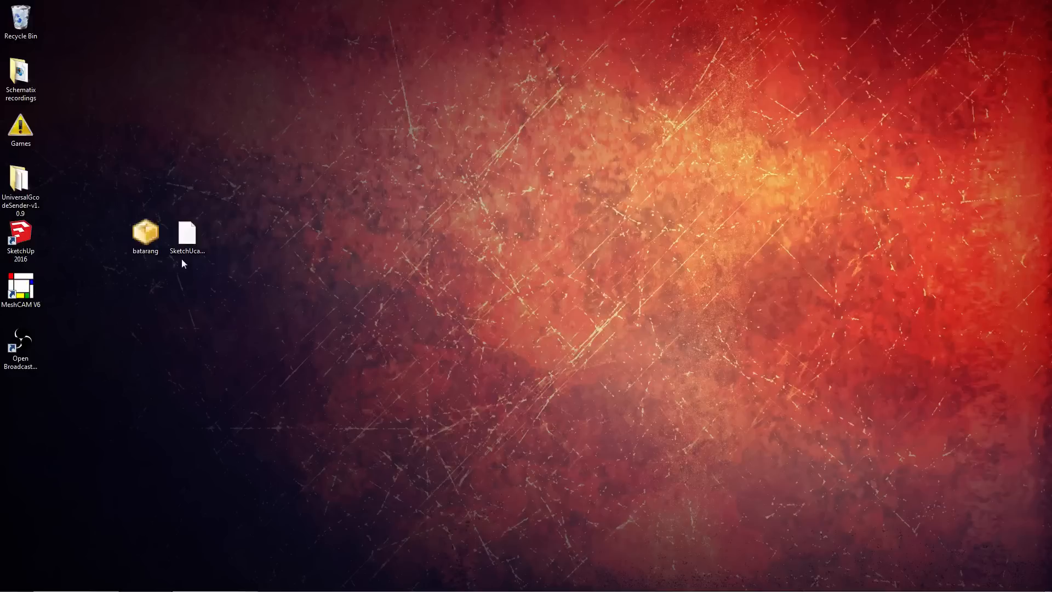
click(188, 235)
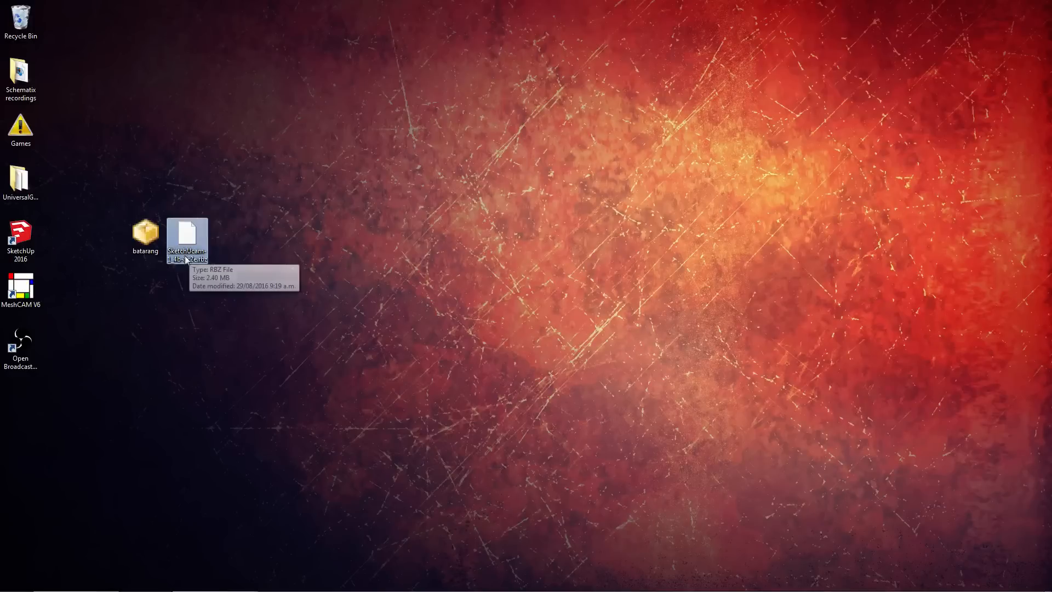
mouse_move(236, 250)
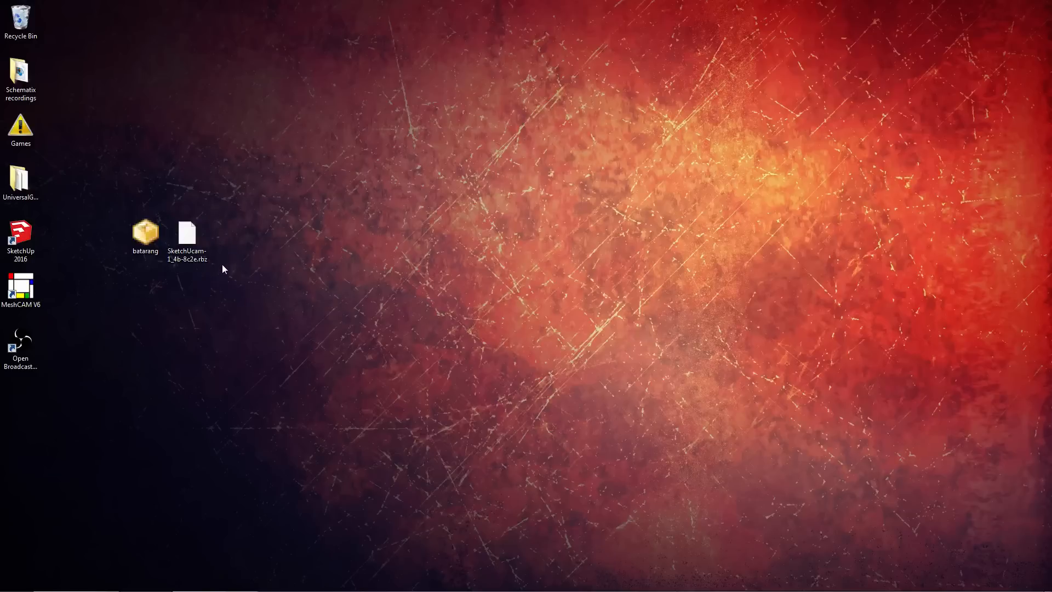
click(186, 236)
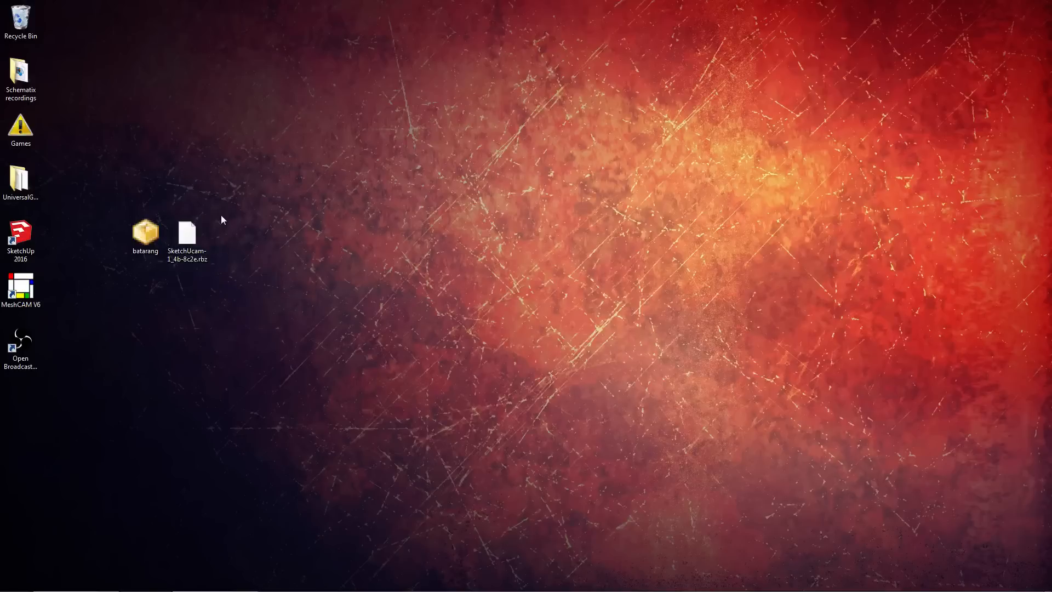
mouse_move(212, 224)
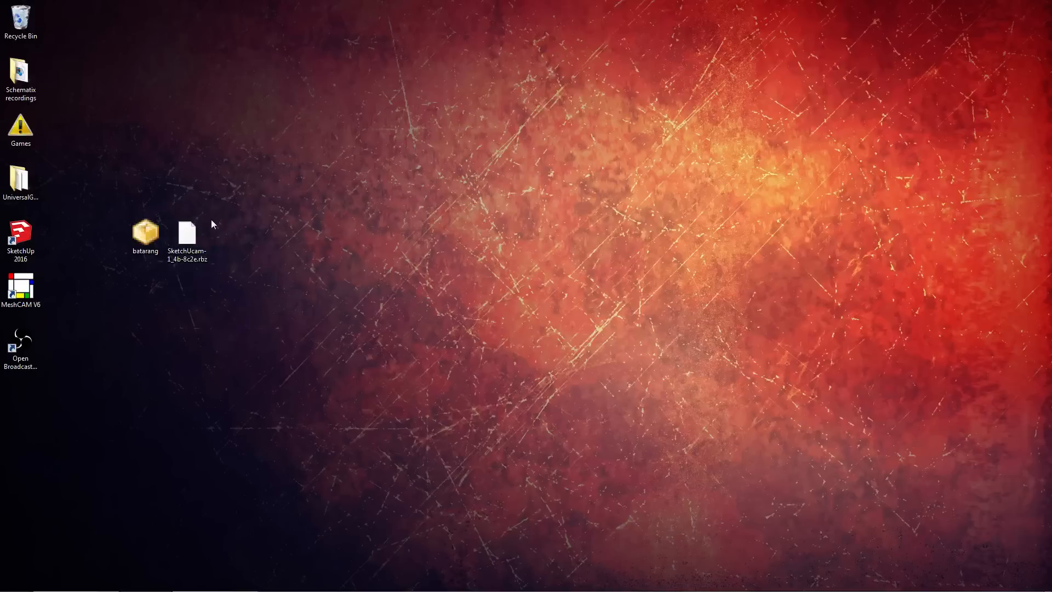
mouse_move(113, 269)
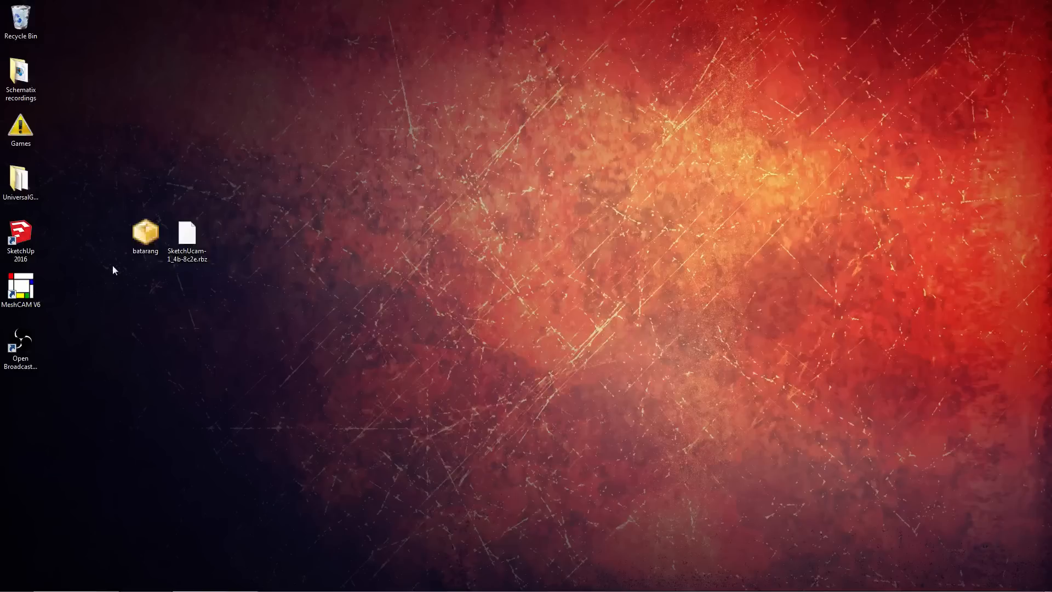
mouse_move(8, 275)
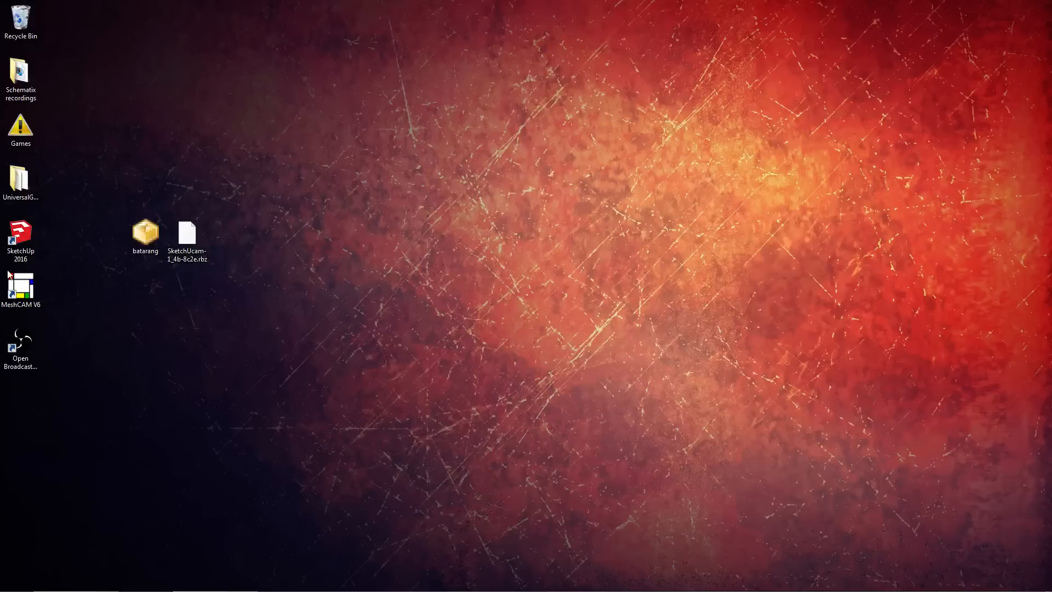
click(21, 240)
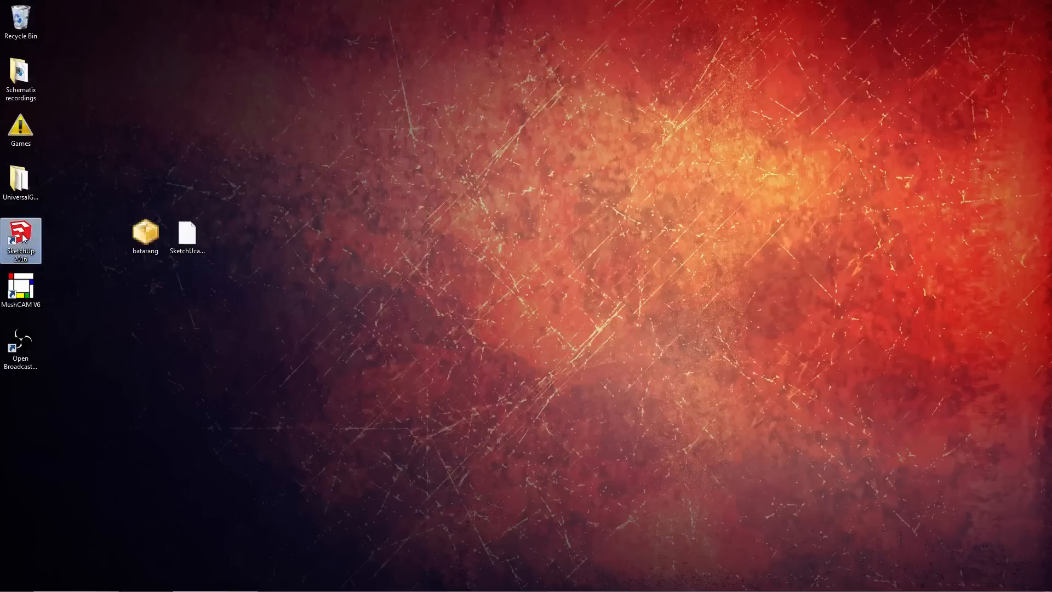
click(649, 467)
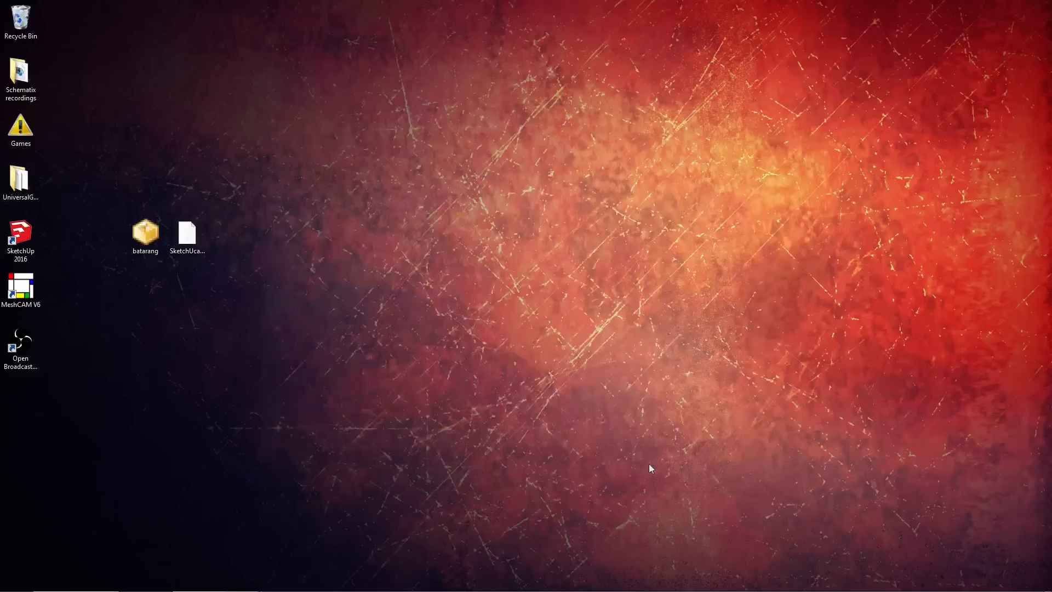
Launch SketchUp 2016 and install the SketchUcam .rbz extension through Preferences > Extensions.
double_click(20, 238)
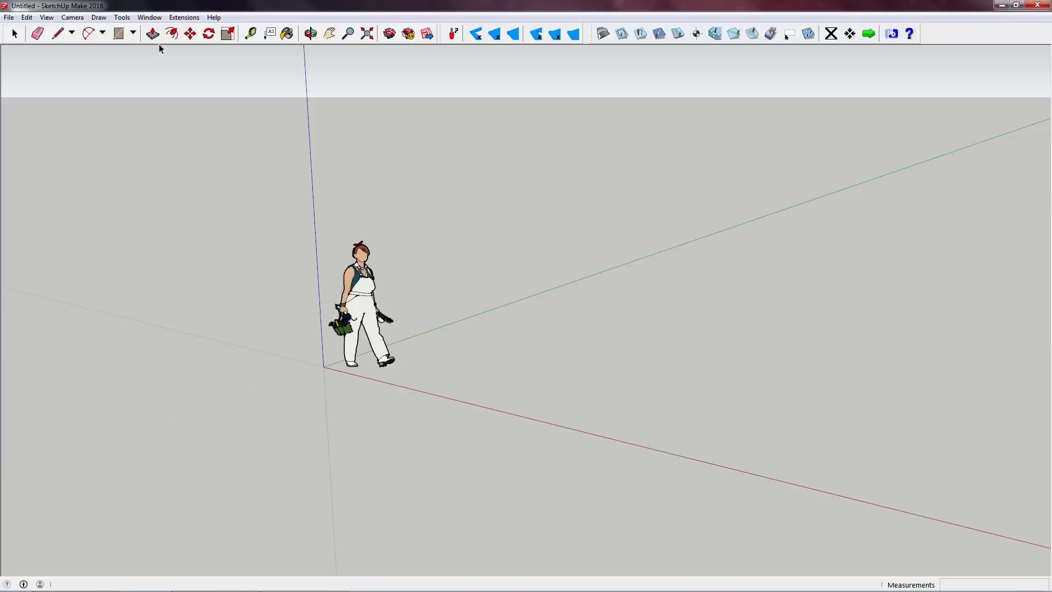
click(149, 17)
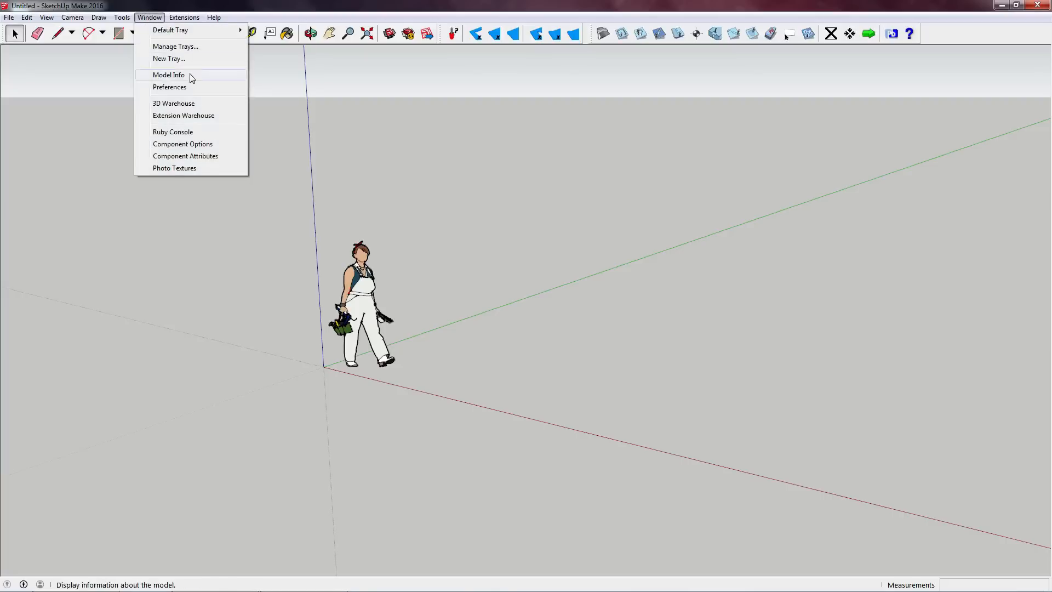
click(170, 87)
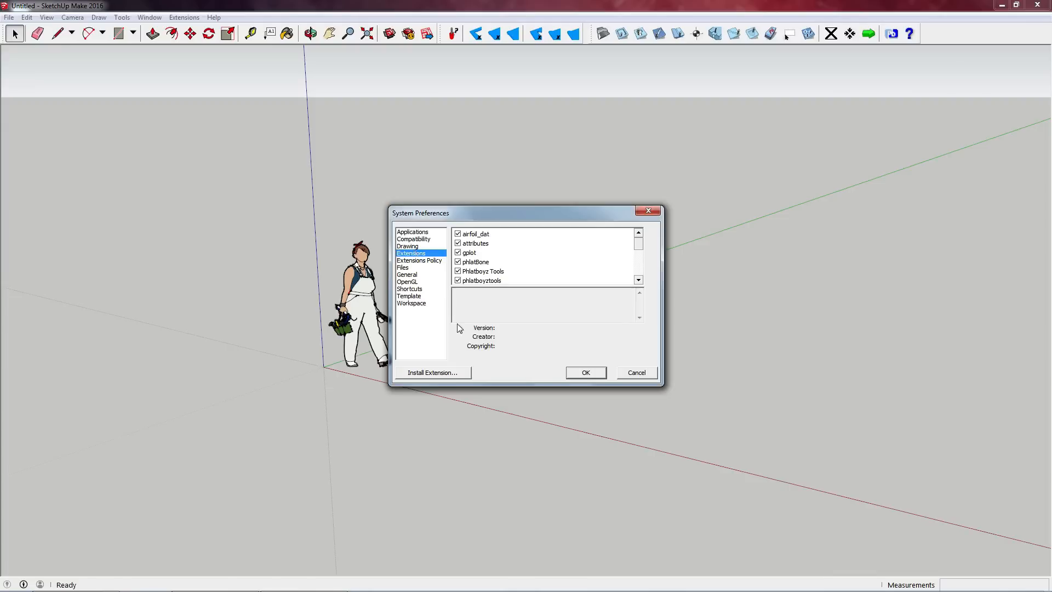
click(431, 372)
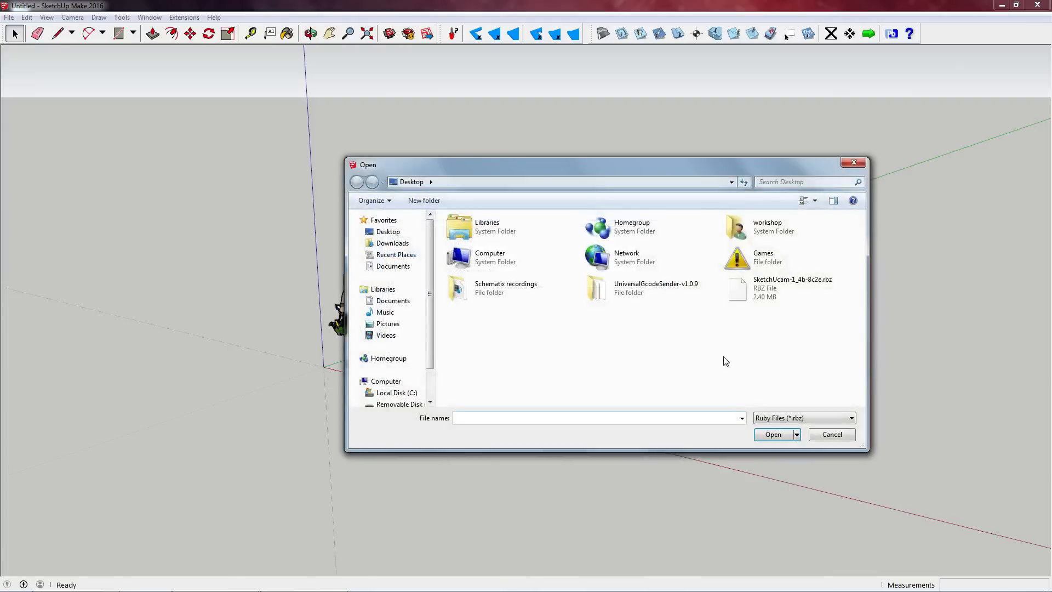
click(791, 287)
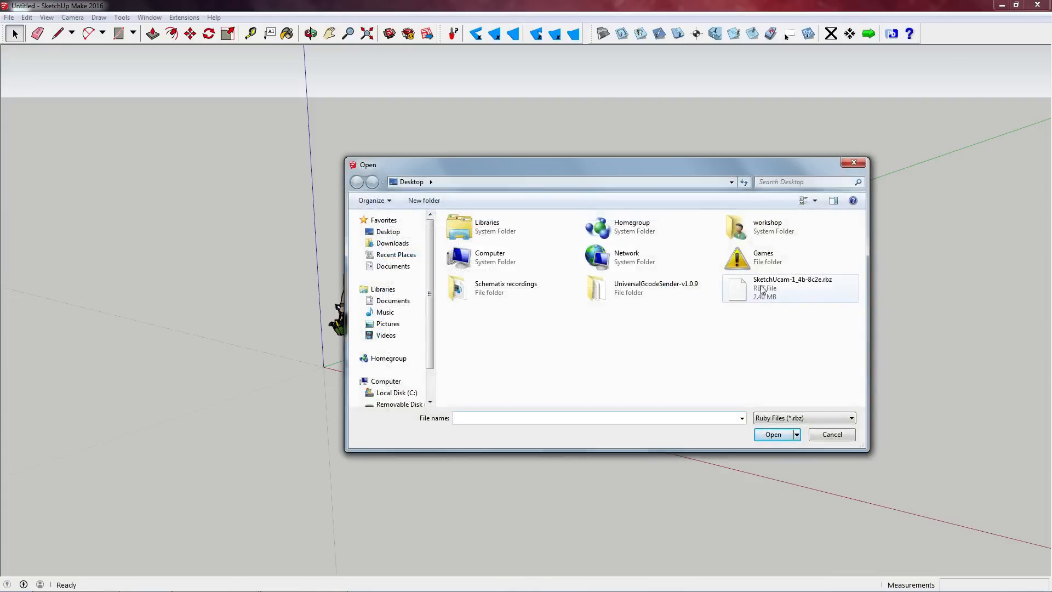
mouse_move(762, 289)
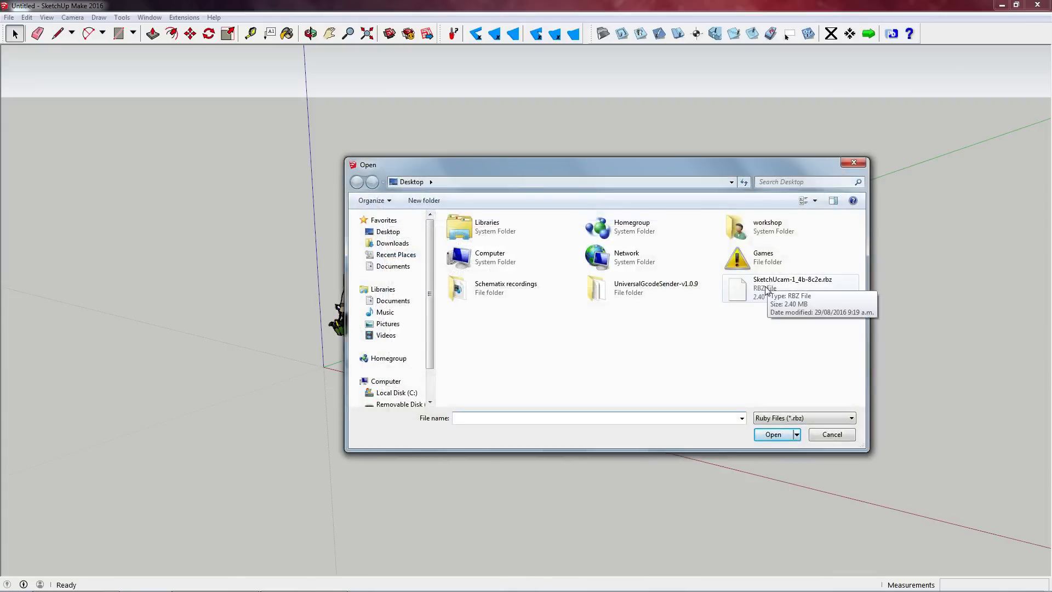
mouse_move(827, 422)
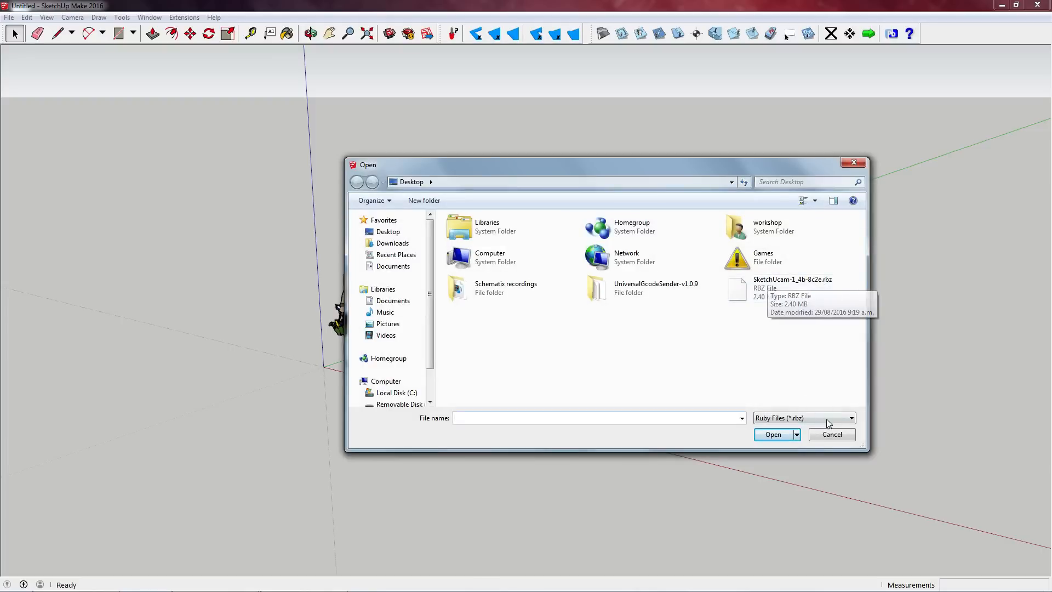
click(790, 287)
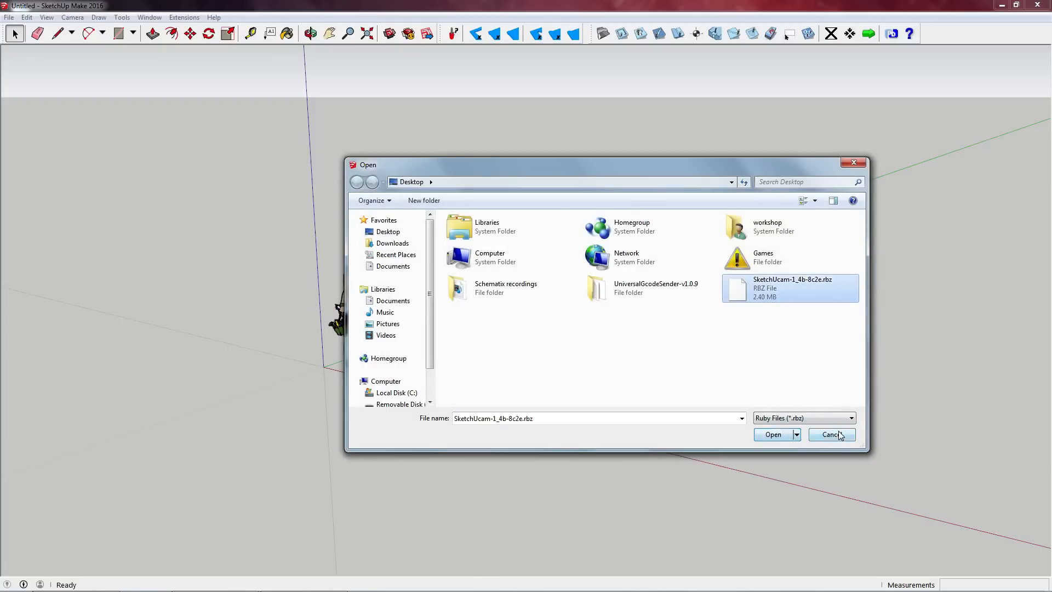
click(830, 433)
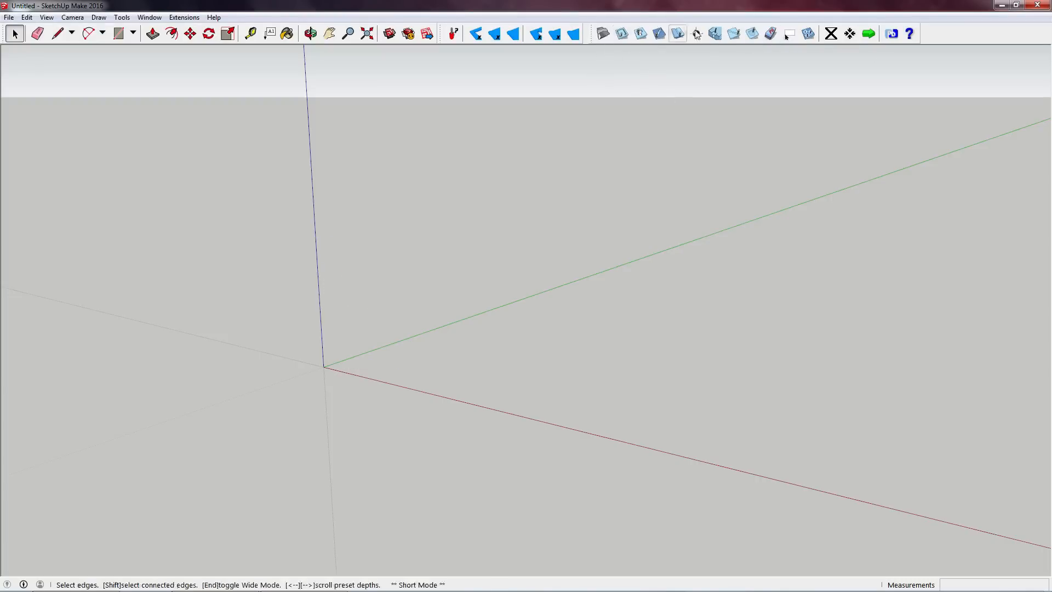
click(602, 33)
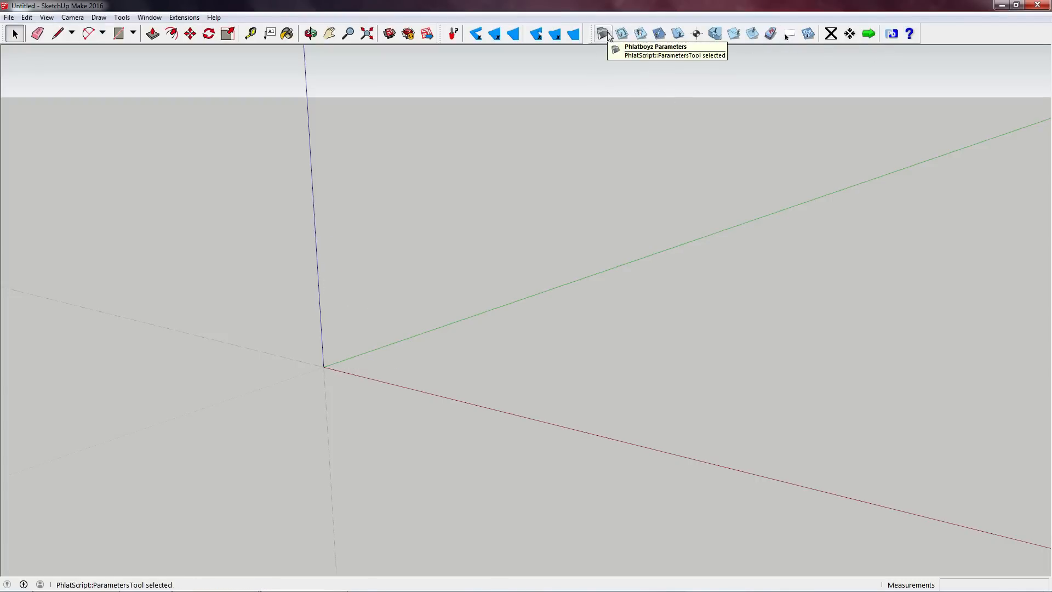
click(603, 33)
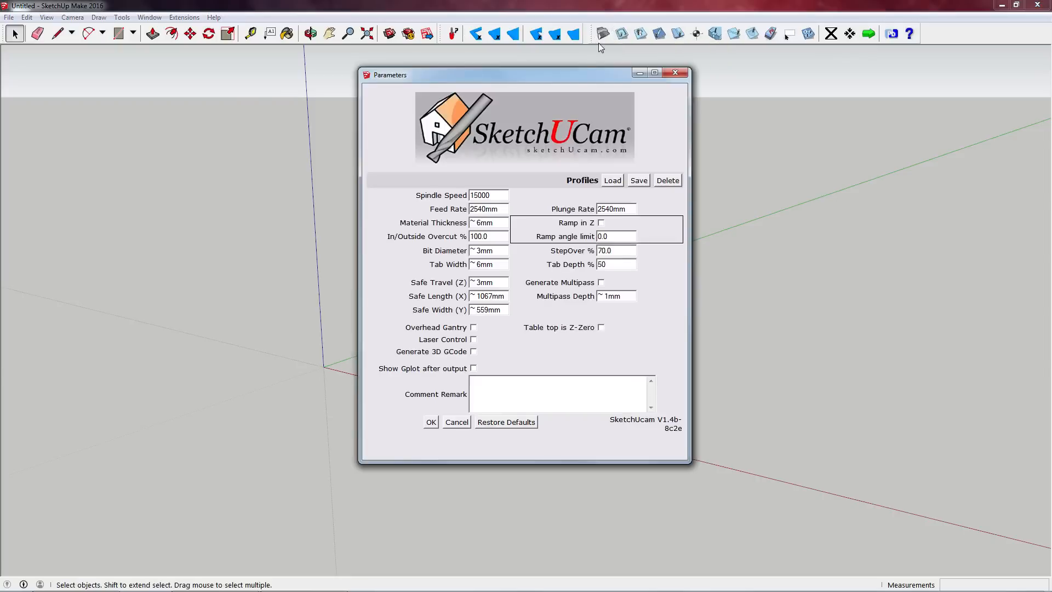
mouse_move(559, 168)
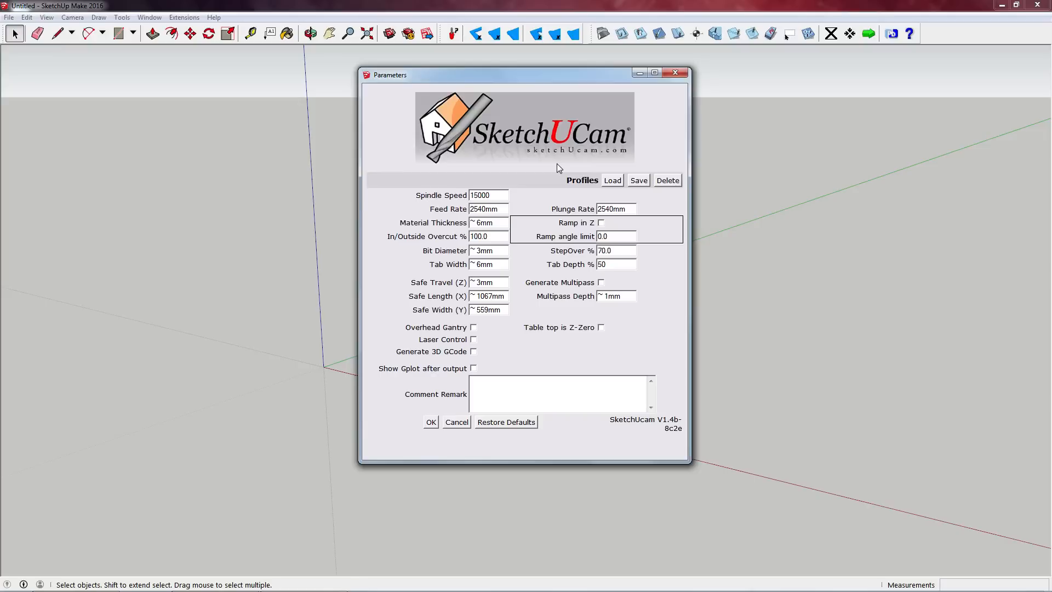
mouse_move(533, 215)
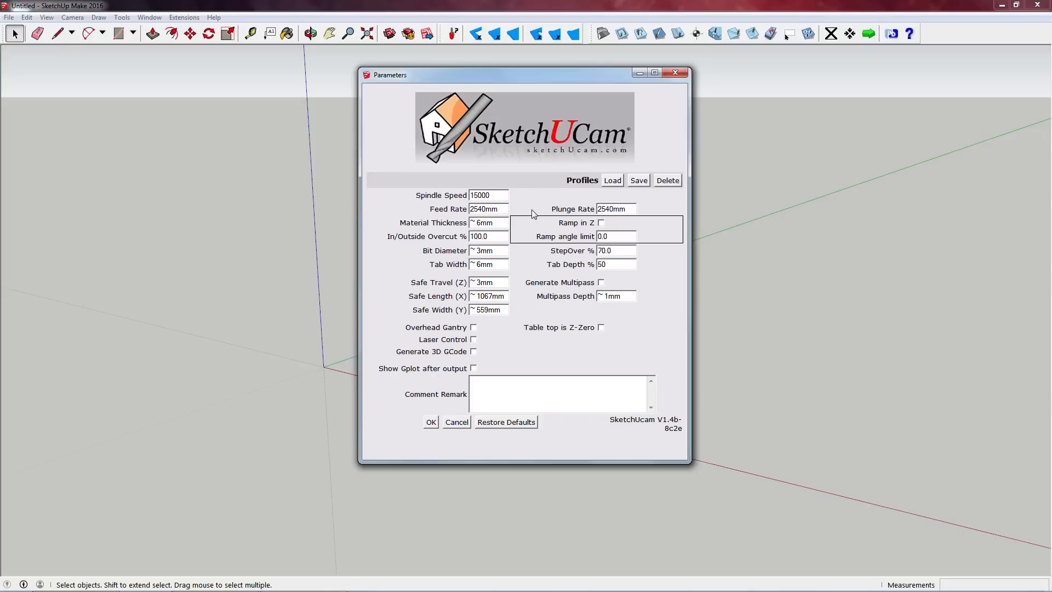
mouse_move(523, 194)
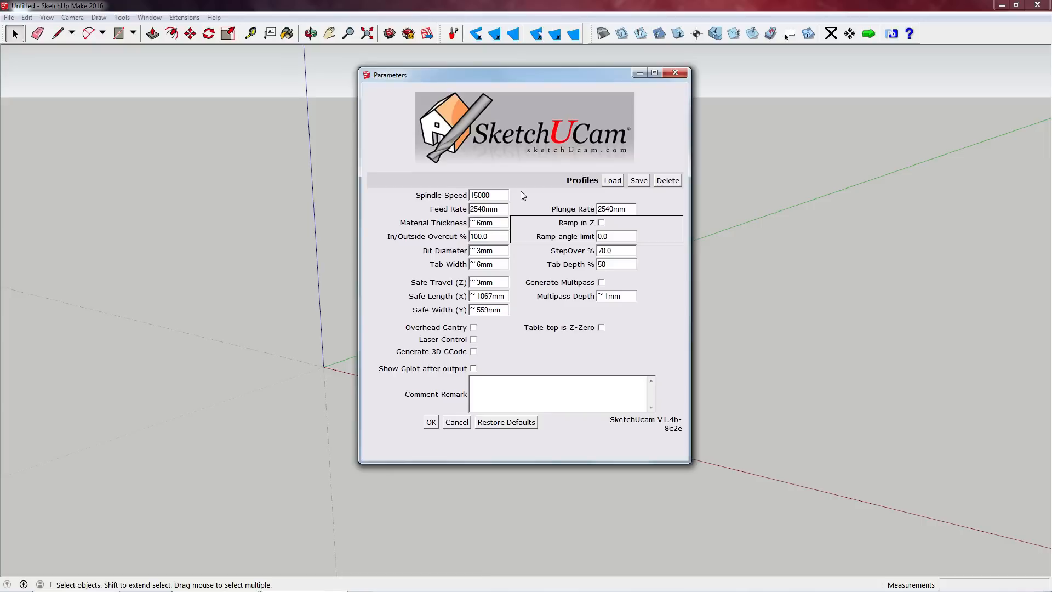
mouse_move(520, 196)
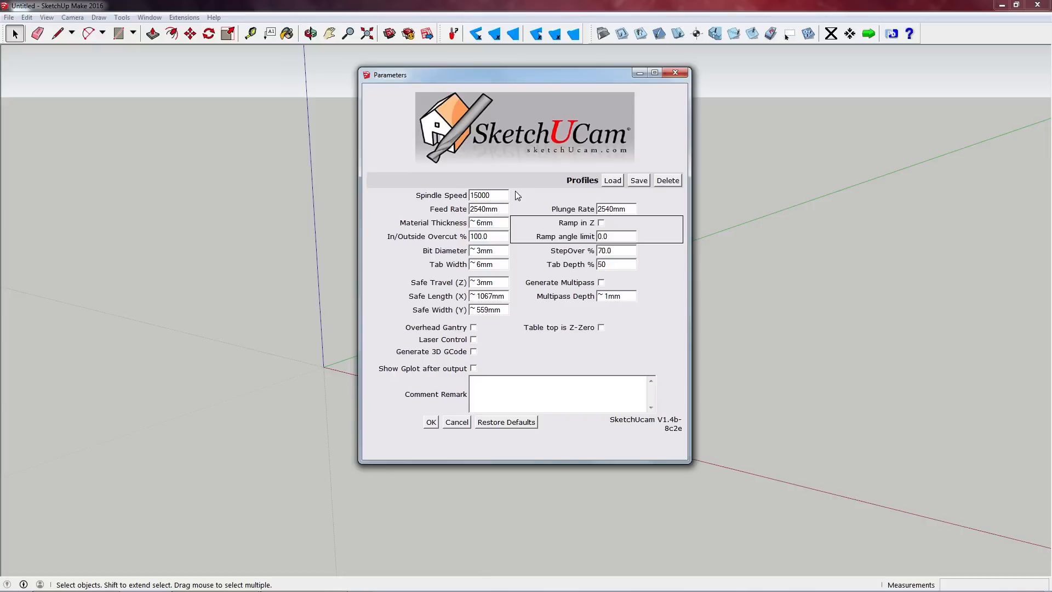
mouse_move(495, 206)
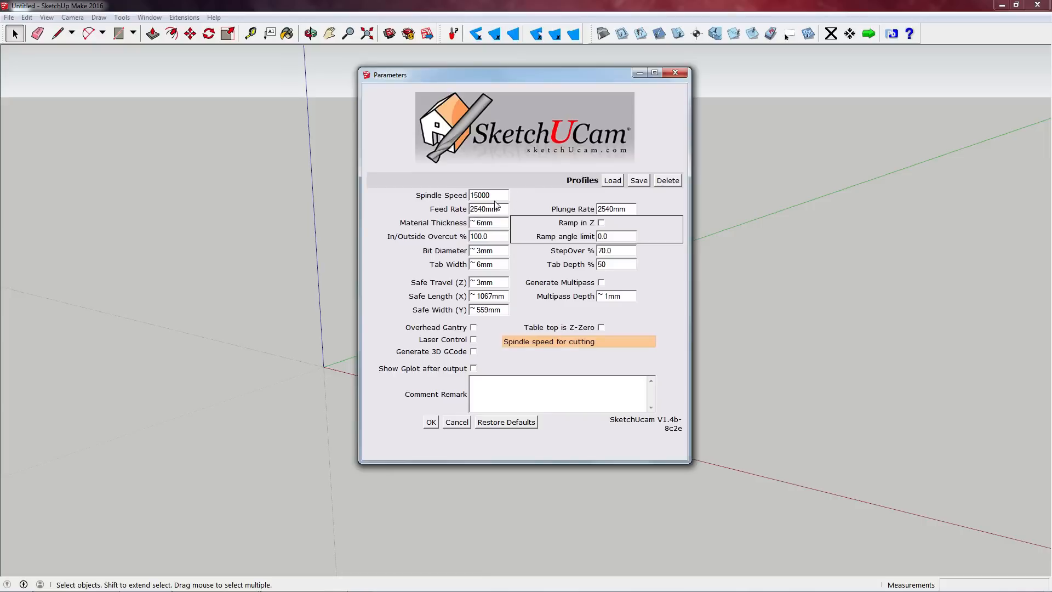
click(486, 194)
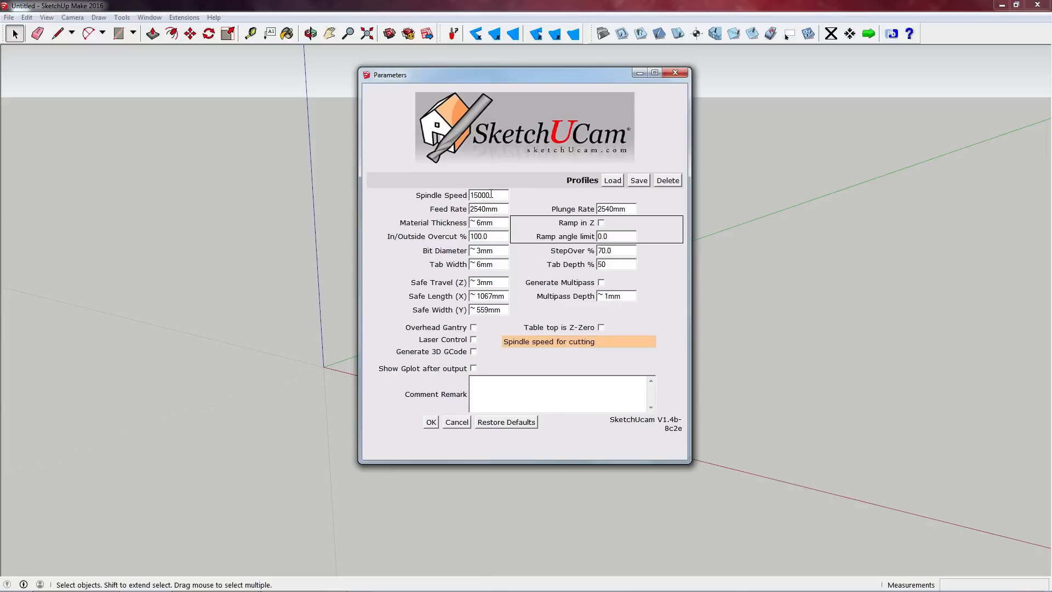
mouse_move(488, 222)
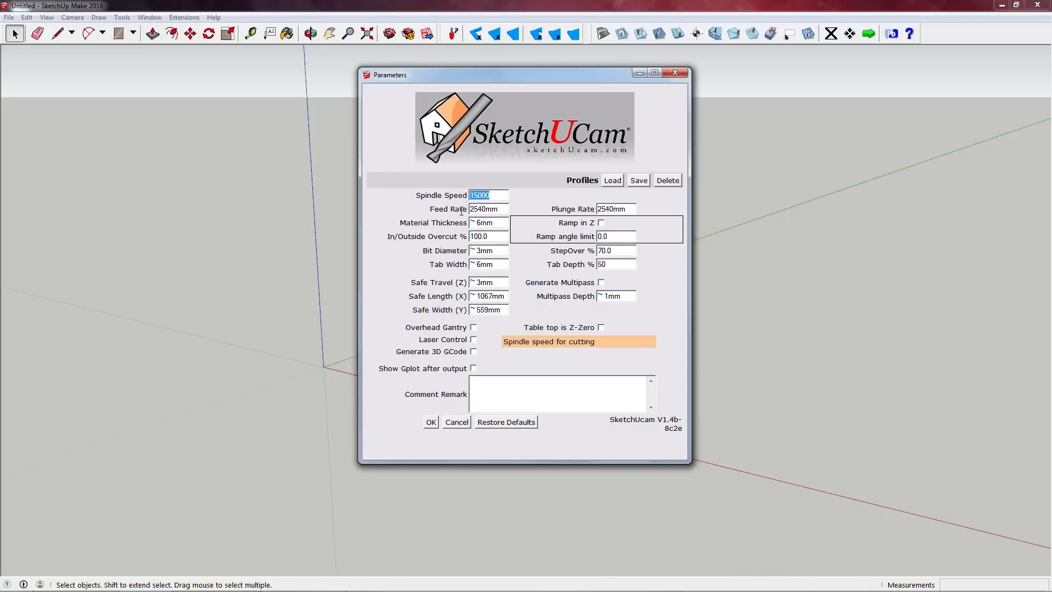
Enter spindle speed 0 and replace the in/outside overcut value with 105 percent.
text(0)
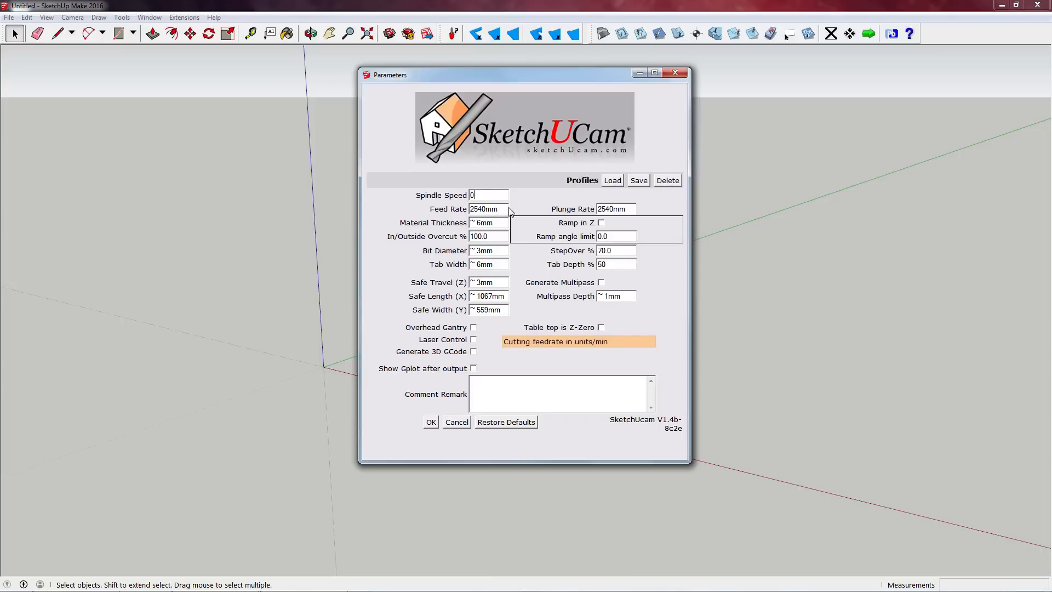
mouse_move(485, 188)
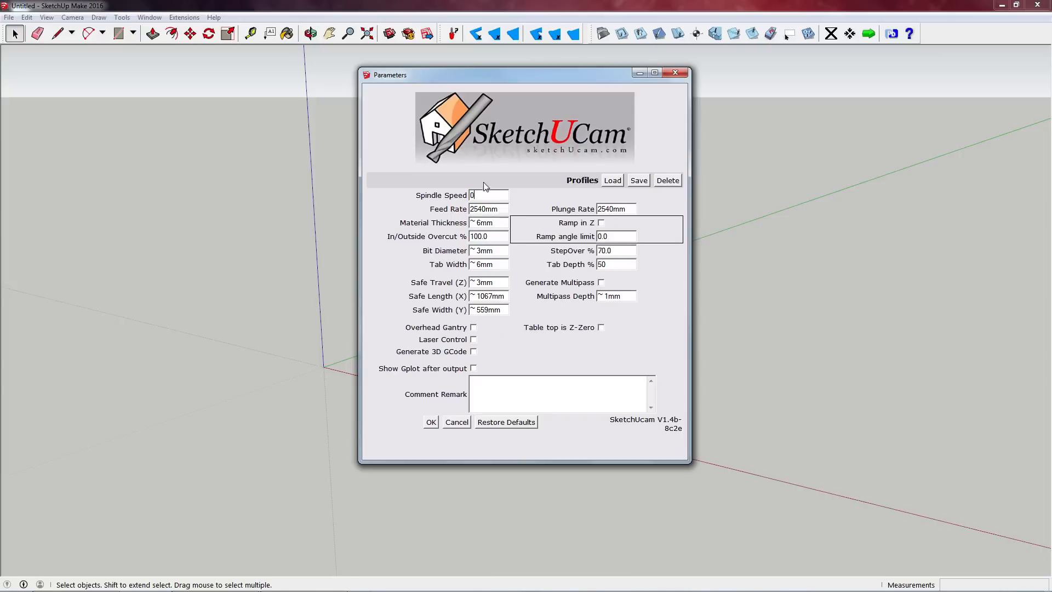
mouse_move(488, 208)
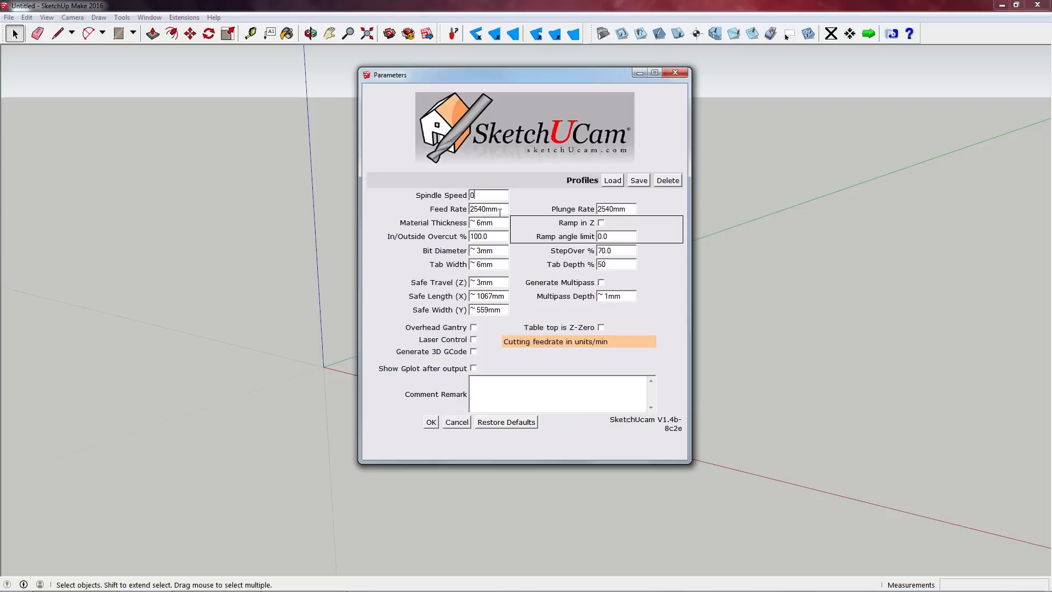
mouse_move(493, 223)
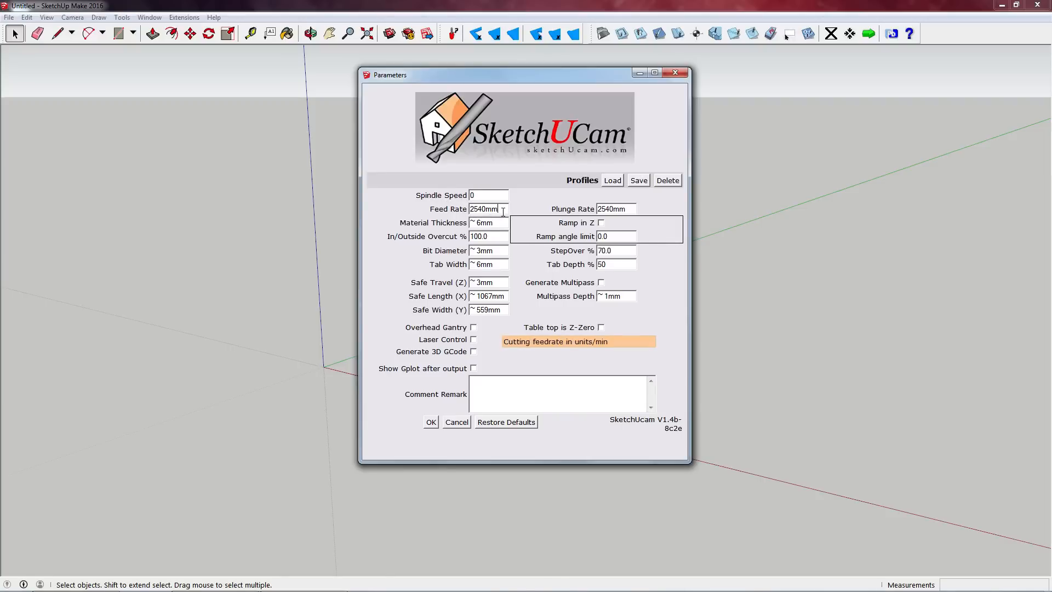
mouse_move(502, 208)
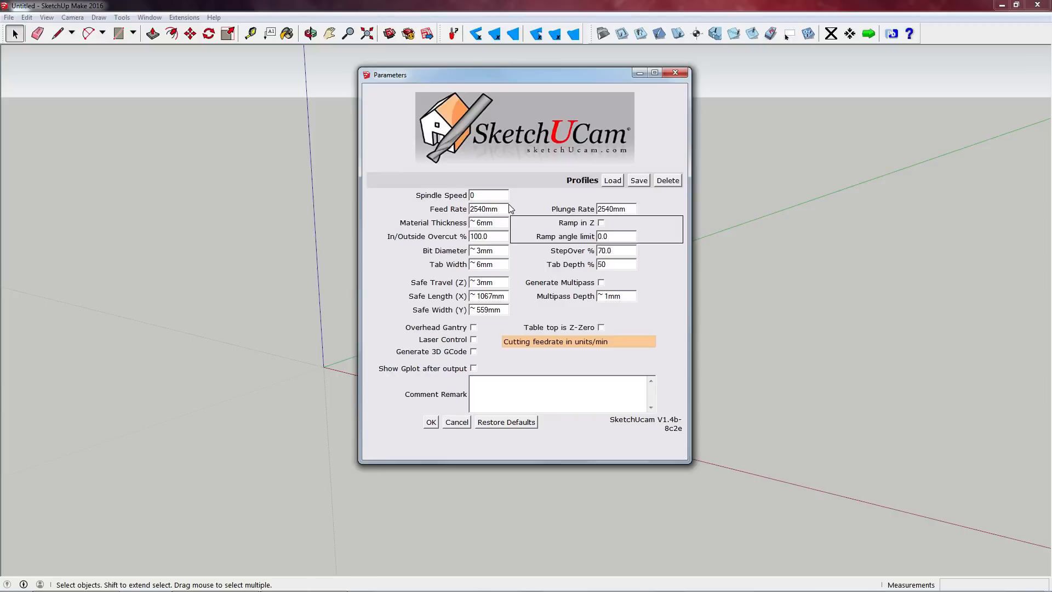
click(488, 208)
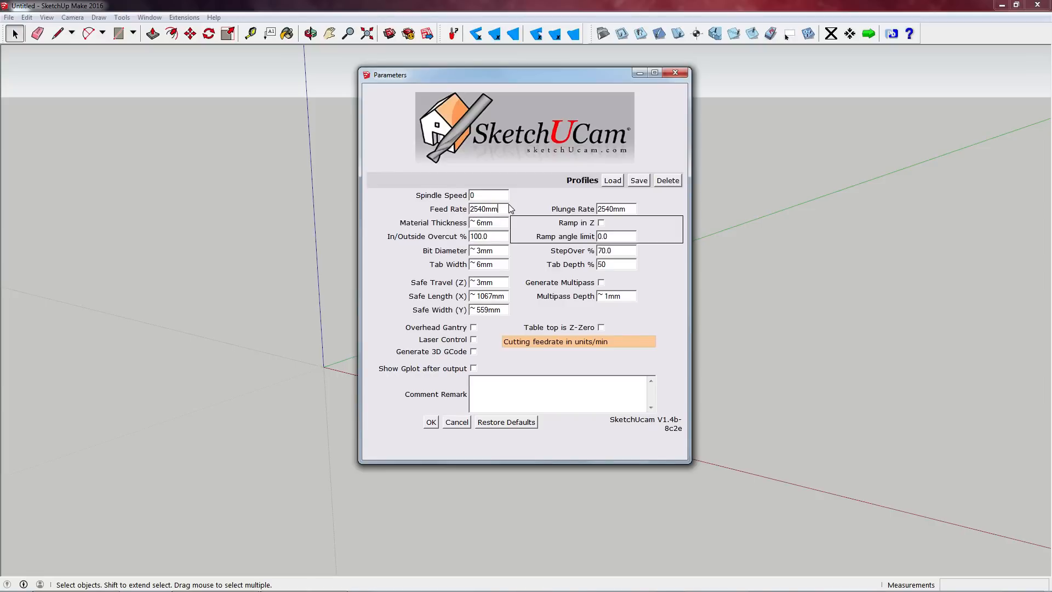
mouse_move(502, 236)
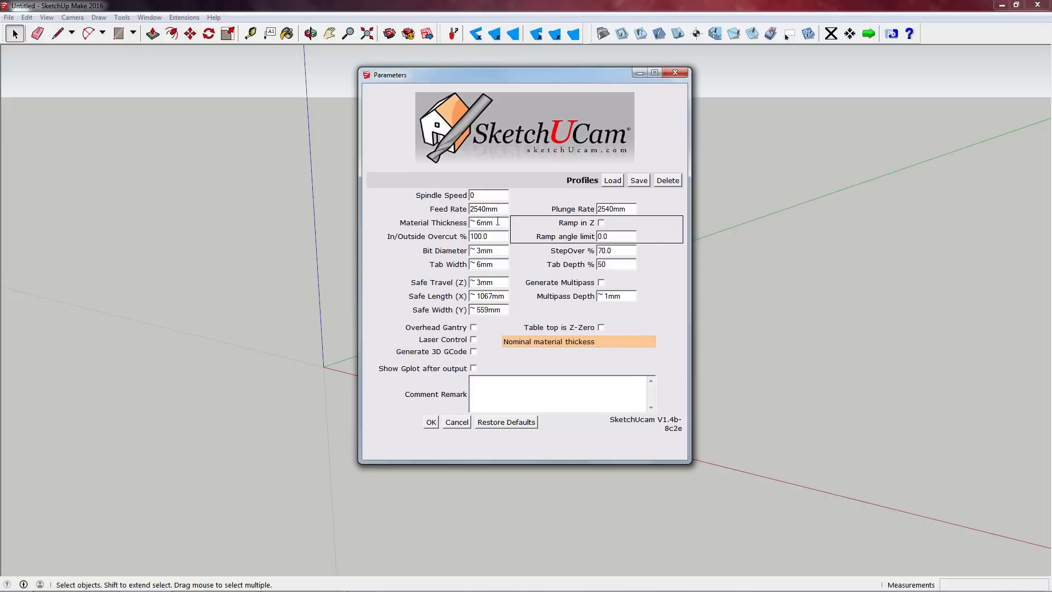
mouse_move(493, 234)
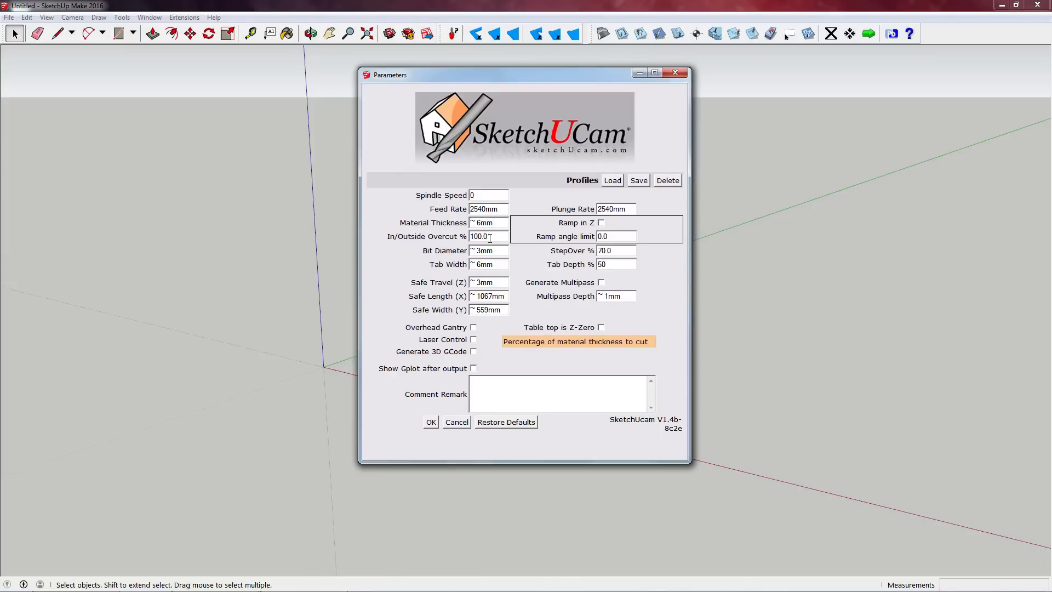
triple_click(487, 237)
text(105)
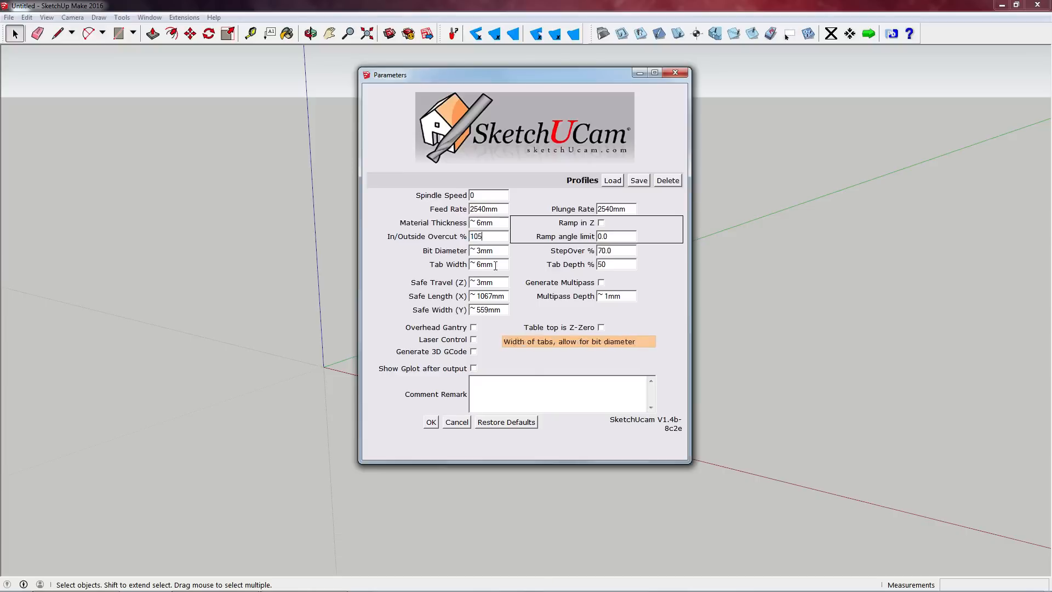
mouse_move(486, 250)
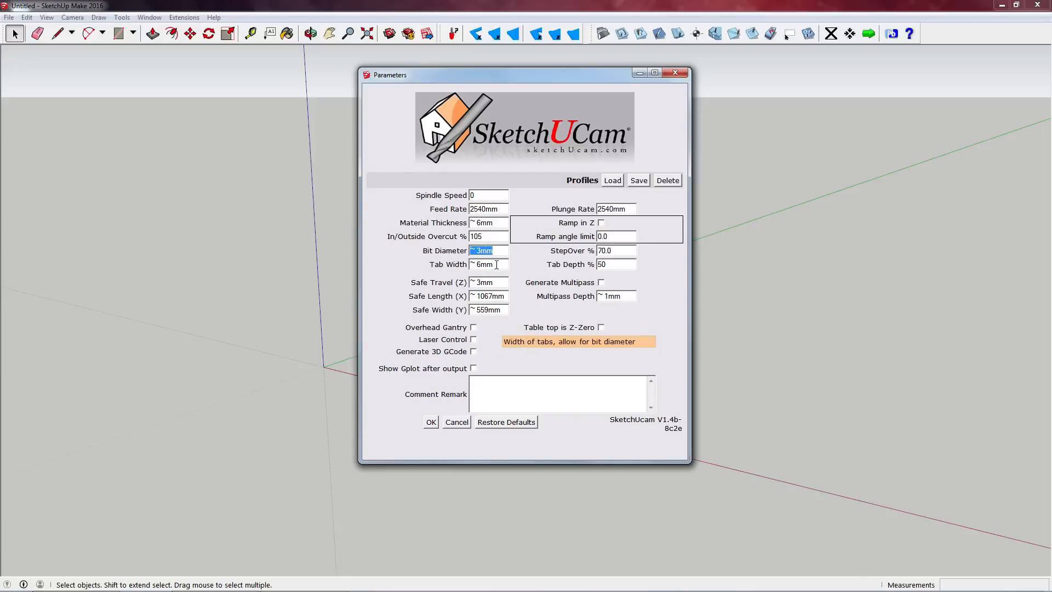
click(488, 263)
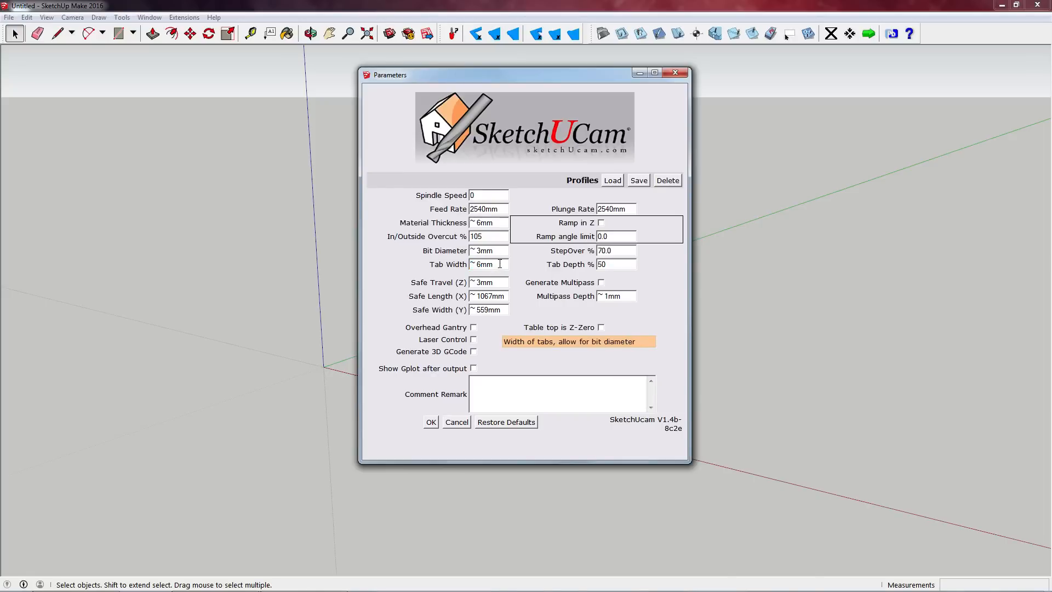
mouse_move(488, 281)
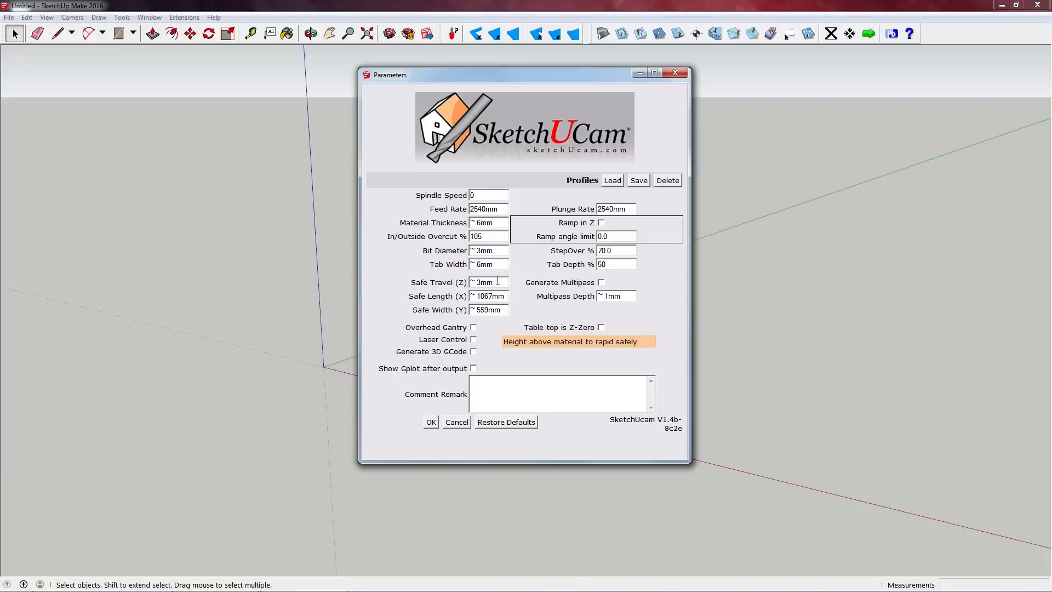
mouse_move(493, 278)
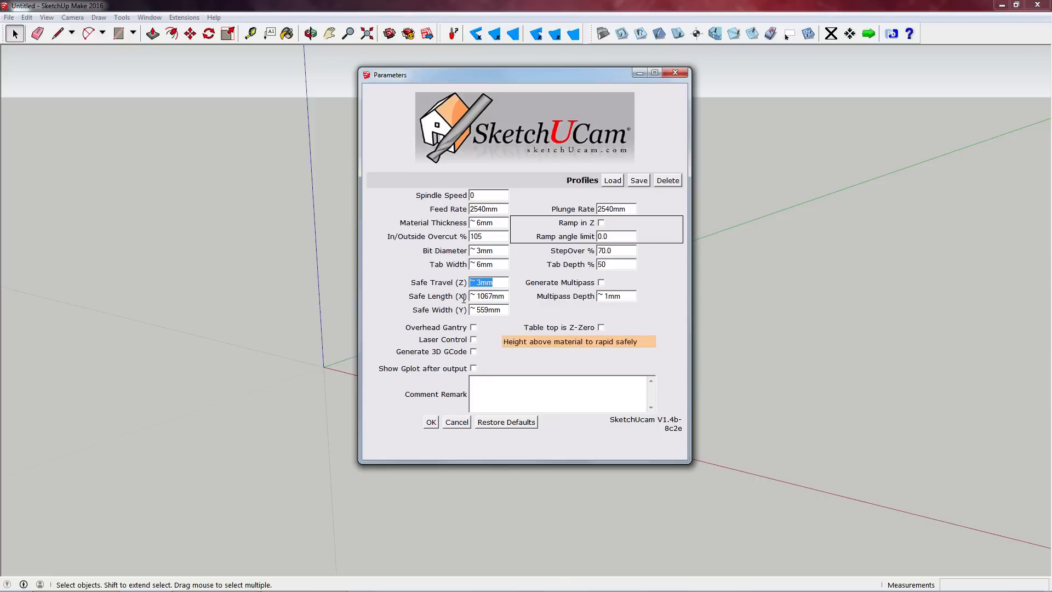
Enter safe length (X) 600, safe width (Y) 750 and multipass depth 7.
click(490, 296)
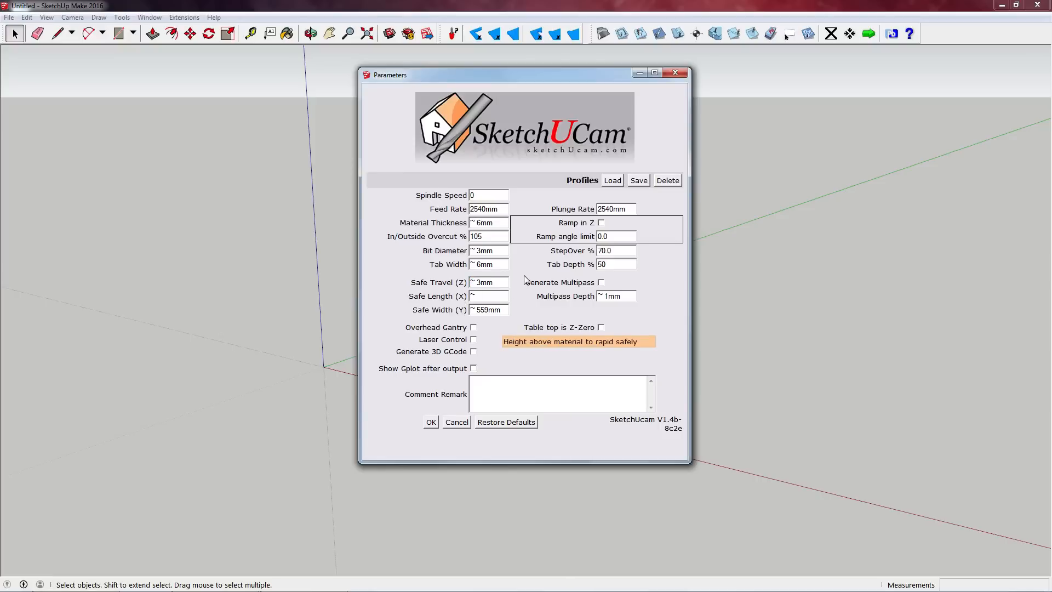
text(6)
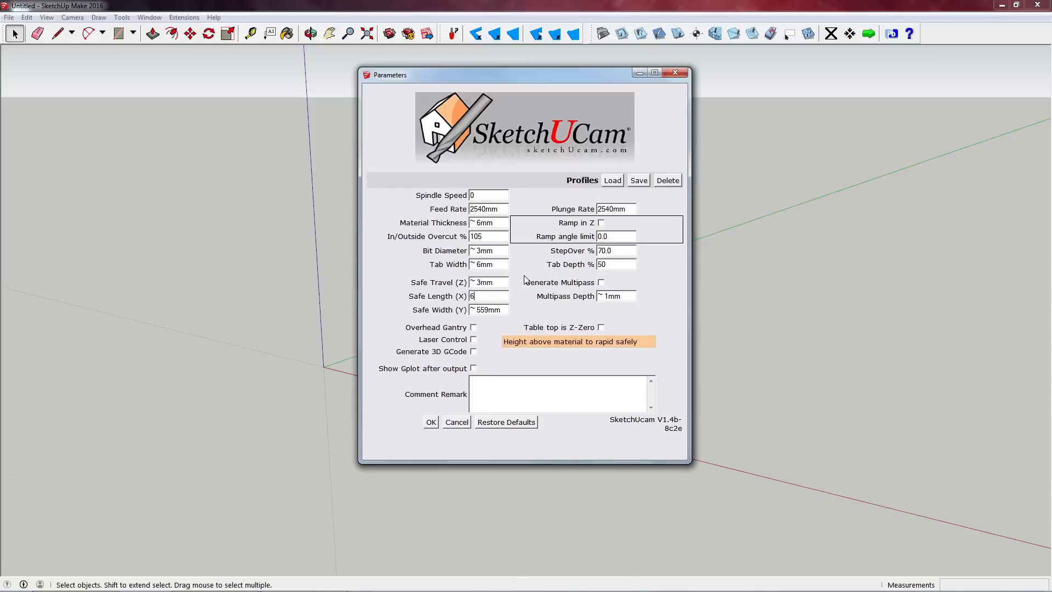
click(615, 296)
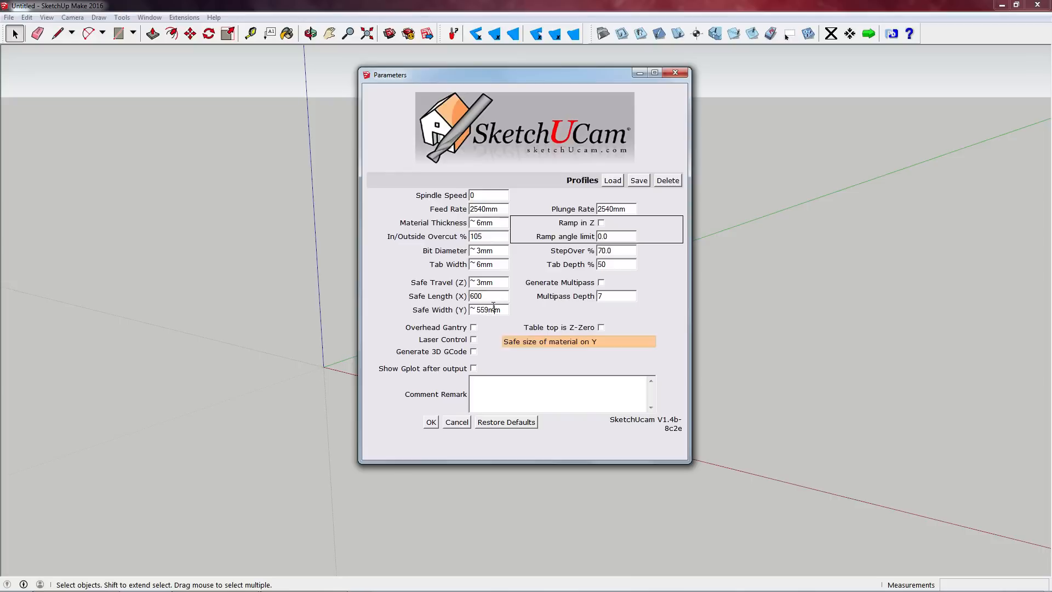
text(7)
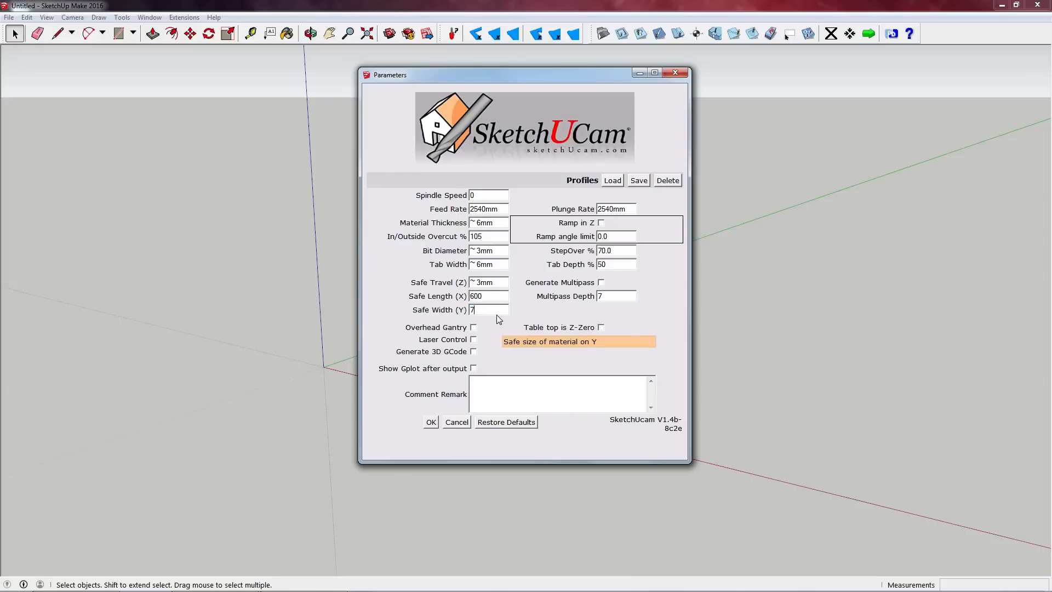
text(50)
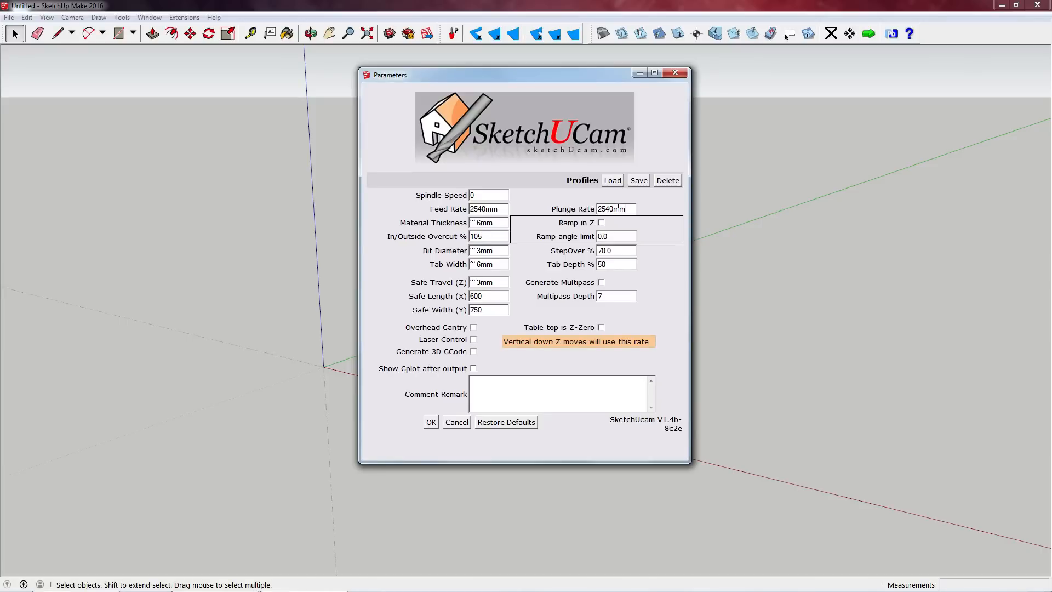
Clear the 'Ramp in Z' checkbox in the SketchUCam Parameters dialog.
click(615, 208)
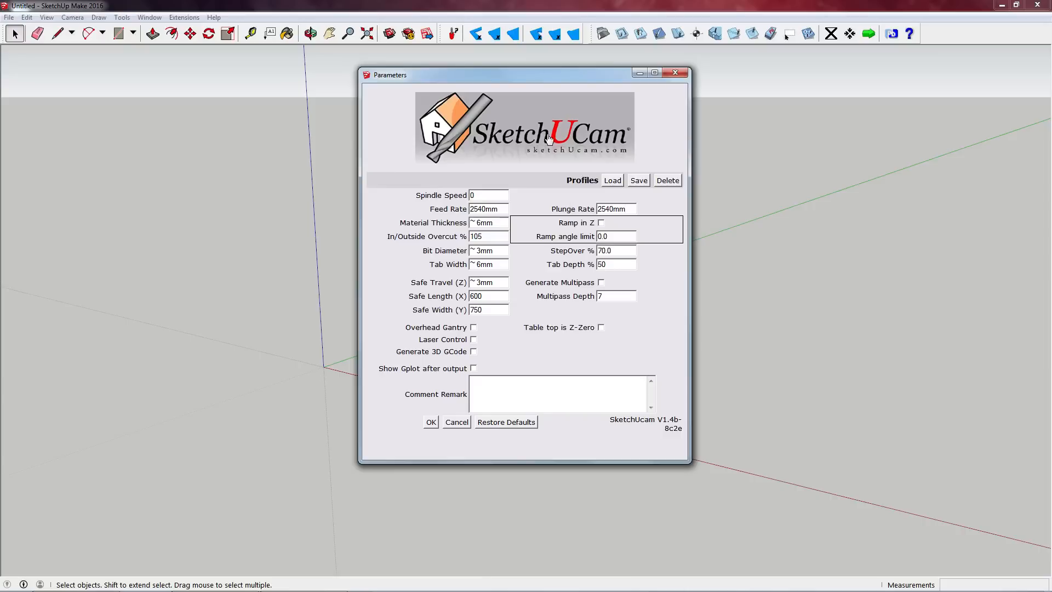
mouse_move(602, 222)
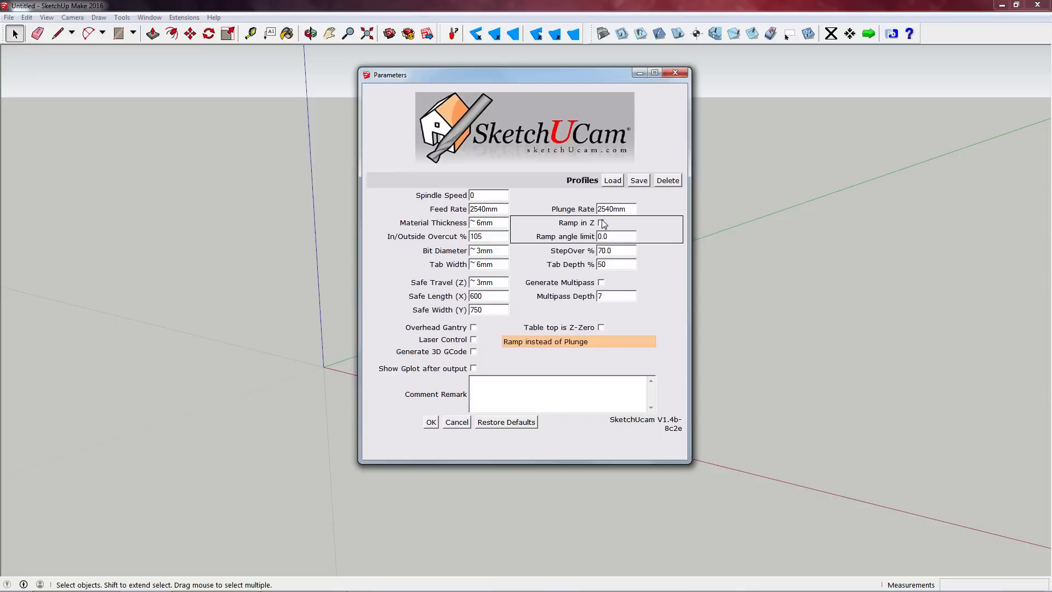
click(615, 208)
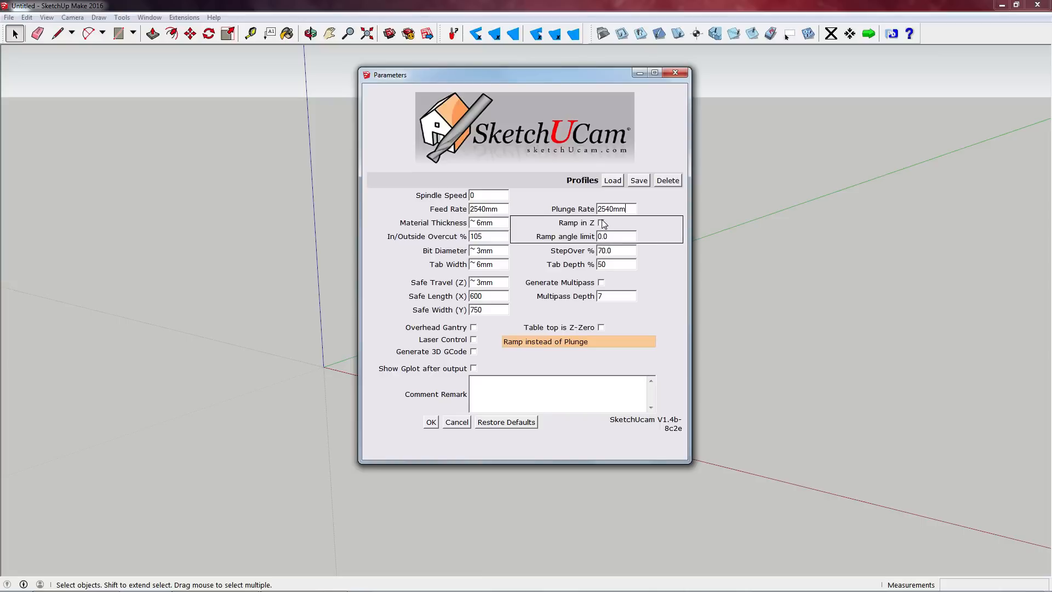
mouse_move(615, 222)
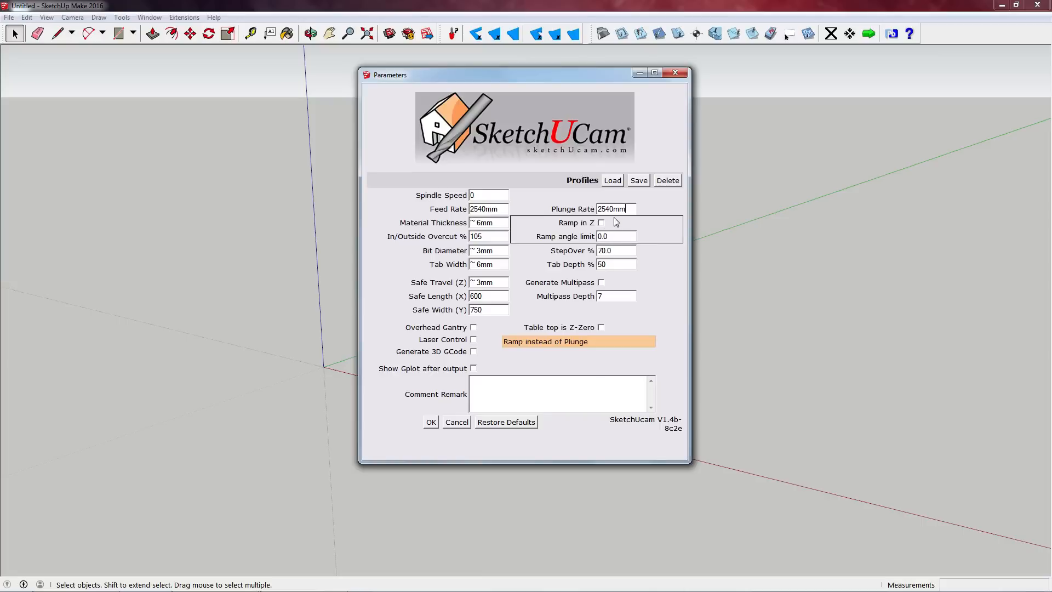
mouse_move(609, 225)
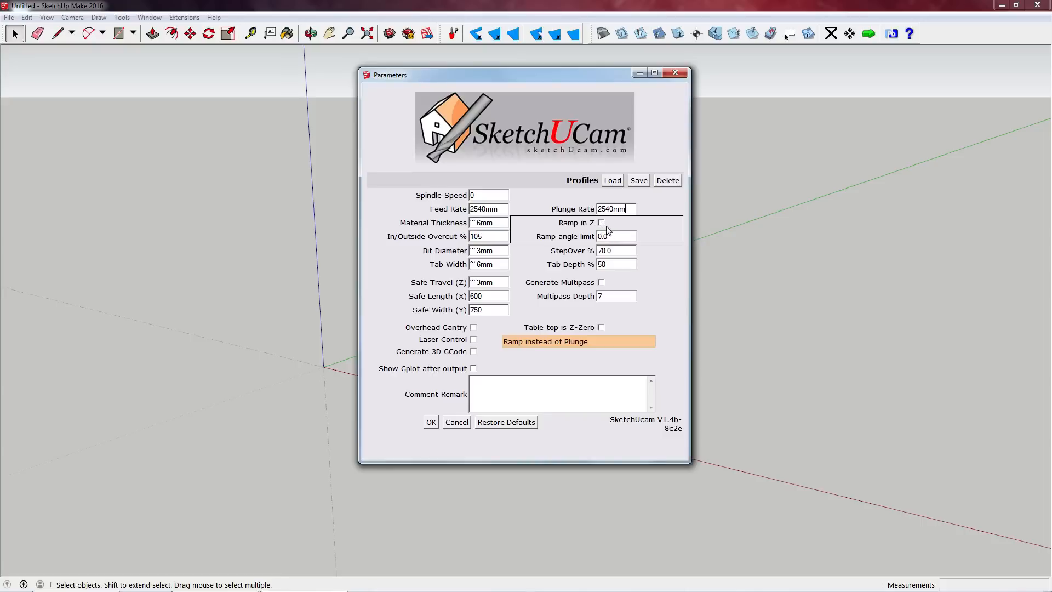
click(601, 222)
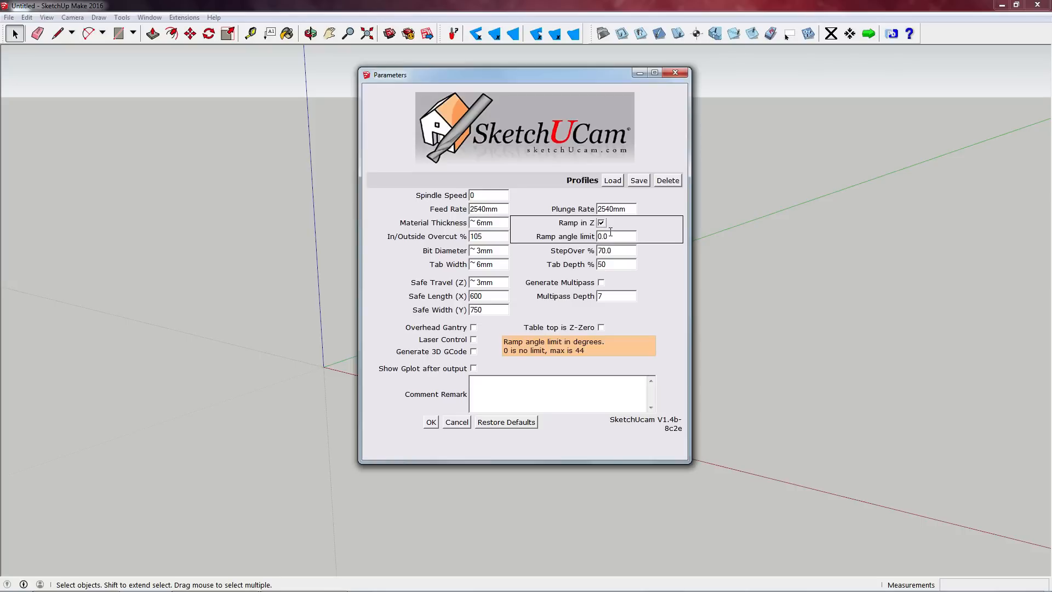
mouse_move(601, 223)
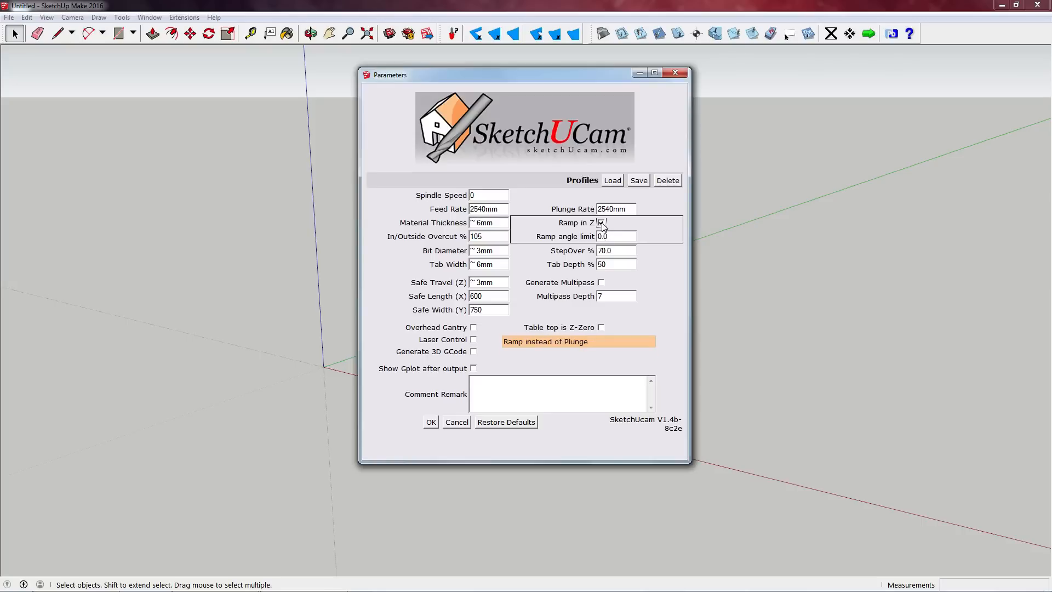
click(601, 223)
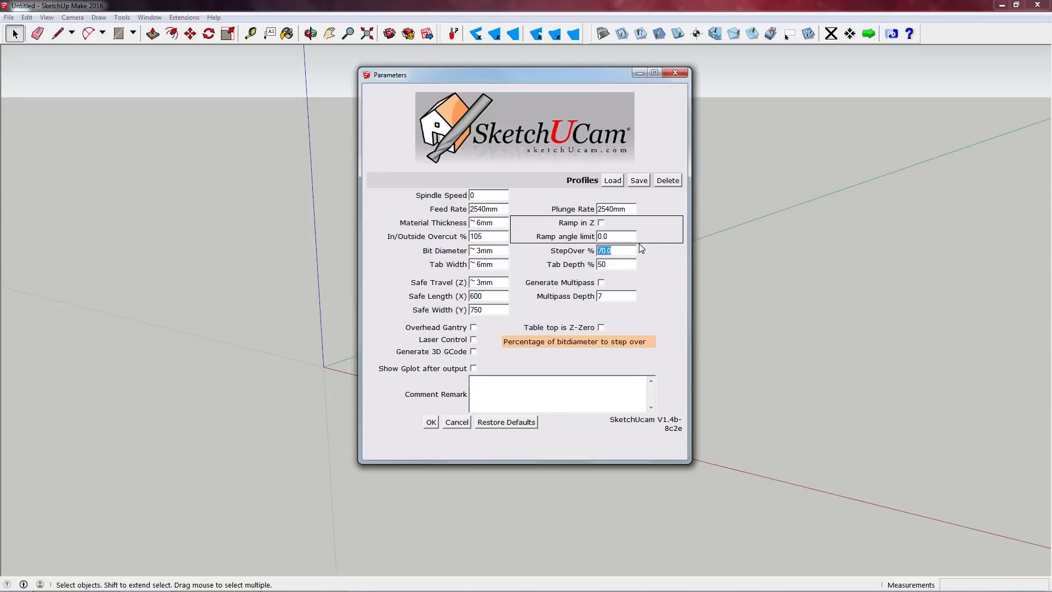
mouse_move(572, 233)
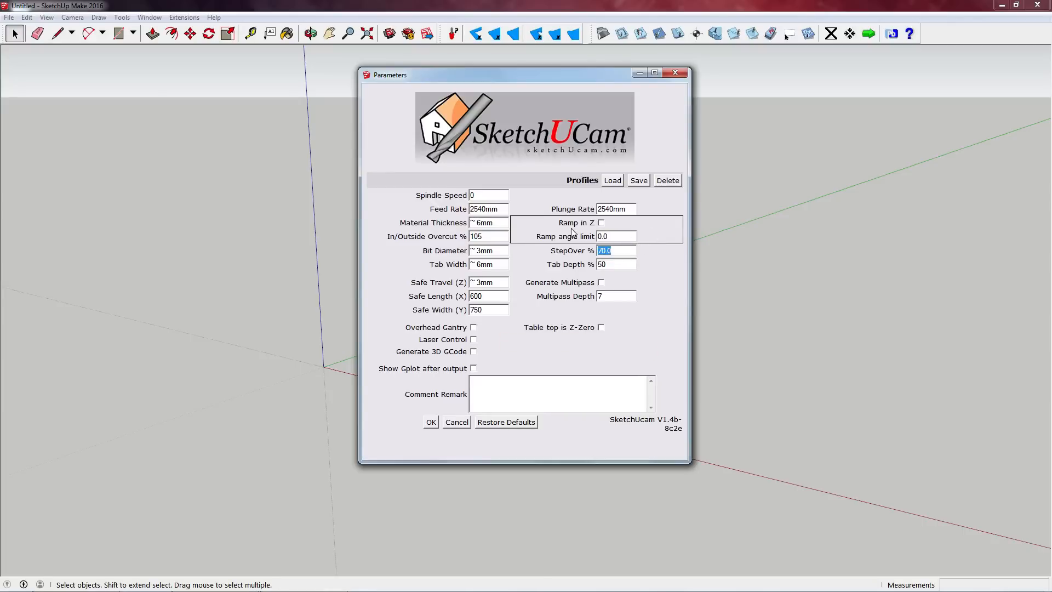
mouse_move(614, 251)
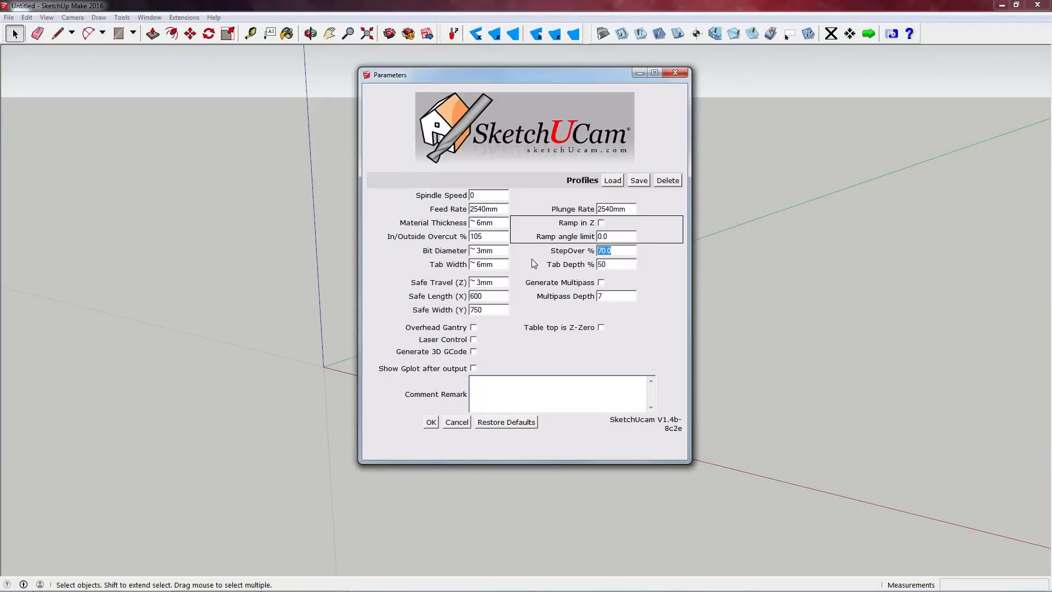
Re-enter the StepOver percentage as 50, then select the Tab Depth value.
text(100)
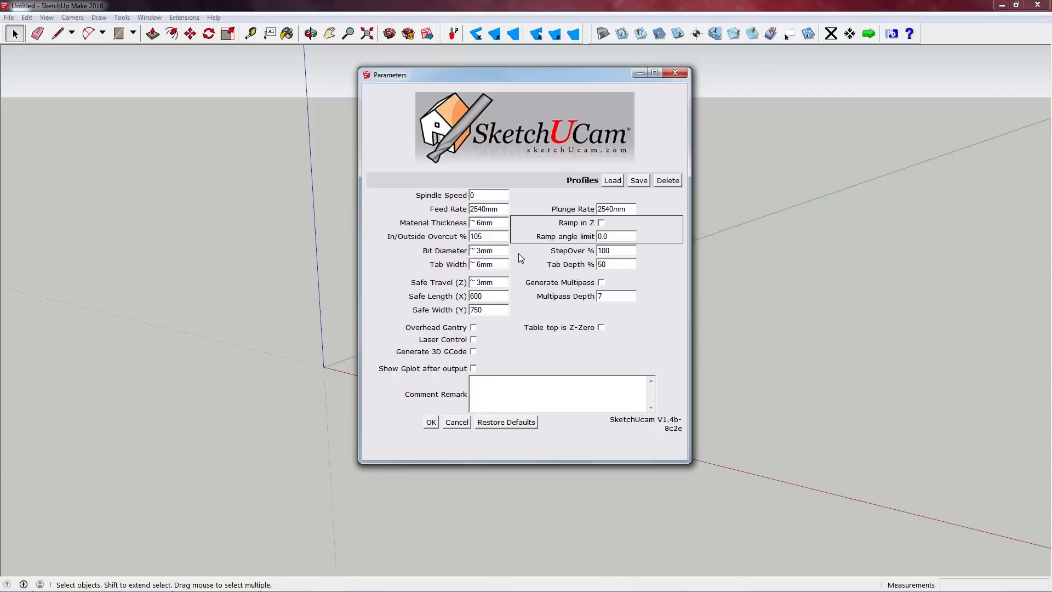
click(613, 250)
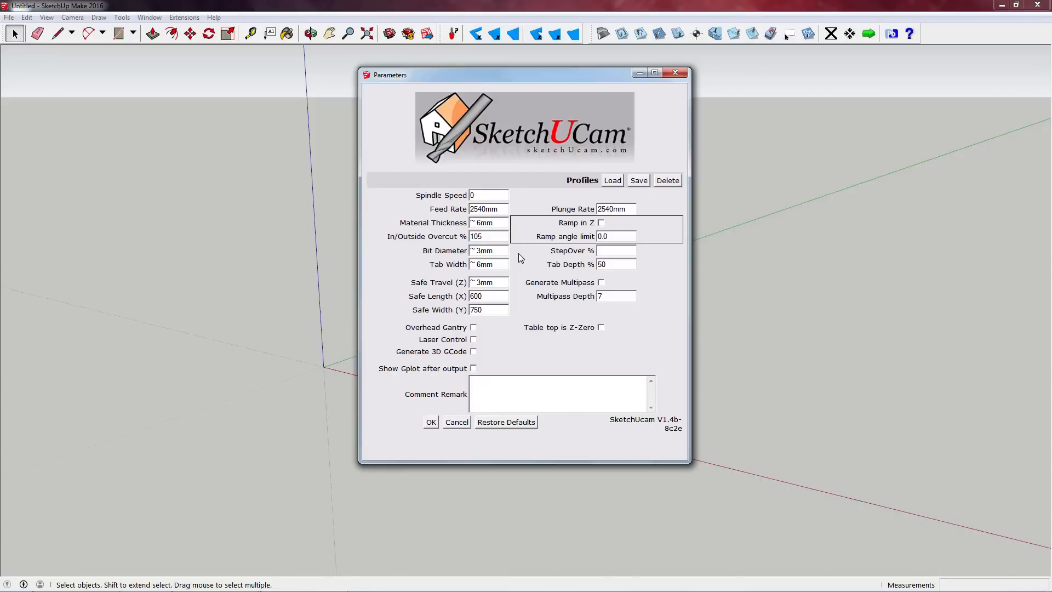
text(50)
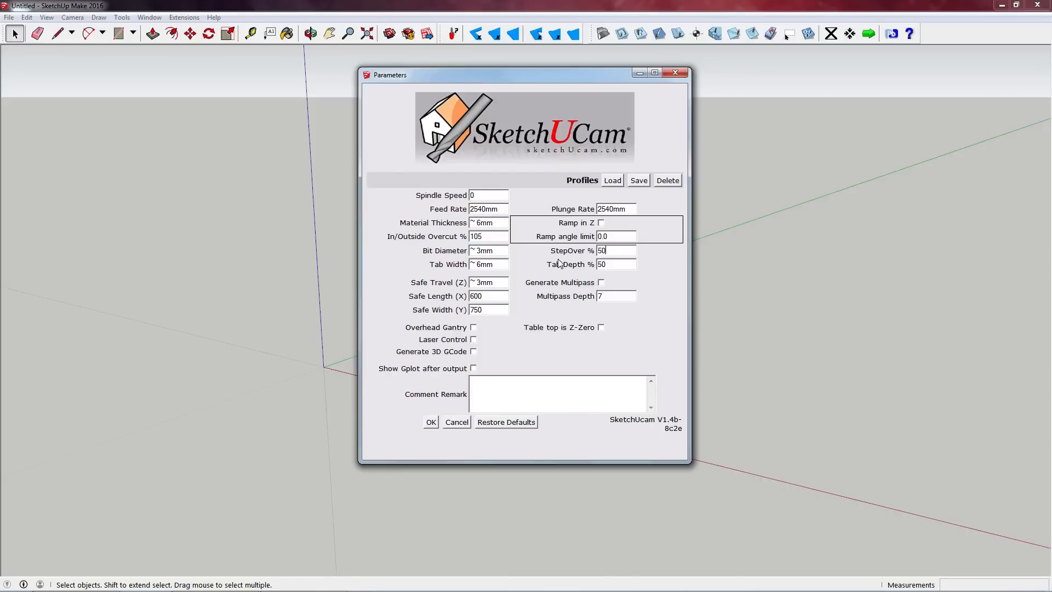
mouse_move(615, 264)
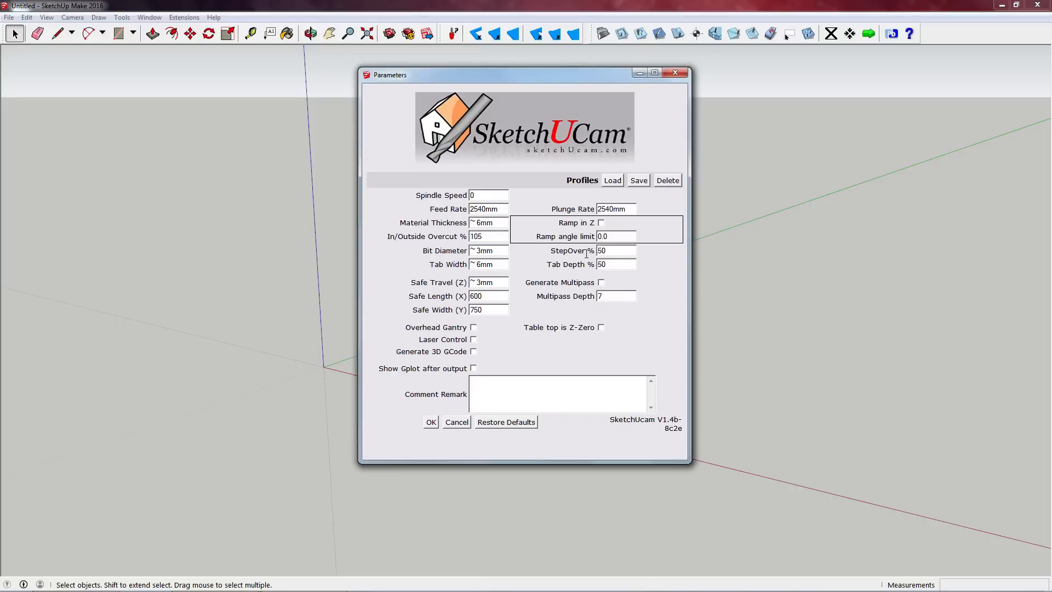
click(615, 251)
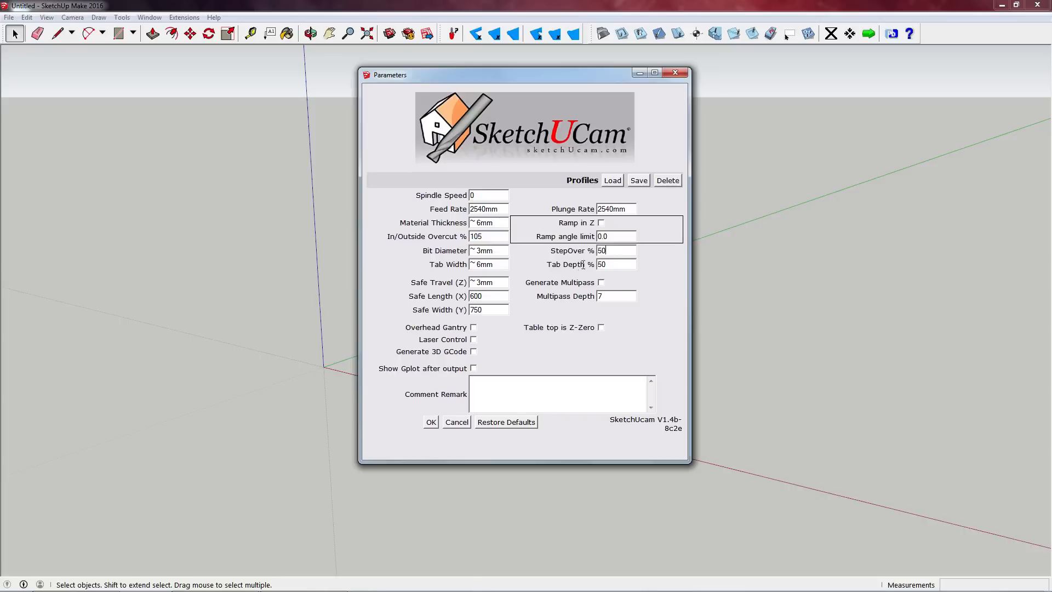
mouse_move(615, 263)
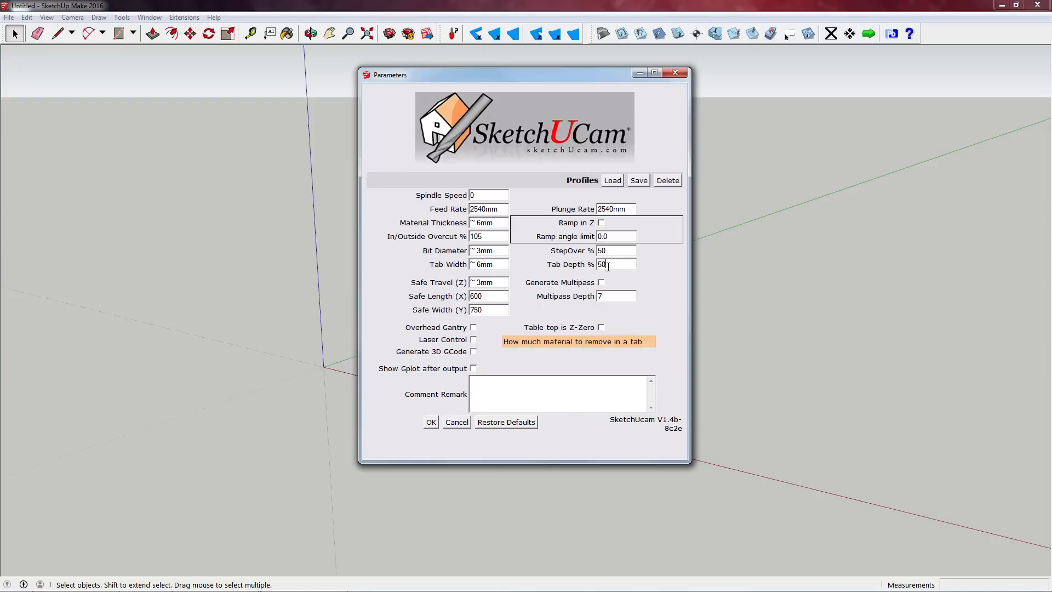
double_click(602, 263)
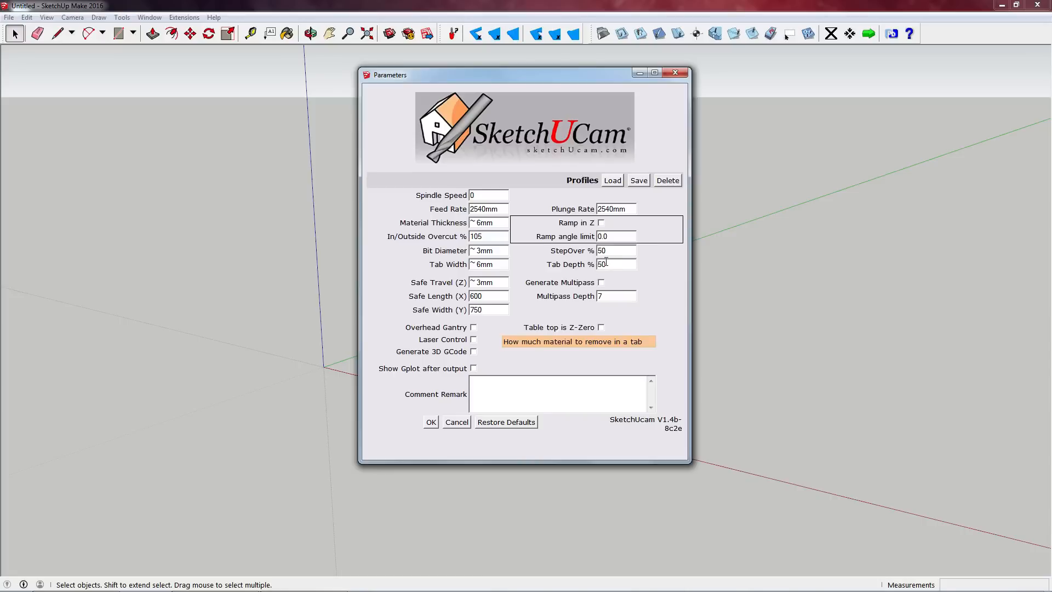
mouse_move(615, 347)
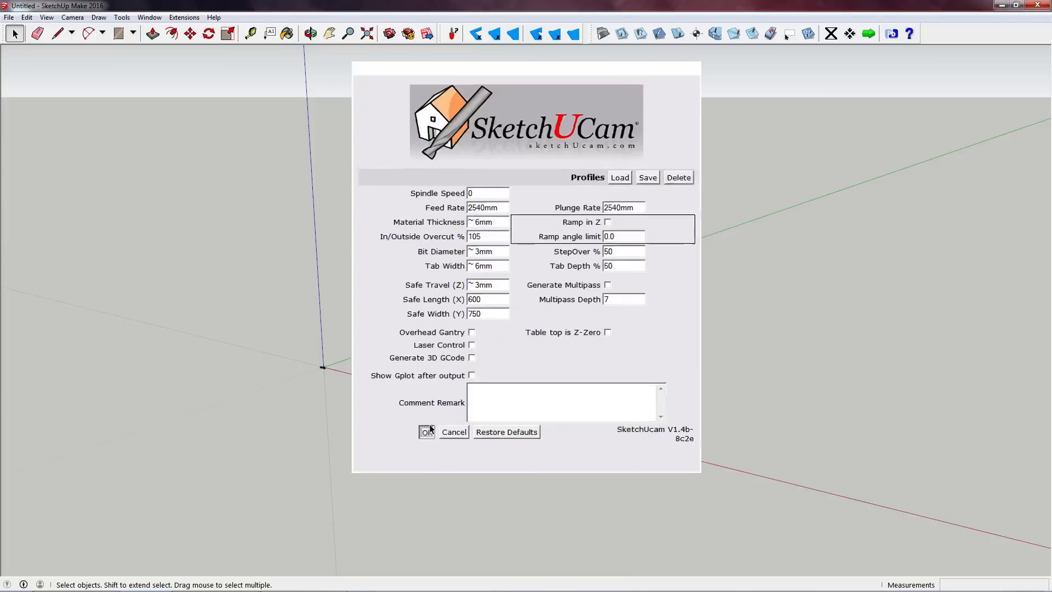
Confirm the cutting parameters and draw a rectangle inside the safe area for the 6 mm block.
click(426, 431)
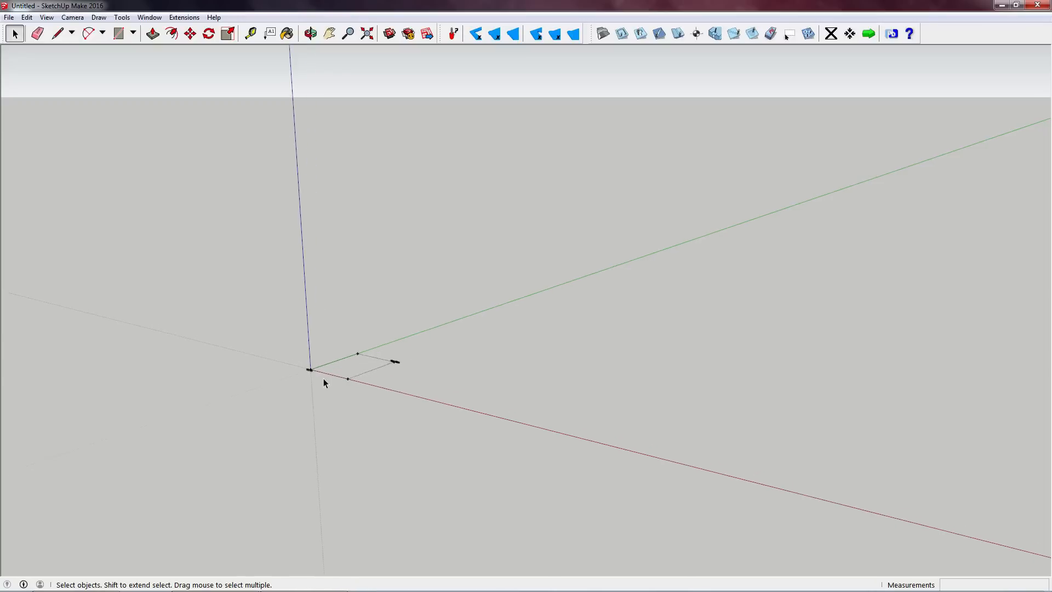
click(310, 34)
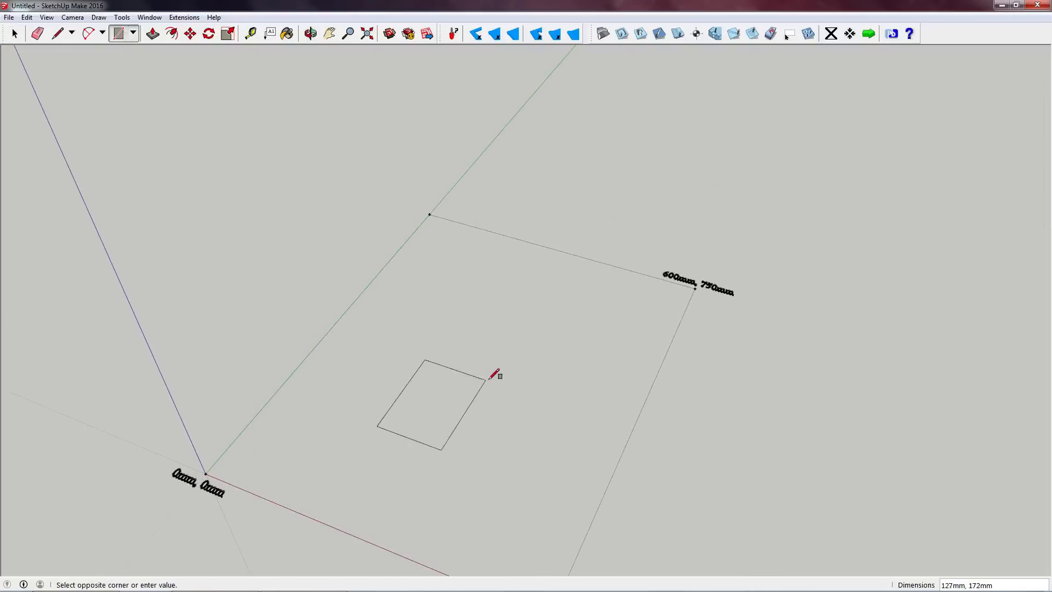
click(152, 32)
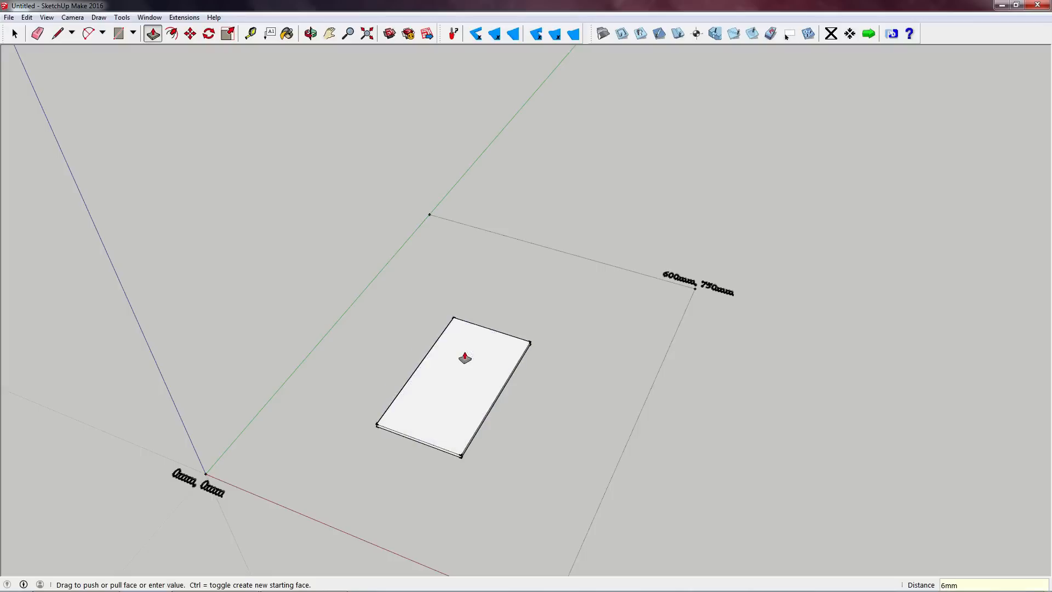
mouse_move(726, 278)
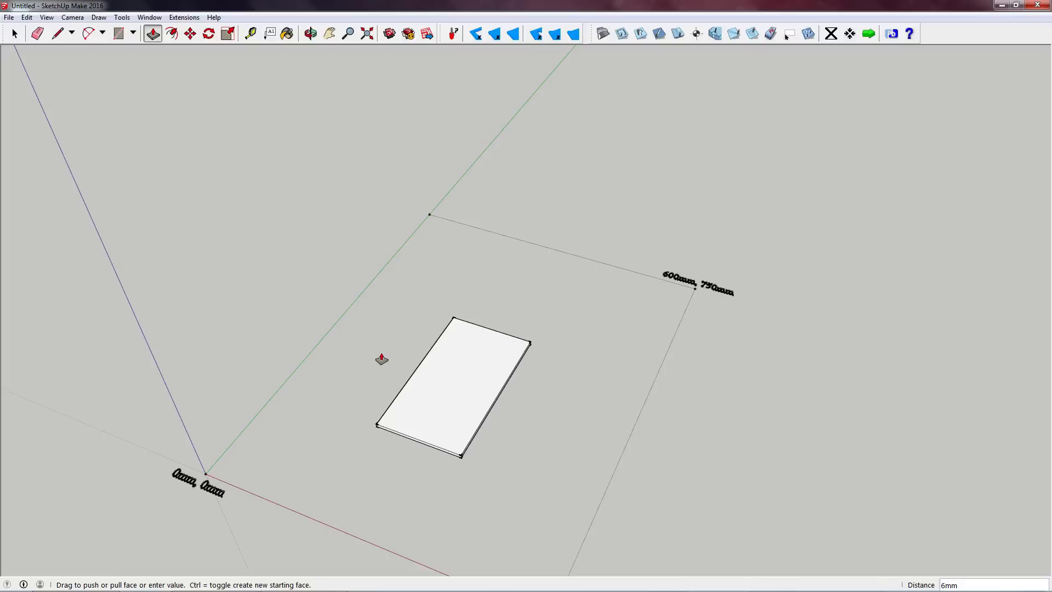
mouse_move(760, 152)
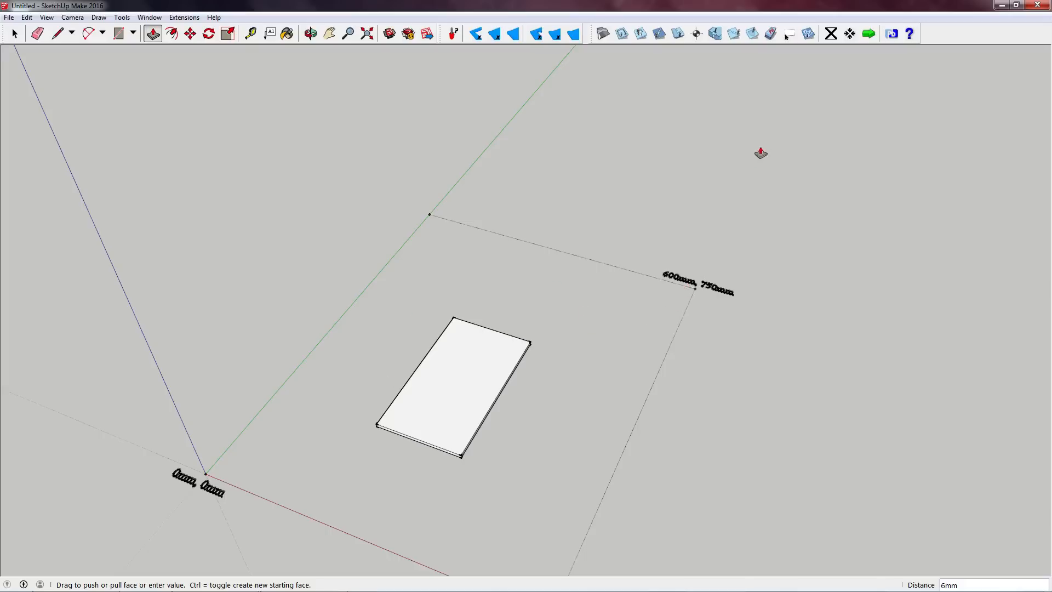
mouse_move(868, 33)
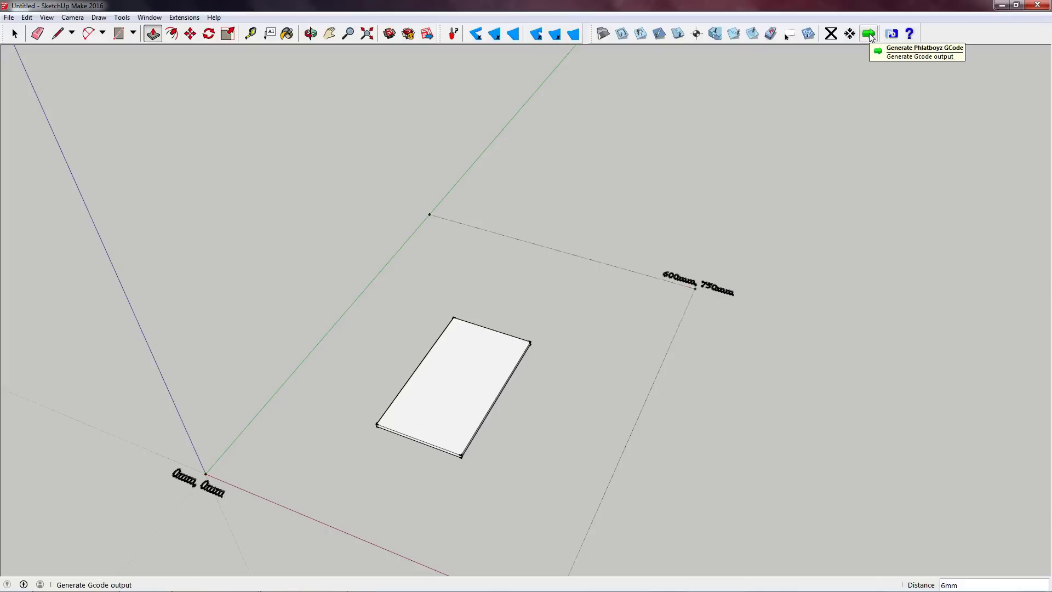
Export the G-code to Desktop as gcode_out.cnc, dismiss the confirmation, and close SketchUp.
click(868, 34)
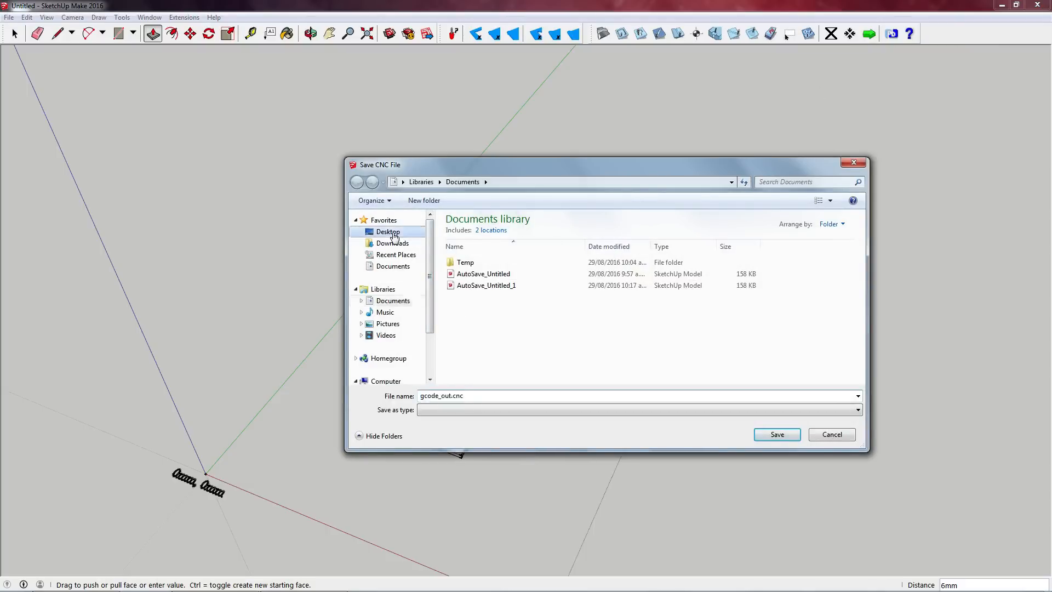
click(388, 231)
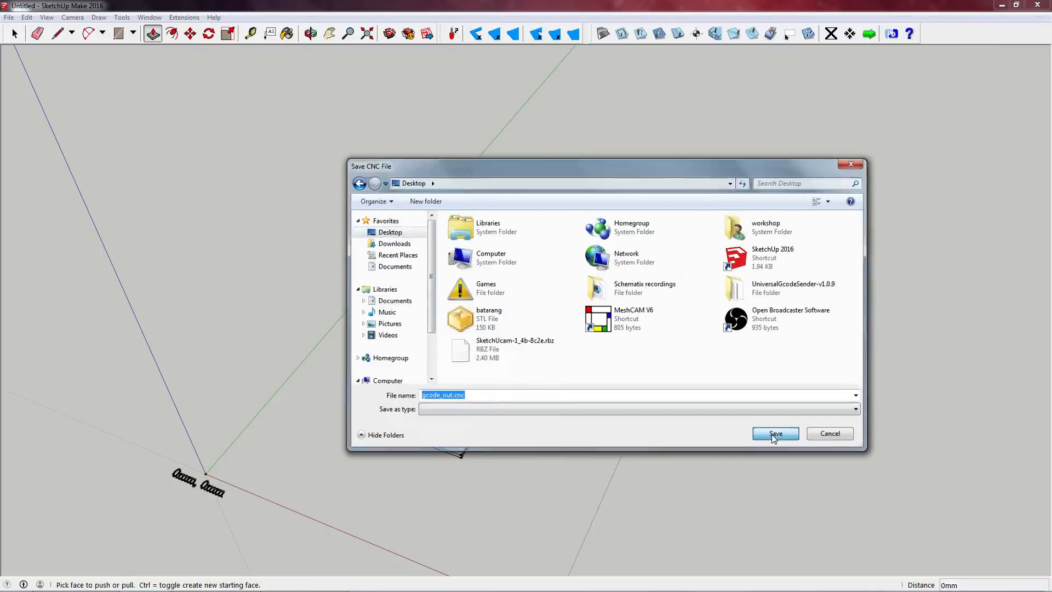
click(774, 433)
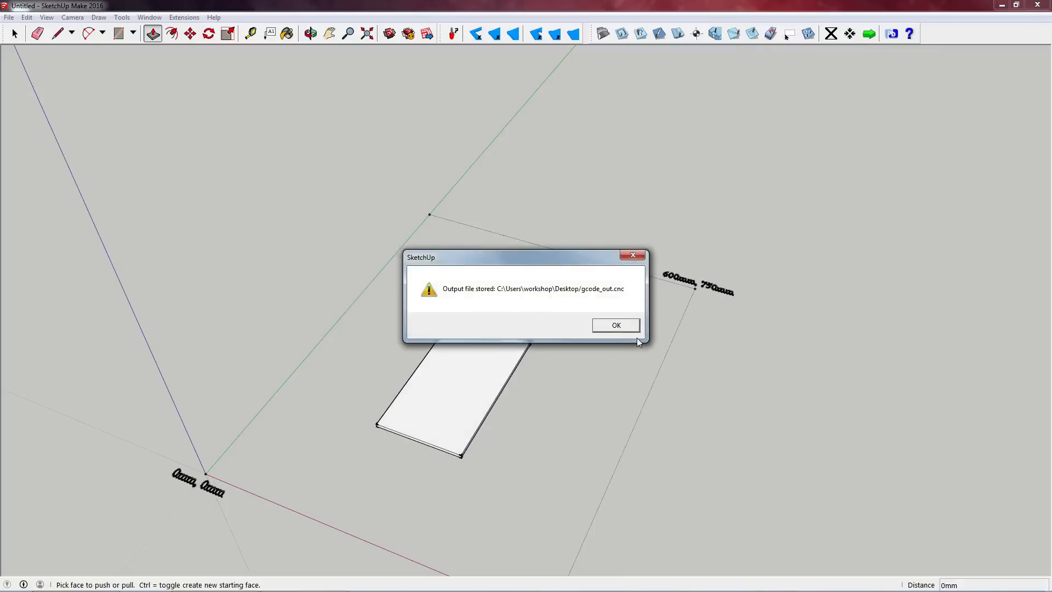
click(615, 325)
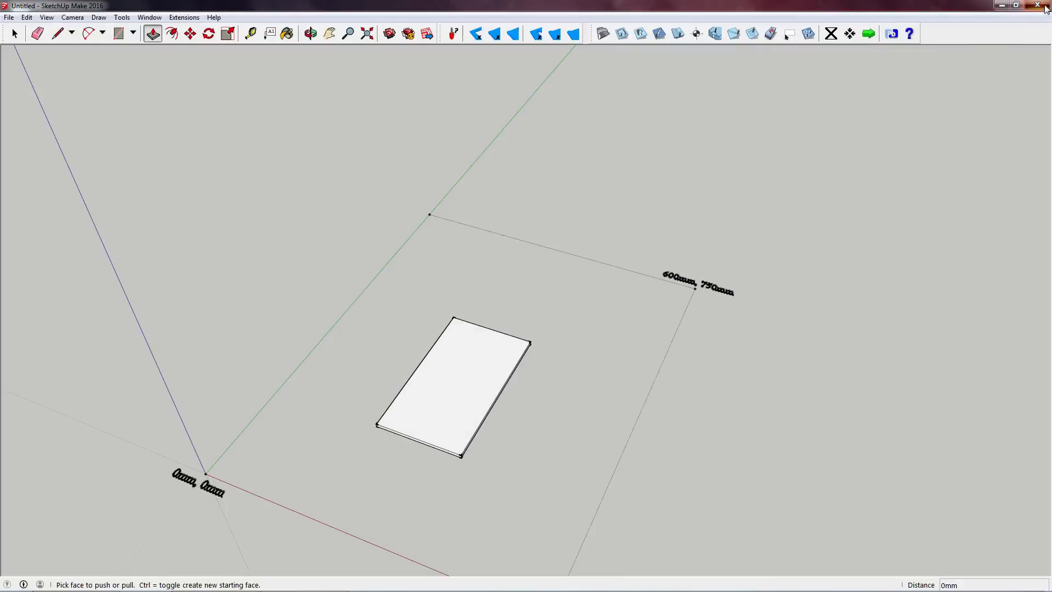
click(1044, 5)
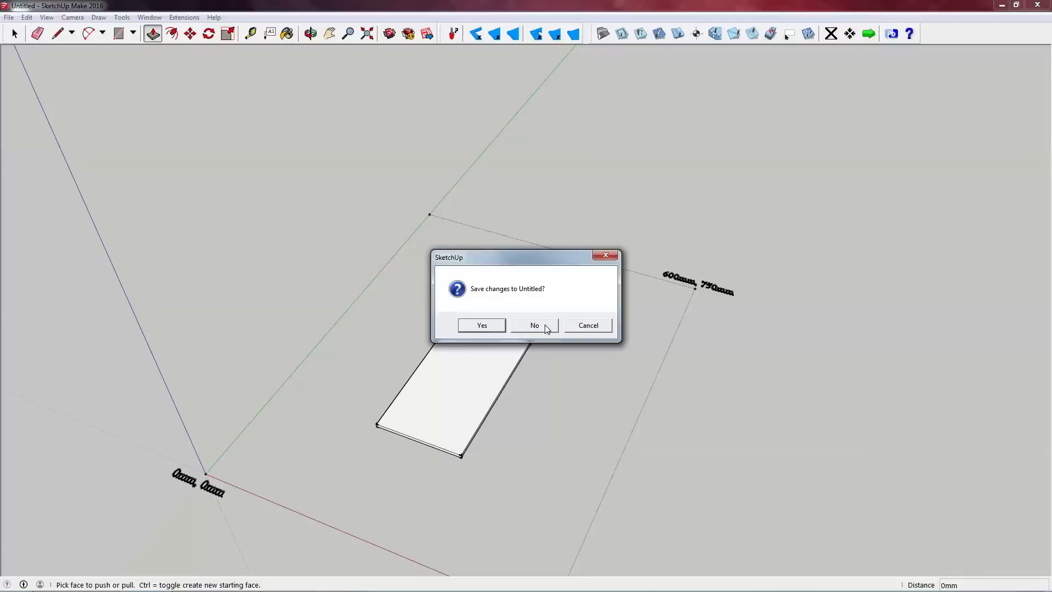
Discard changes to Untitled and move gcode_out.cnc beside the batarang file.
click(533, 324)
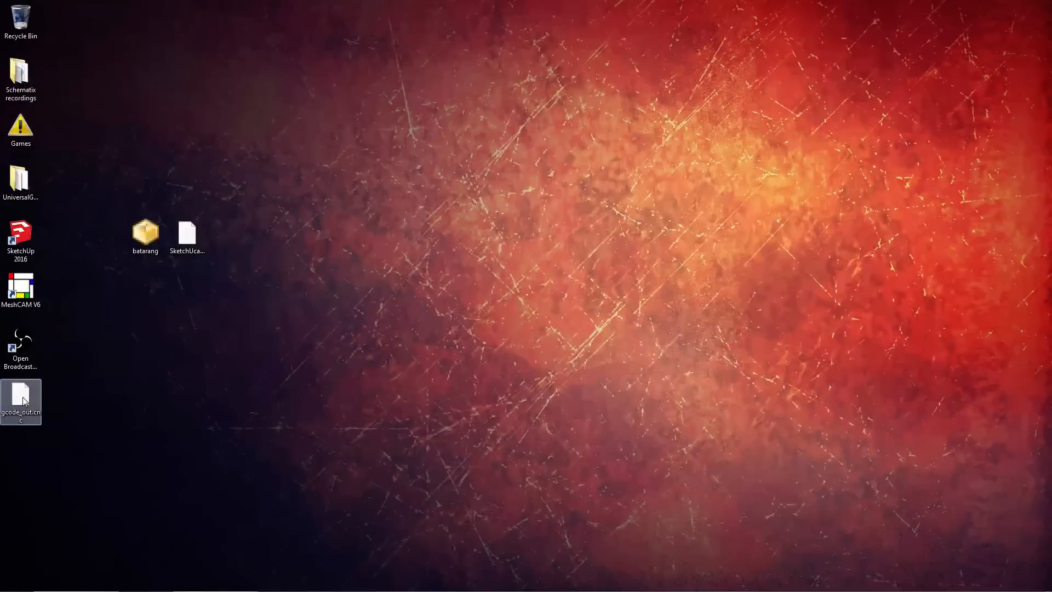
drag(21, 401, 311, 236)
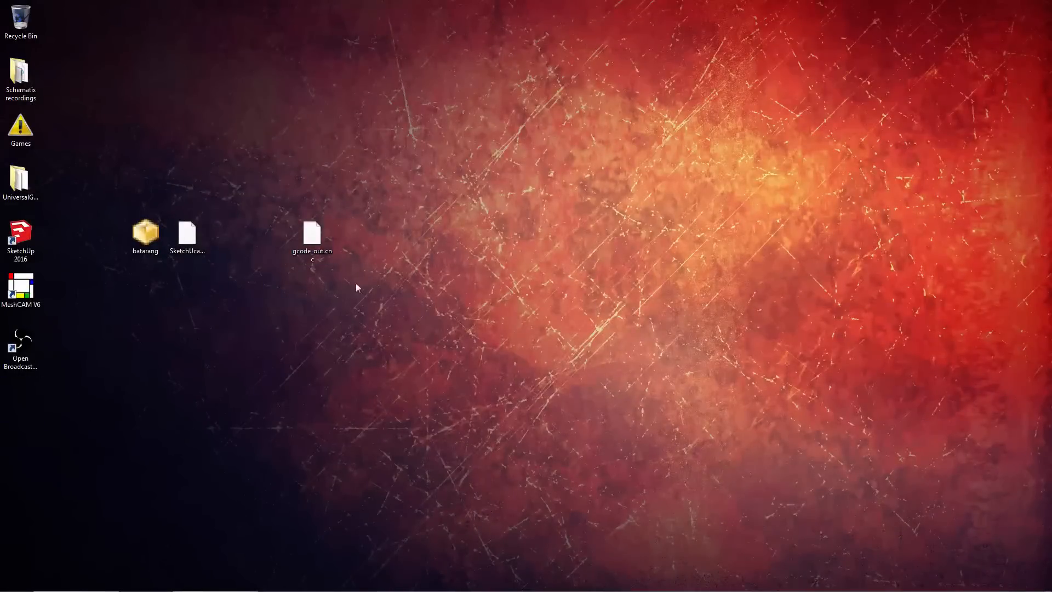
mouse_move(124, 314)
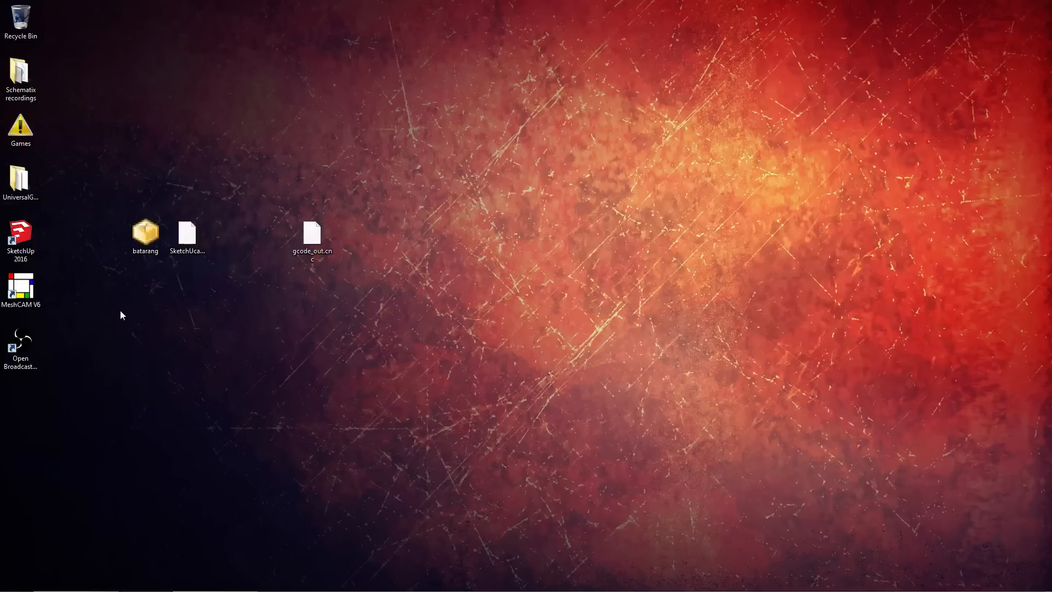
mouse_move(119, 296)
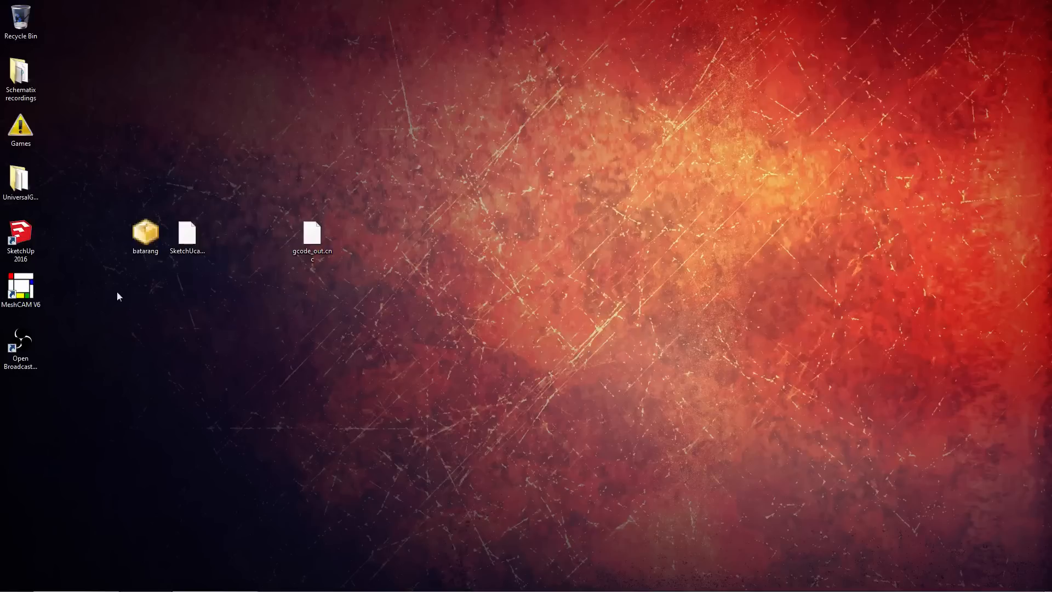
mouse_move(111, 309)
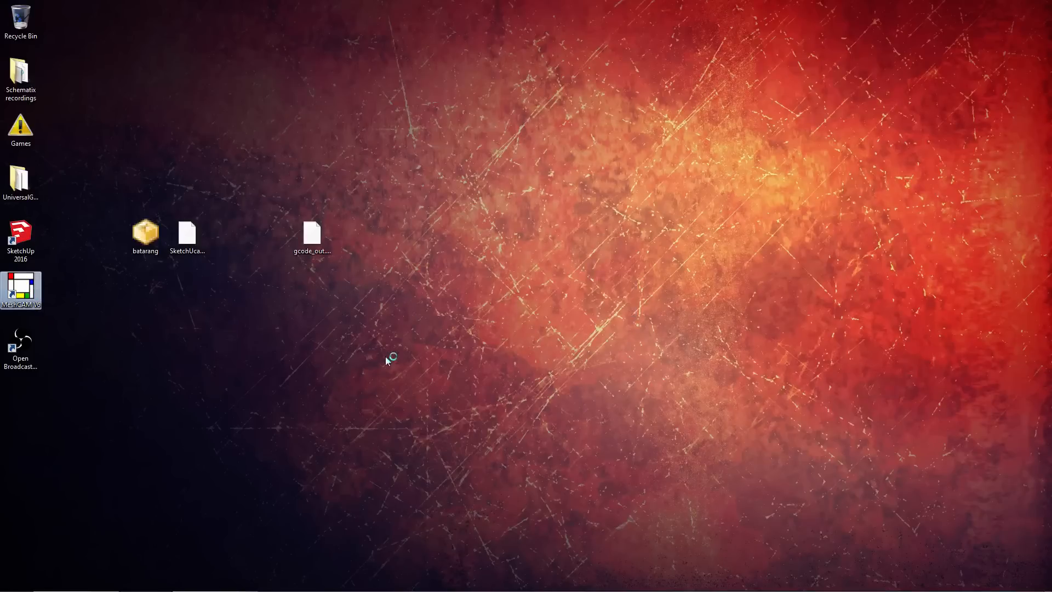
Launch MeshCAM V6 as the Standard demo and drag batarang.stl onto its window.
double_click(20, 290)
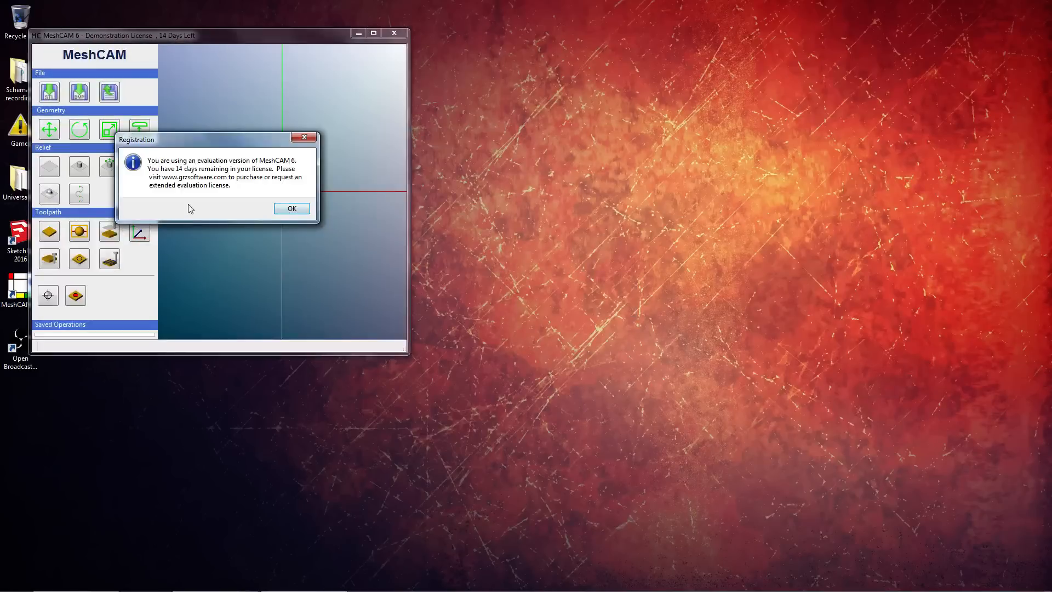
click(291, 208)
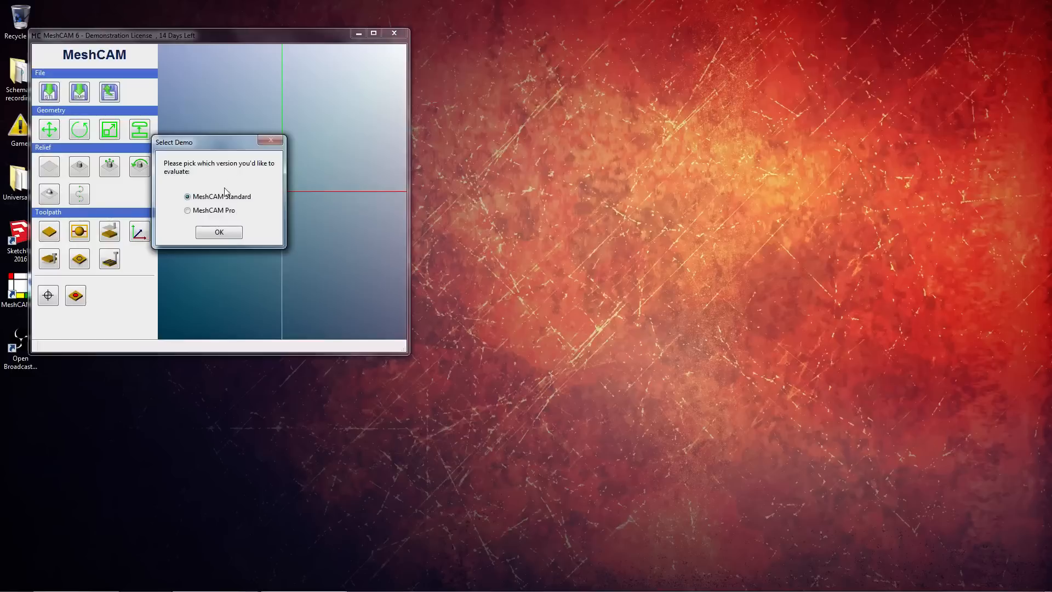
click(218, 231)
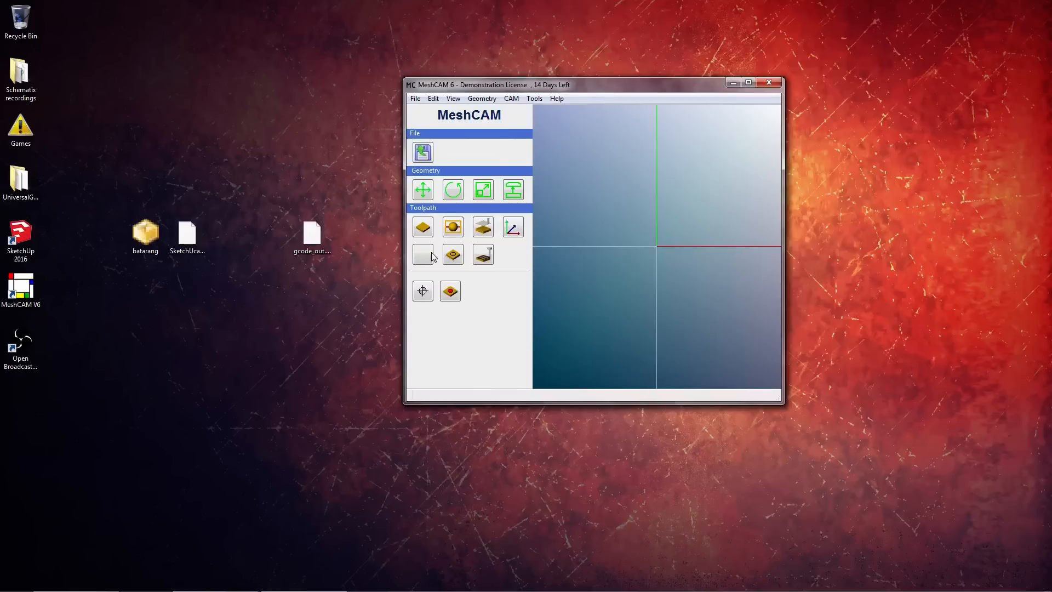
click(145, 236)
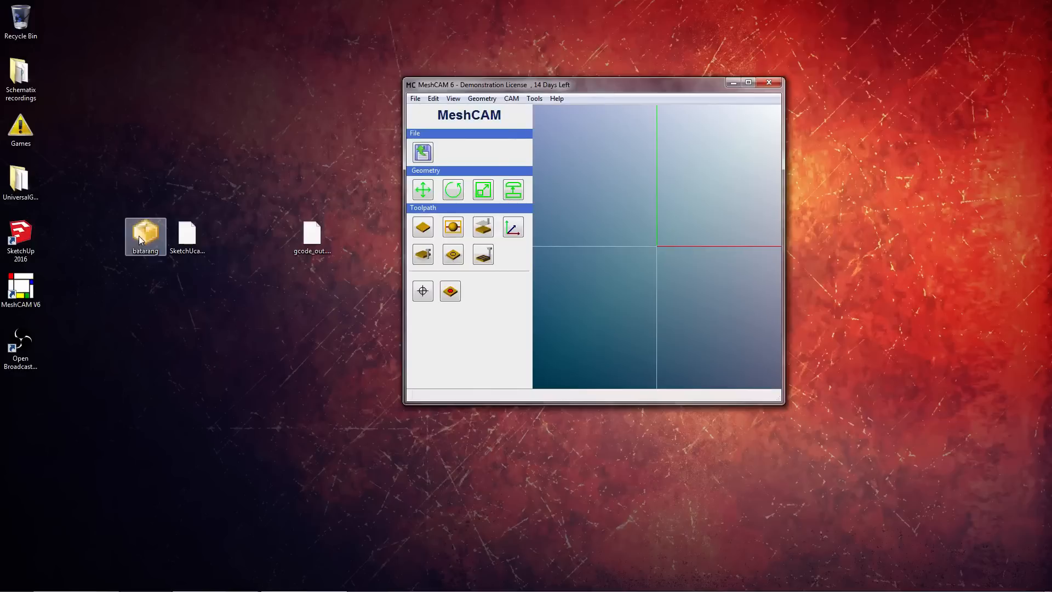
drag(144, 236, 624, 242)
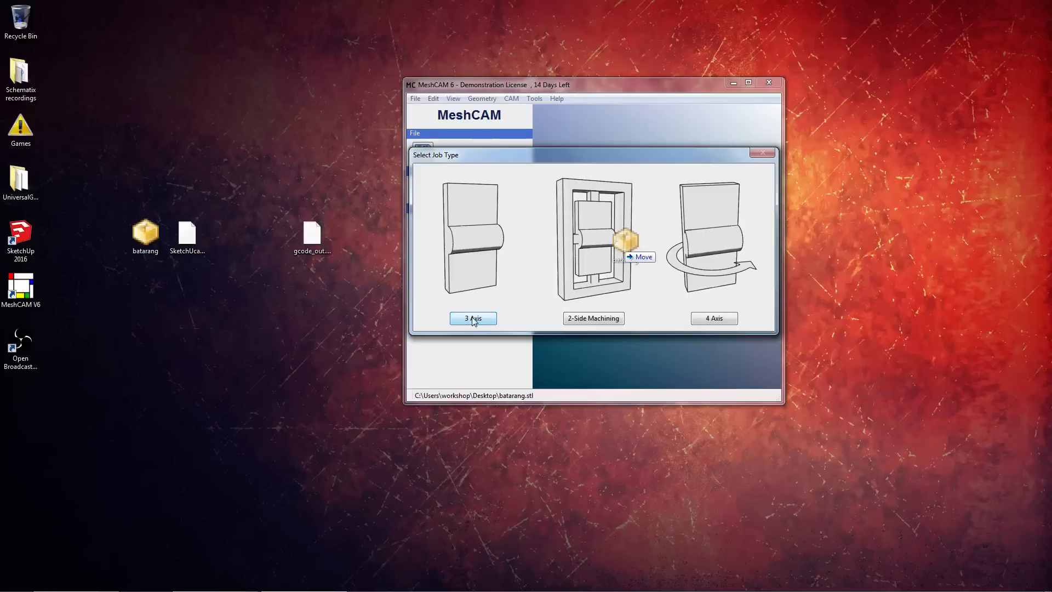
Choose the 3 Axis job type for the batarang and maximize the MeshCAM window.
click(472, 318)
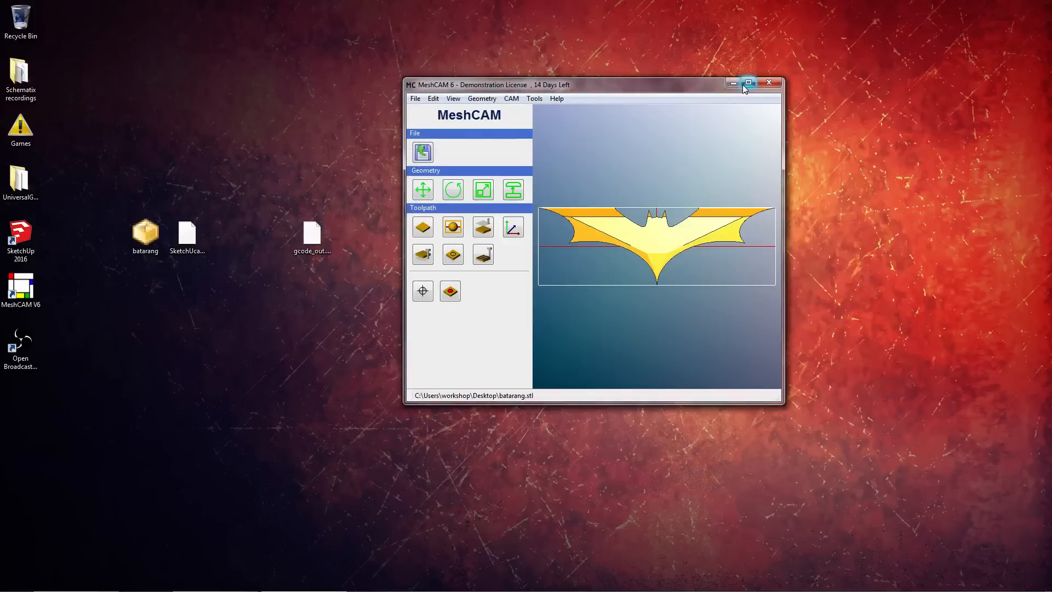
click(748, 83)
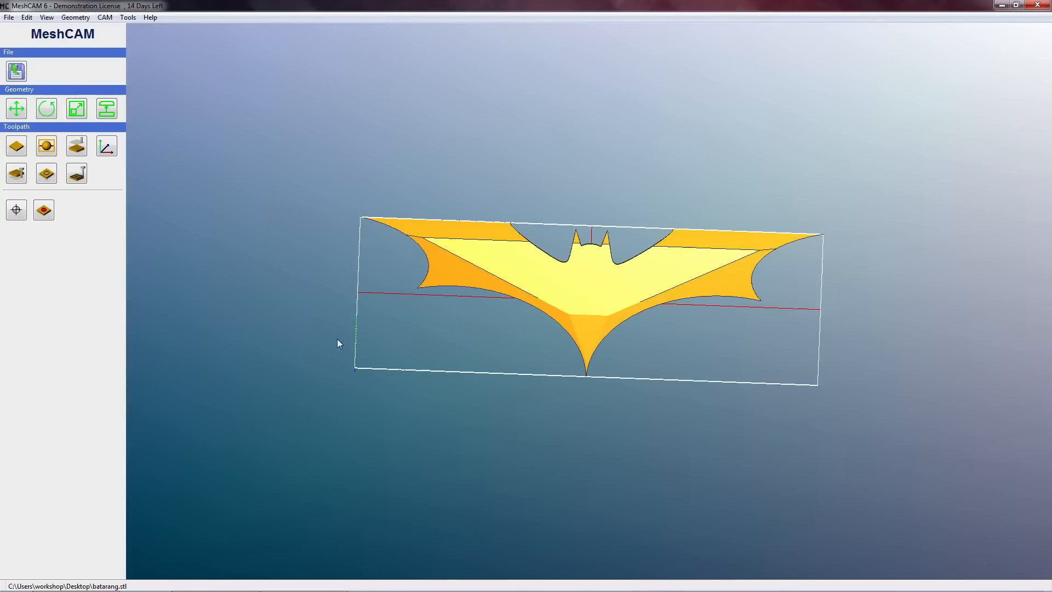
mouse_move(609, 307)
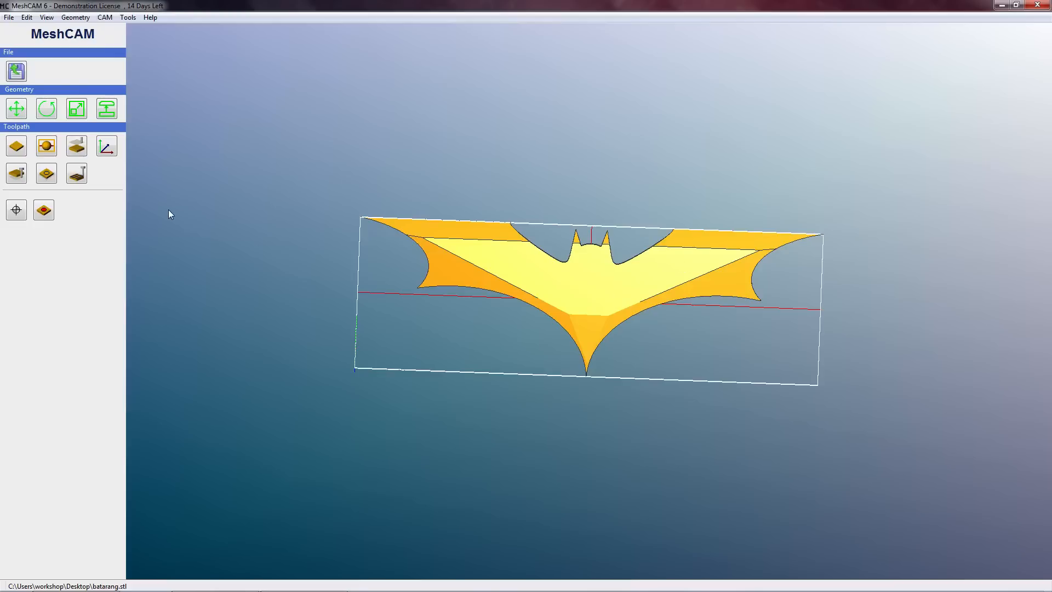
mouse_move(15, 147)
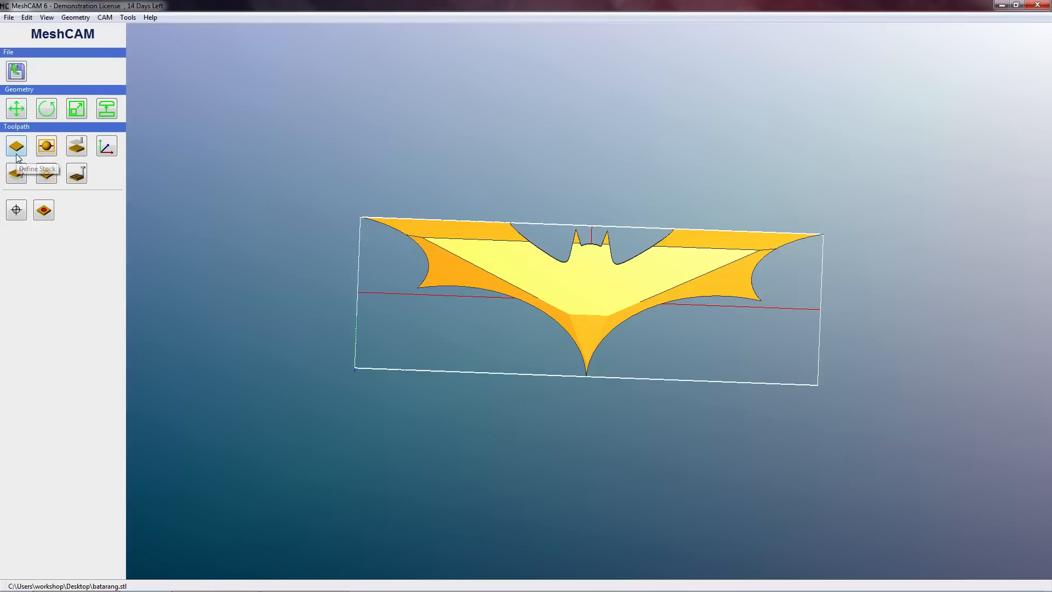
mouse_move(17, 149)
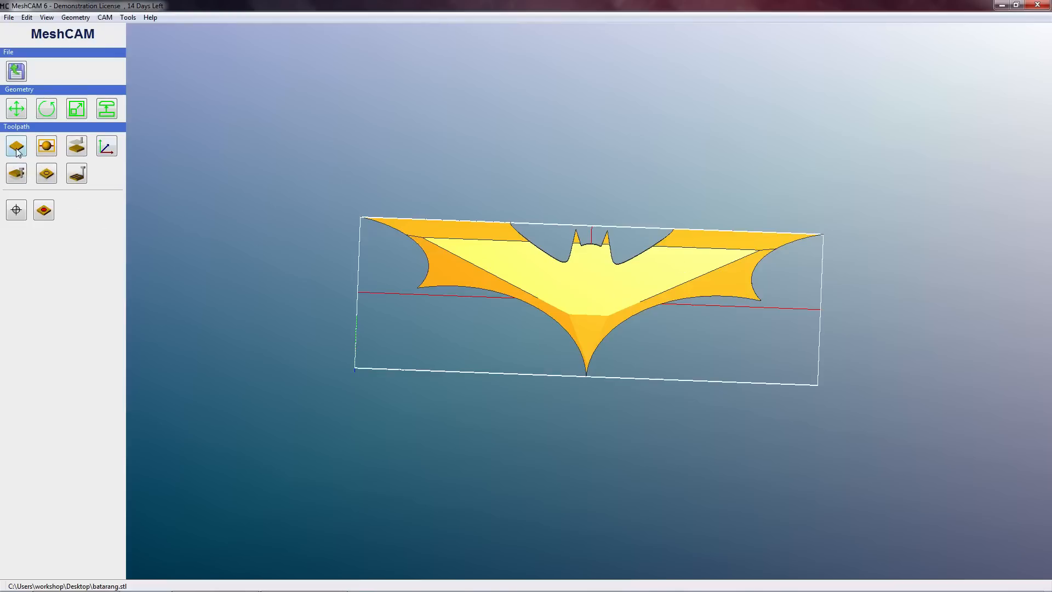
mouse_move(16, 145)
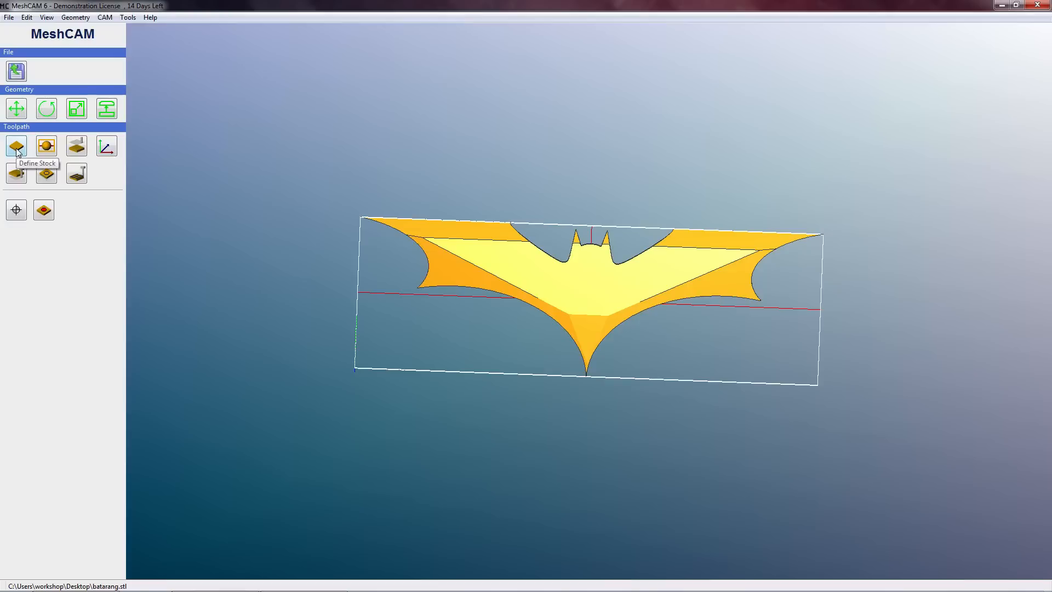
Define a 300 × 100 × 4 mm stock block centred on the batarang.
click(15, 145)
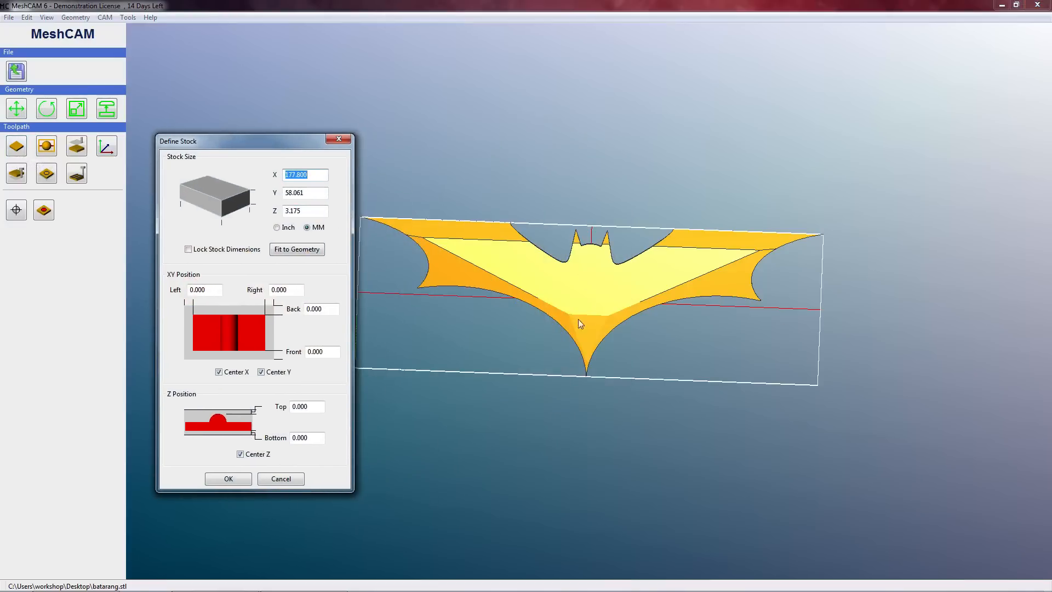
mouse_move(504, 193)
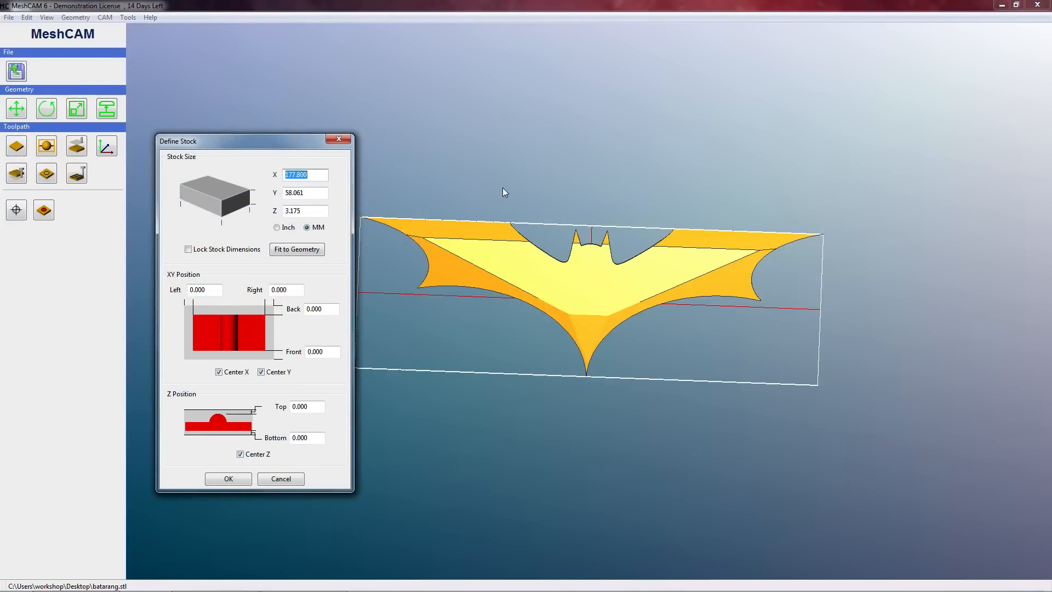
text(300)
click(304, 192)
text(100)
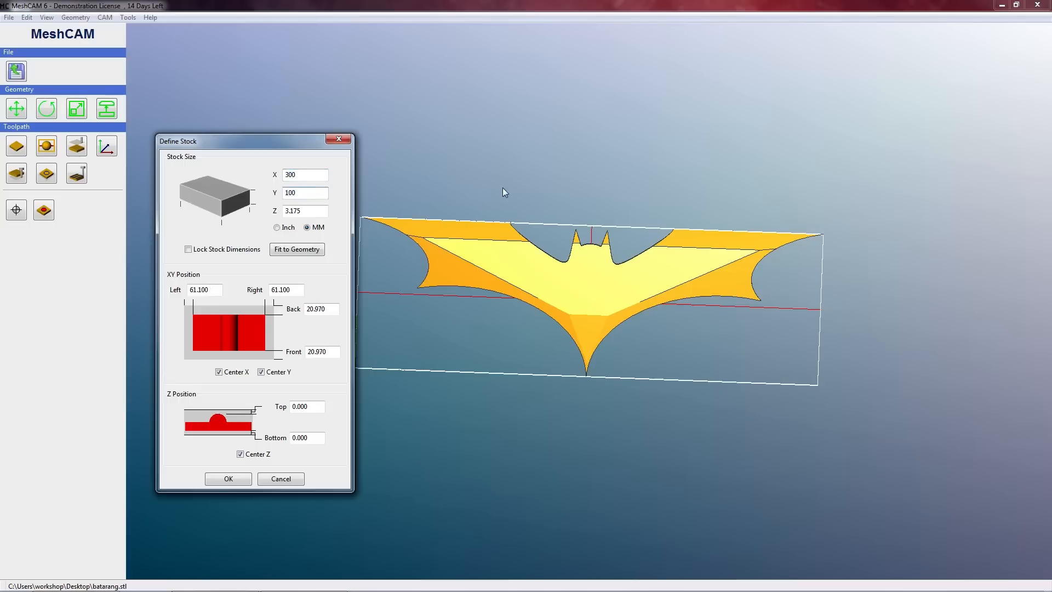
text(4)
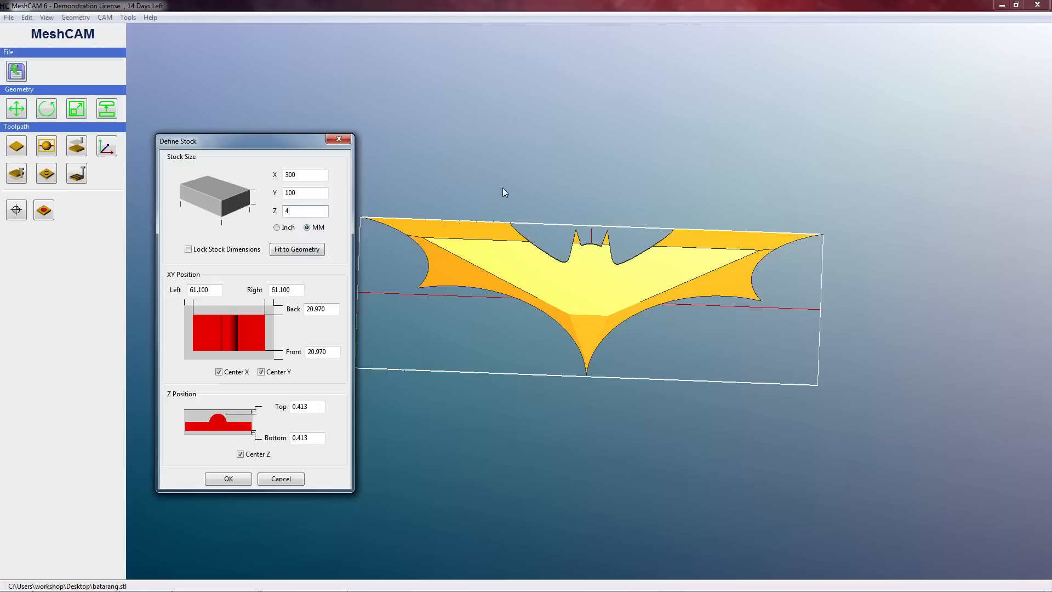
click(228, 478)
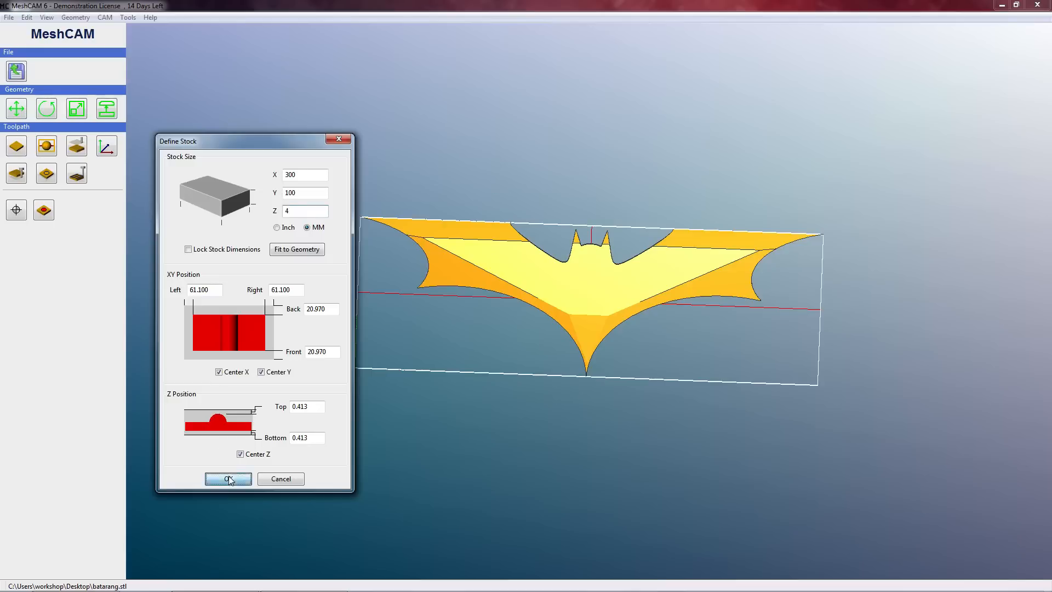
click(227, 478)
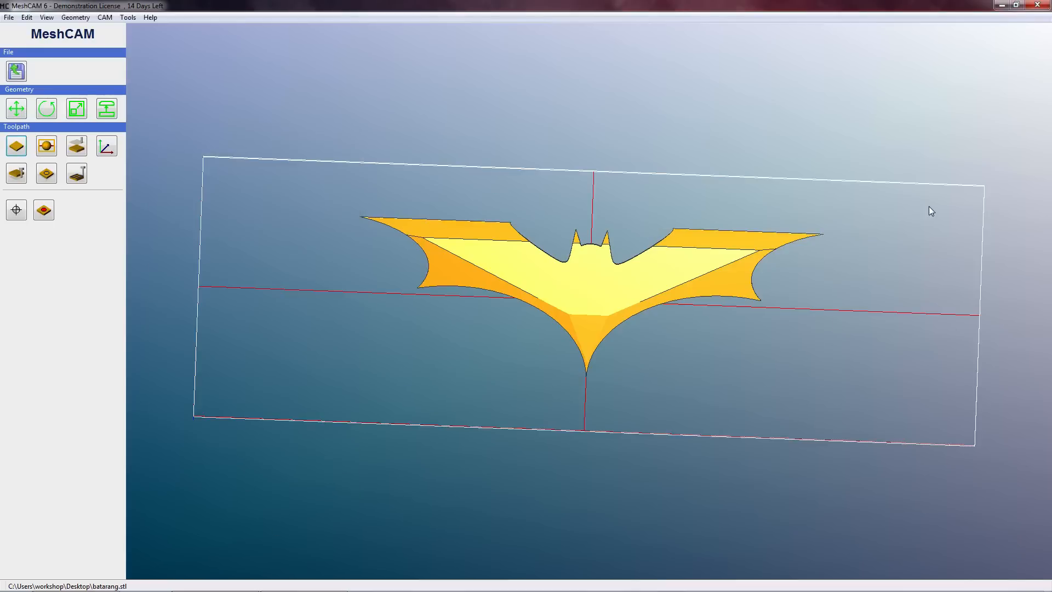
mouse_move(573, 238)
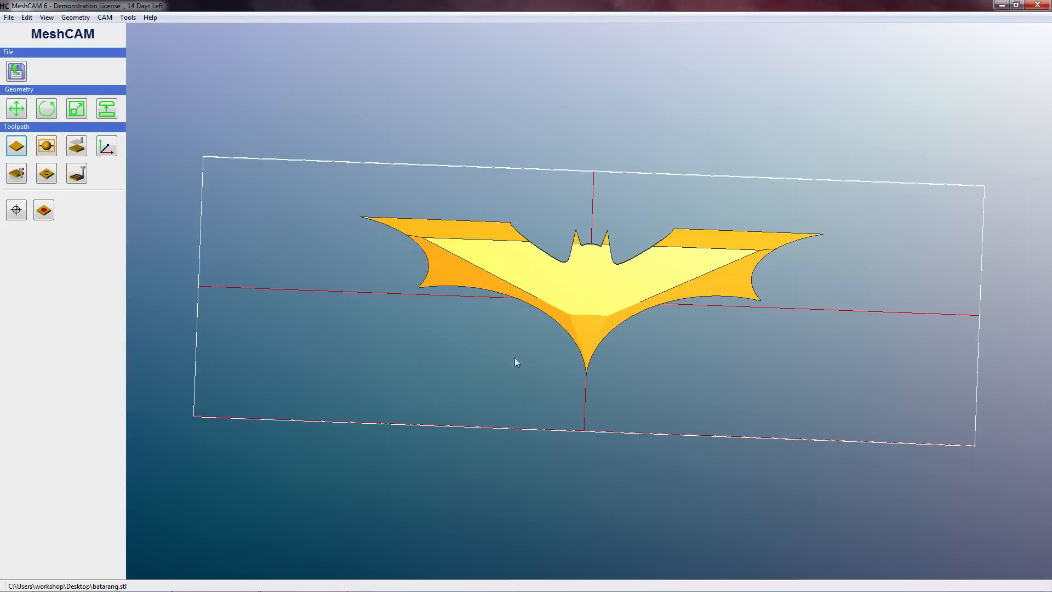
Set supports to 0.1 in high and 0.3 in wide, placed at the bottom of geometry.
click(16, 146)
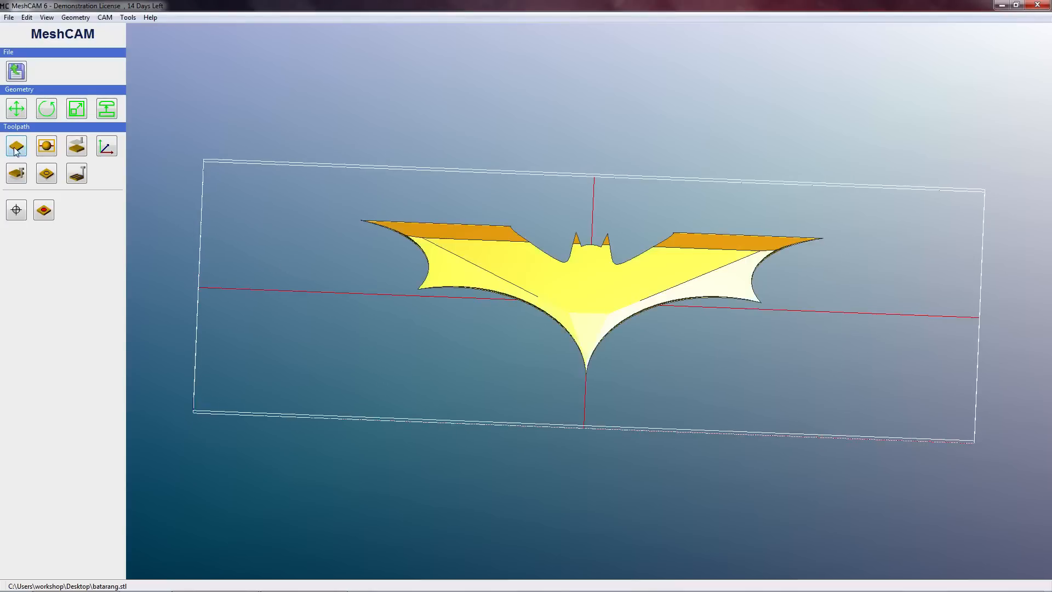
mouse_move(45, 146)
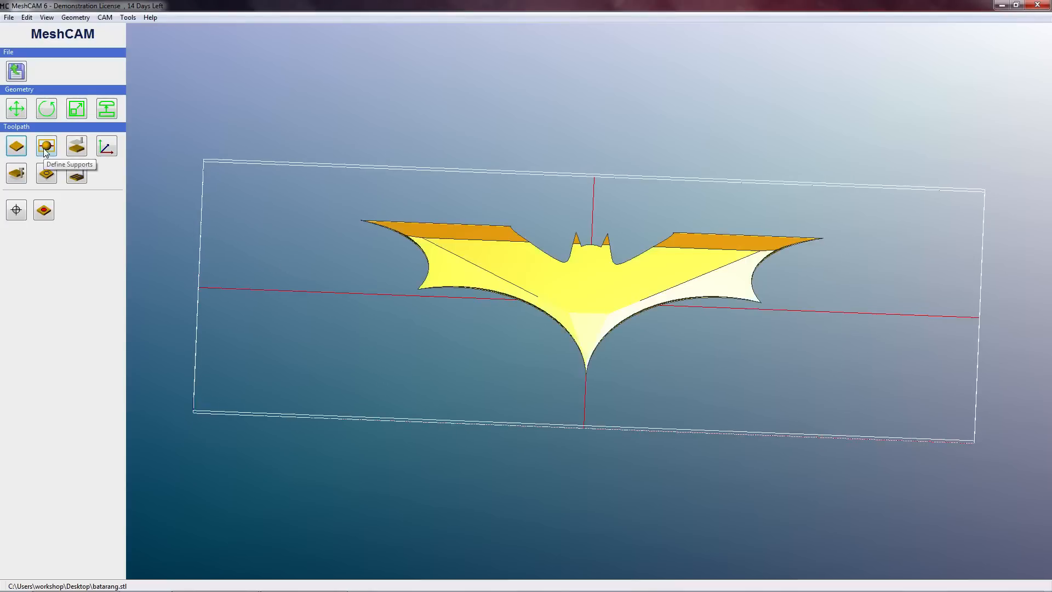
click(46, 146)
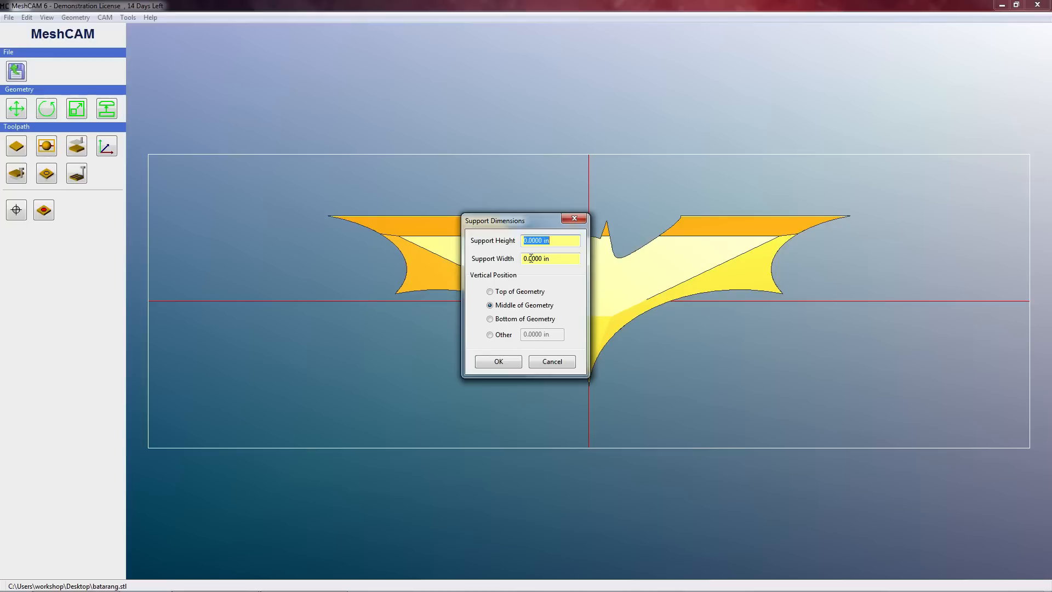
text(0.)
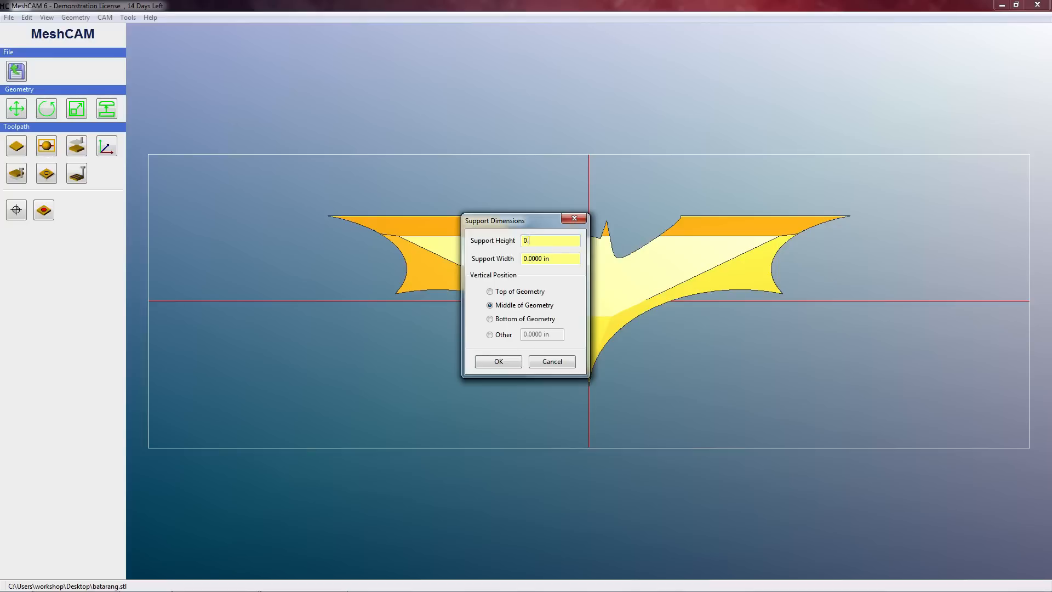
key(Tab)
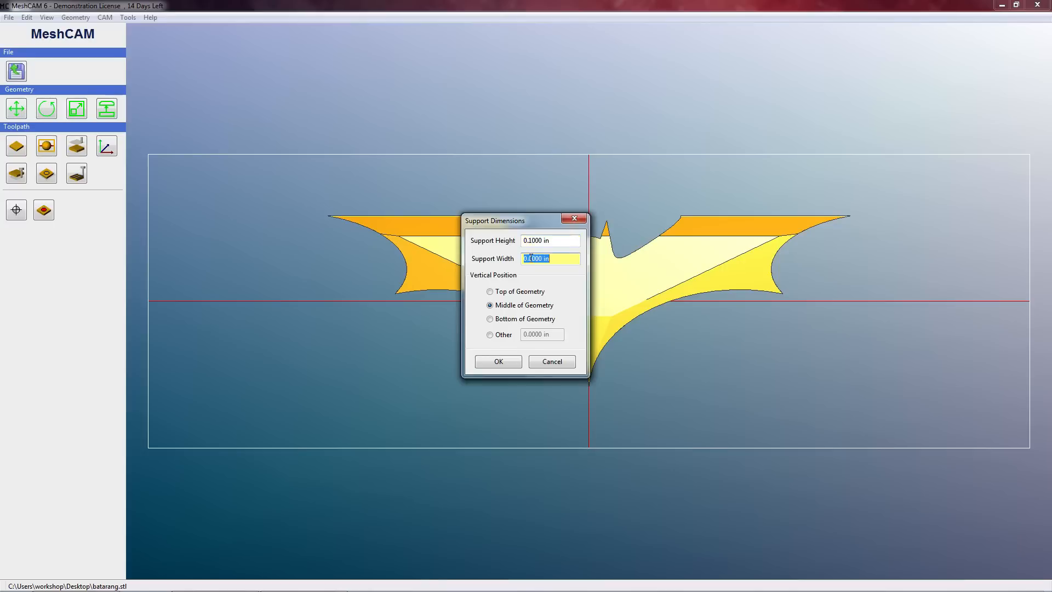
text(0.3)
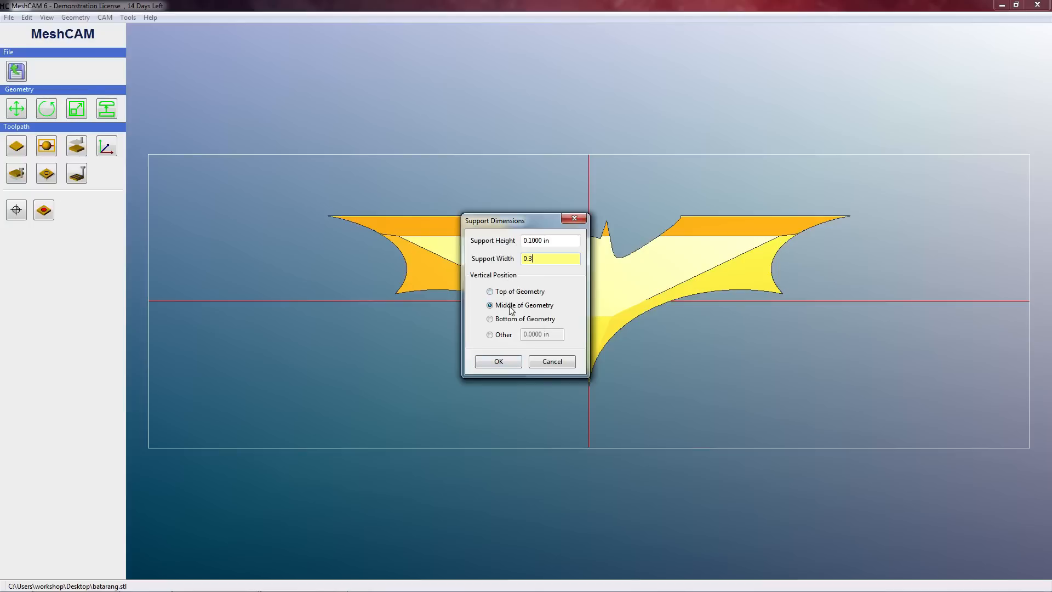
click(490, 317)
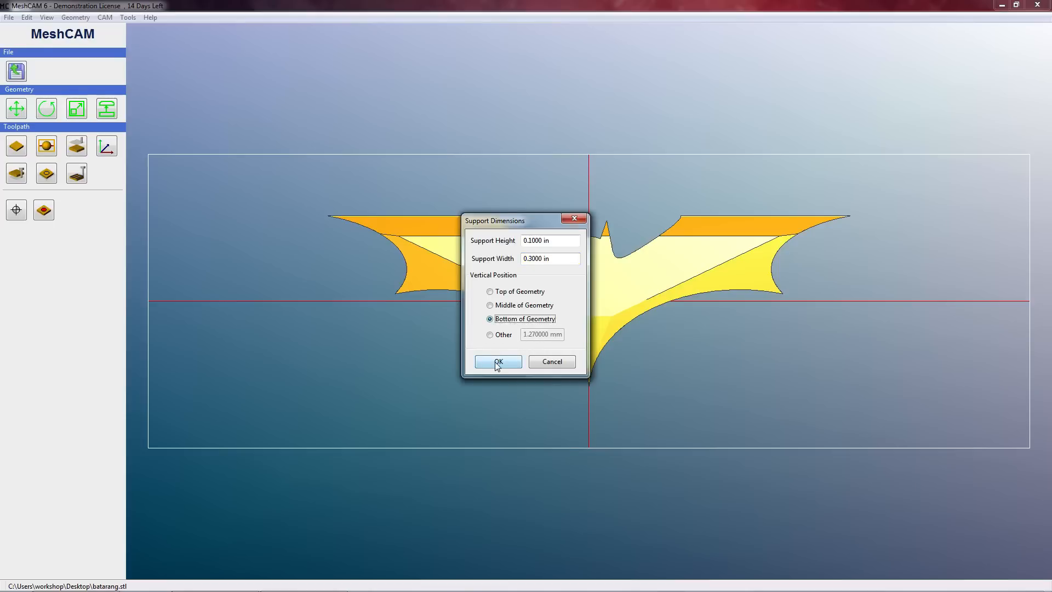
click(497, 361)
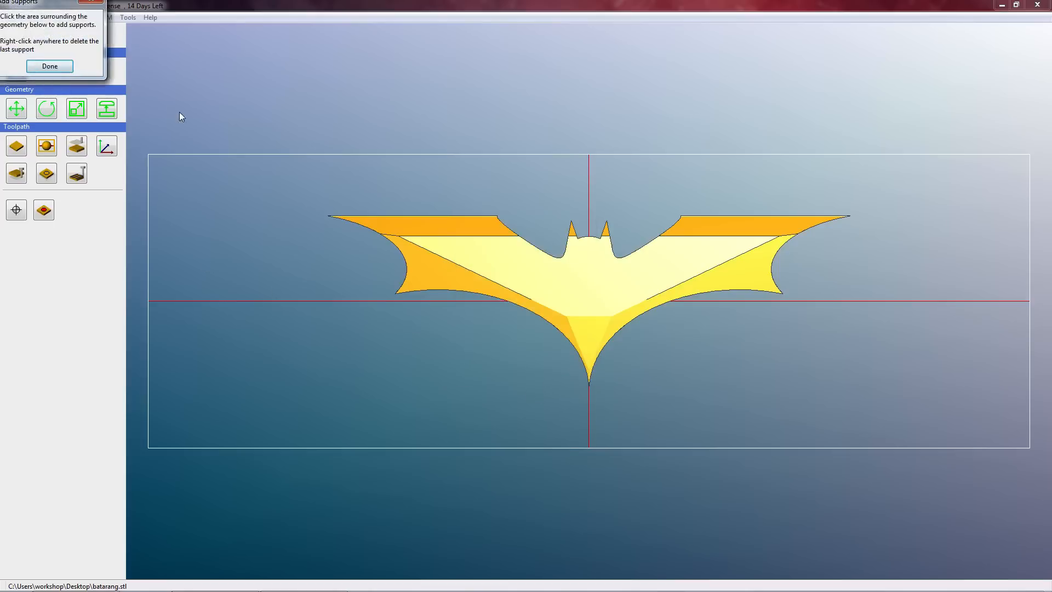
Add four supports joining the wings to the stock edges, then orbit to inspect them.
click(426, 221)
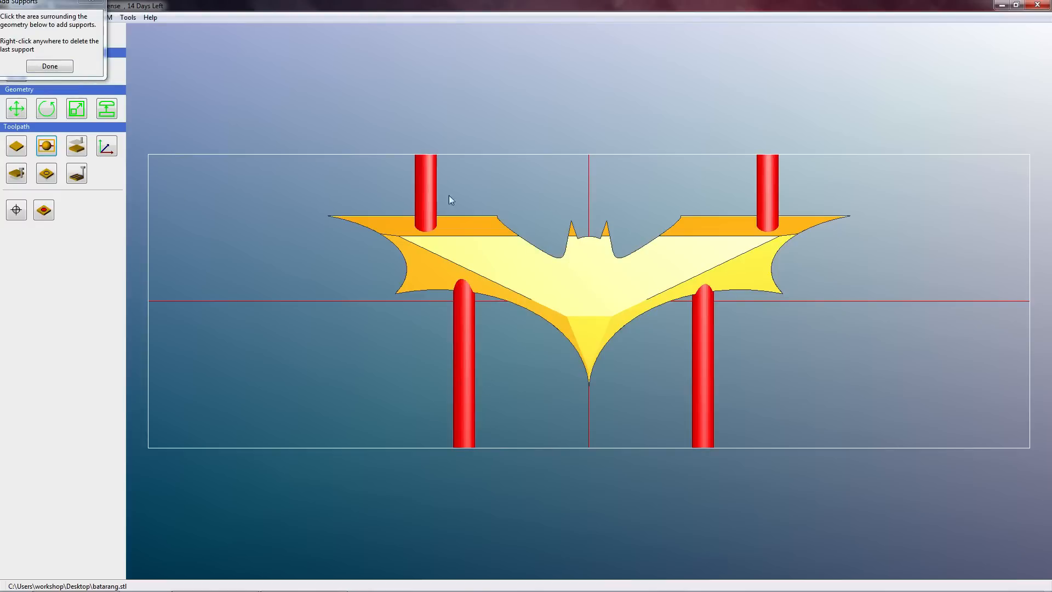
click(49, 65)
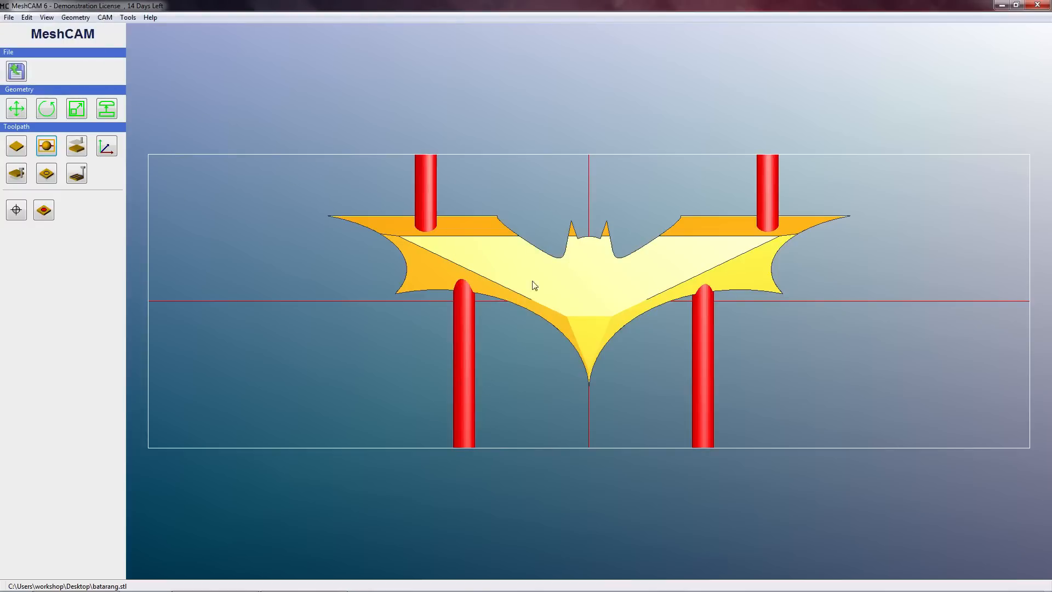
drag(537, 282, 594, 268)
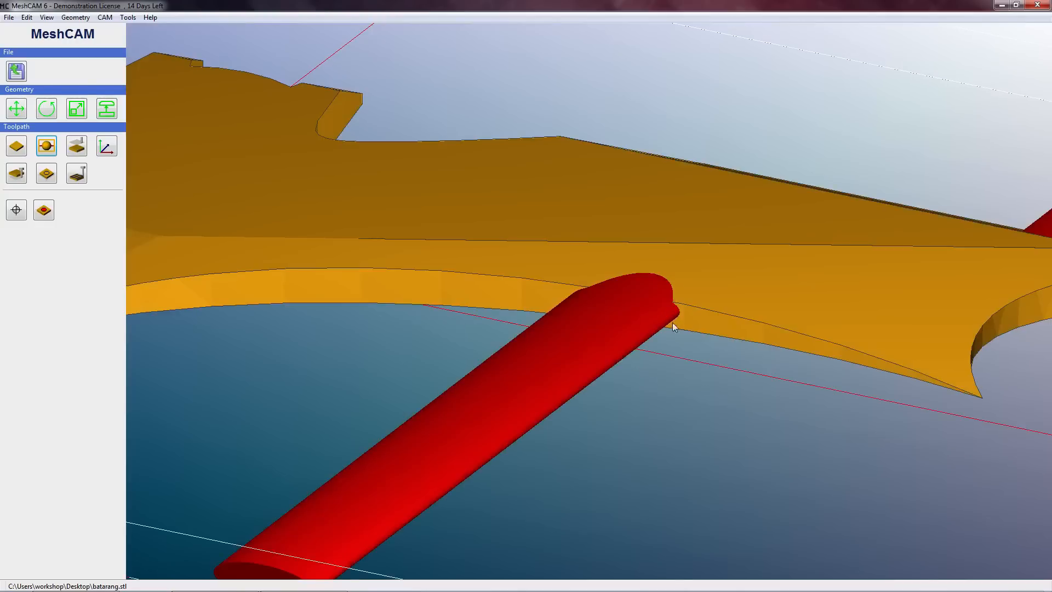
drag(674, 327, 316, 349)
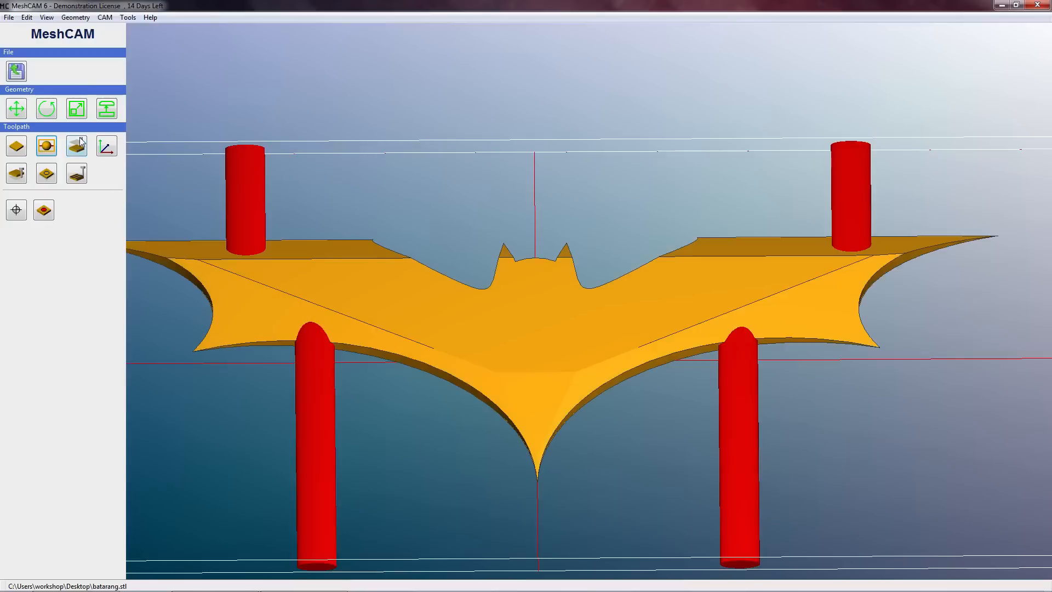
Enter 3 as the retract height above stock and confirm it.
click(46, 146)
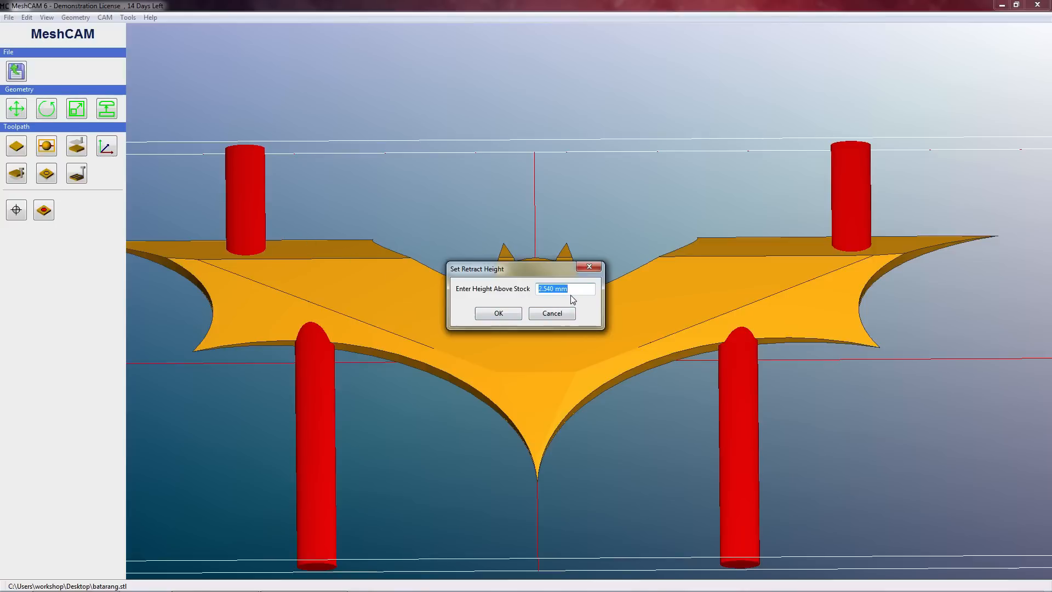
text(3)
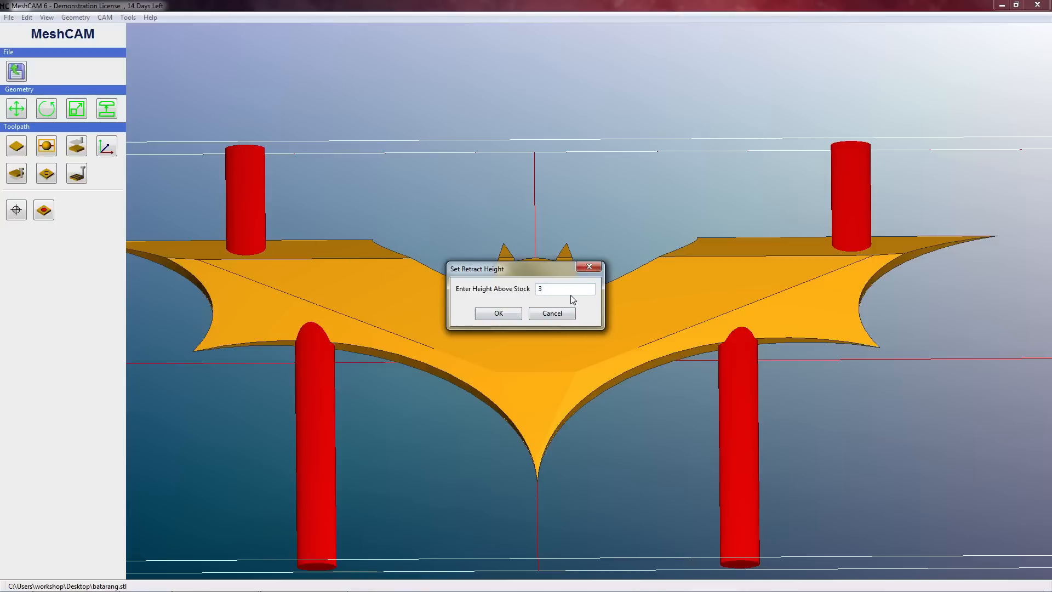
click(497, 313)
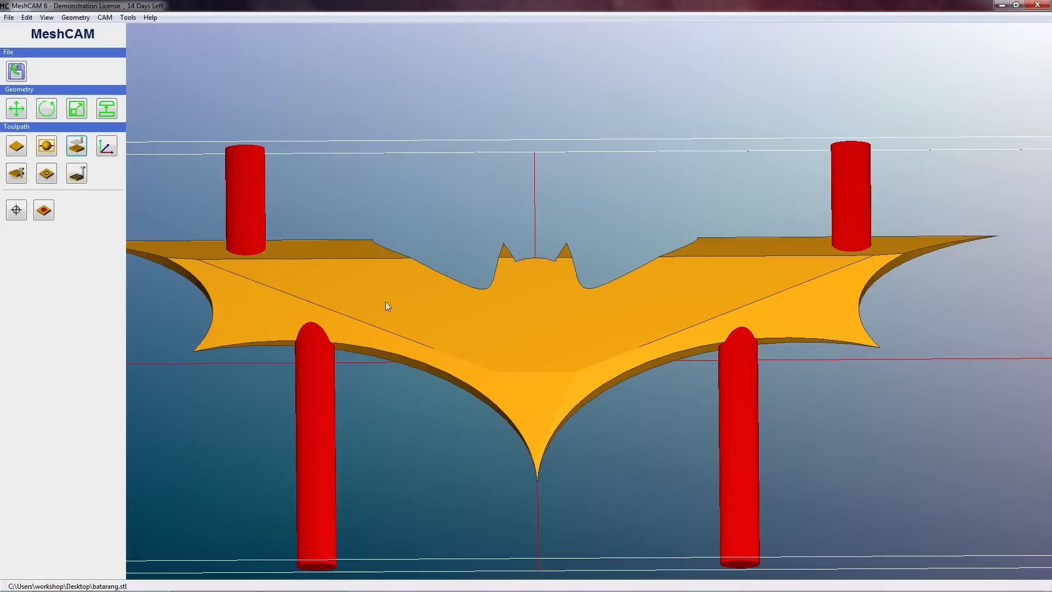
Put program zero at the stock's top centre with X and Y at 0.
click(76, 146)
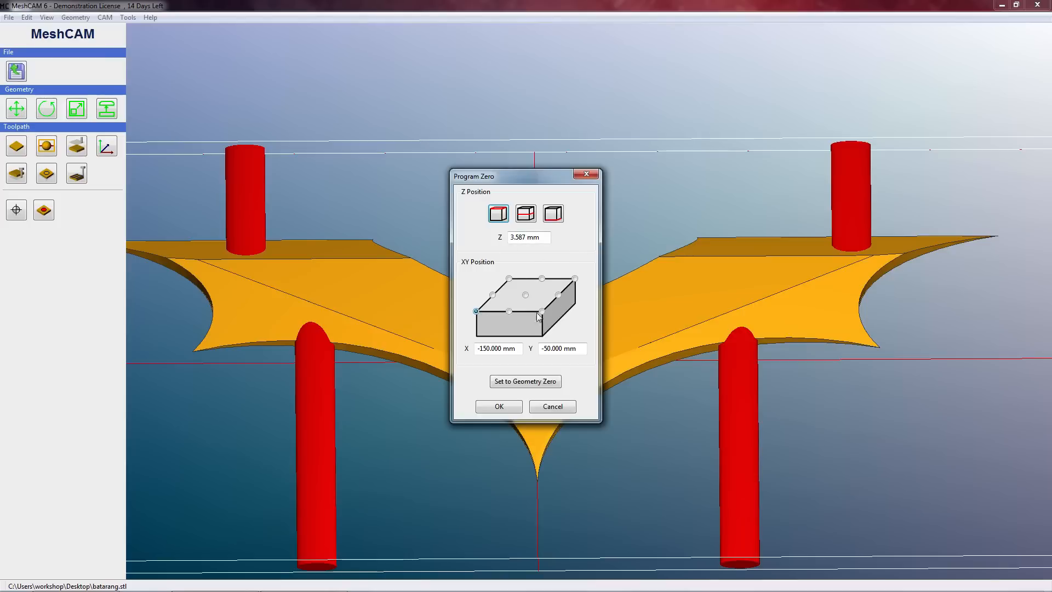
click(527, 295)
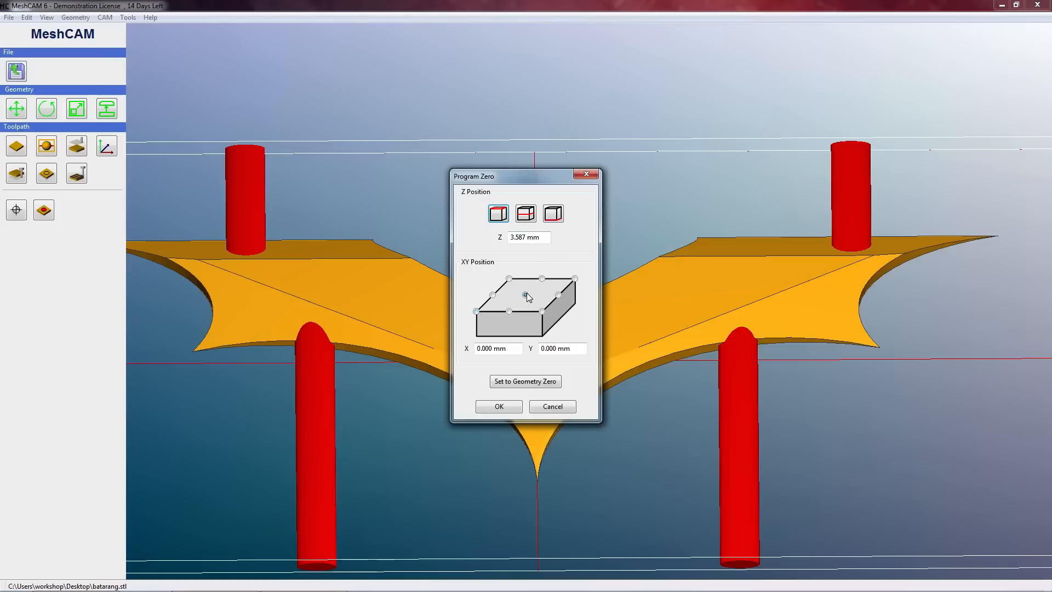
click(498, 406)
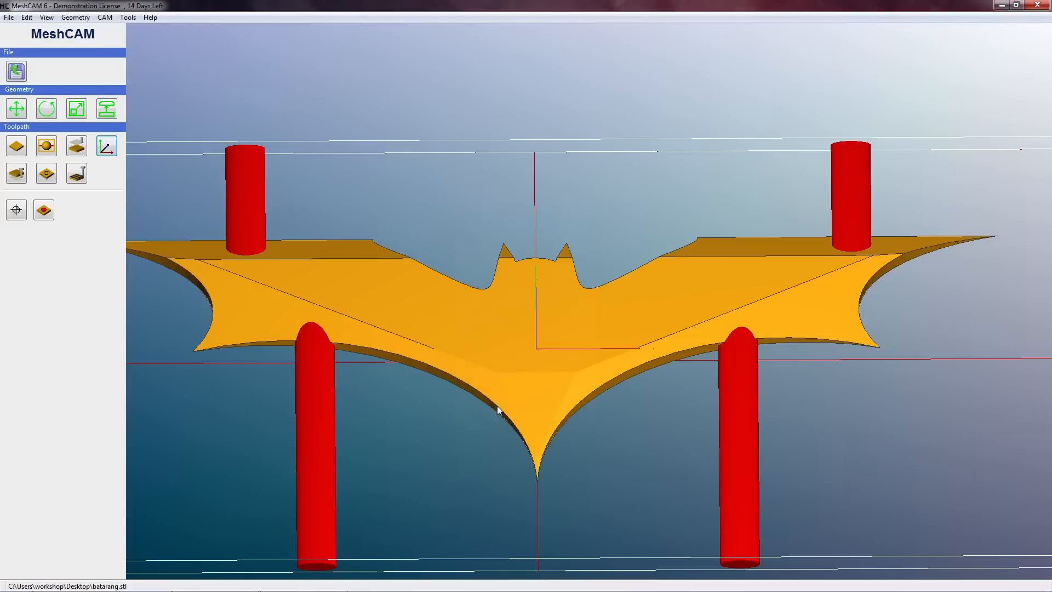
drag(499, 409, 455, 386)
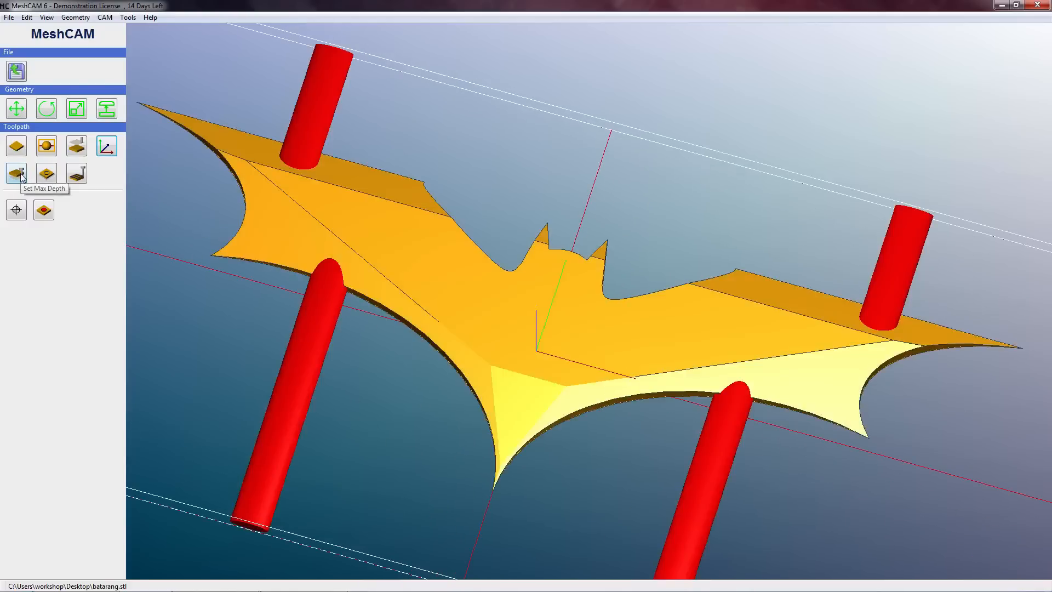
Enter 4.2 mm as the maximum cutting depth and confirm it.
click(15, 174)
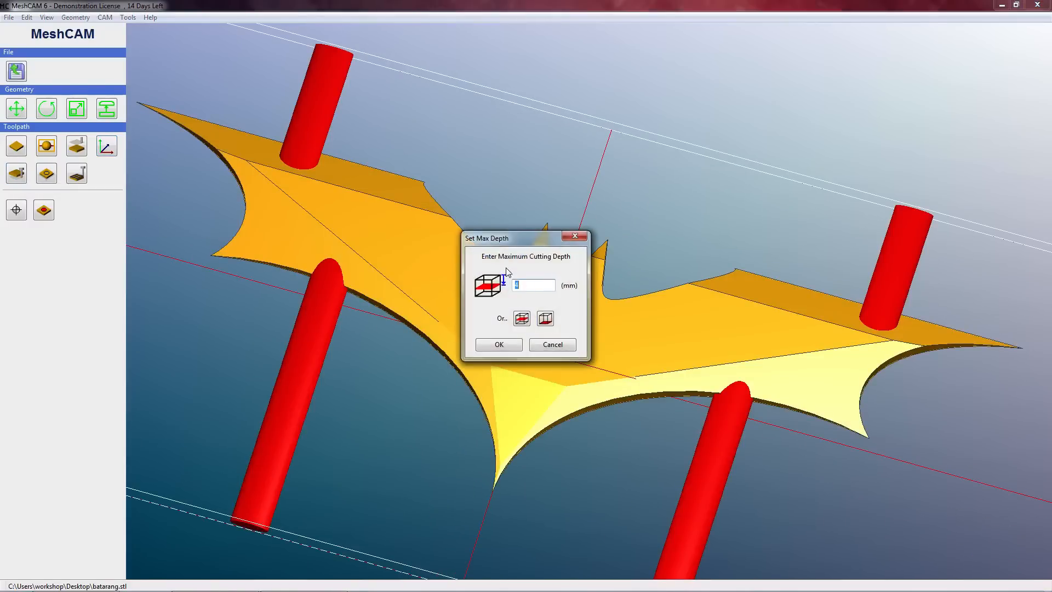
mouse_move(575, 296)
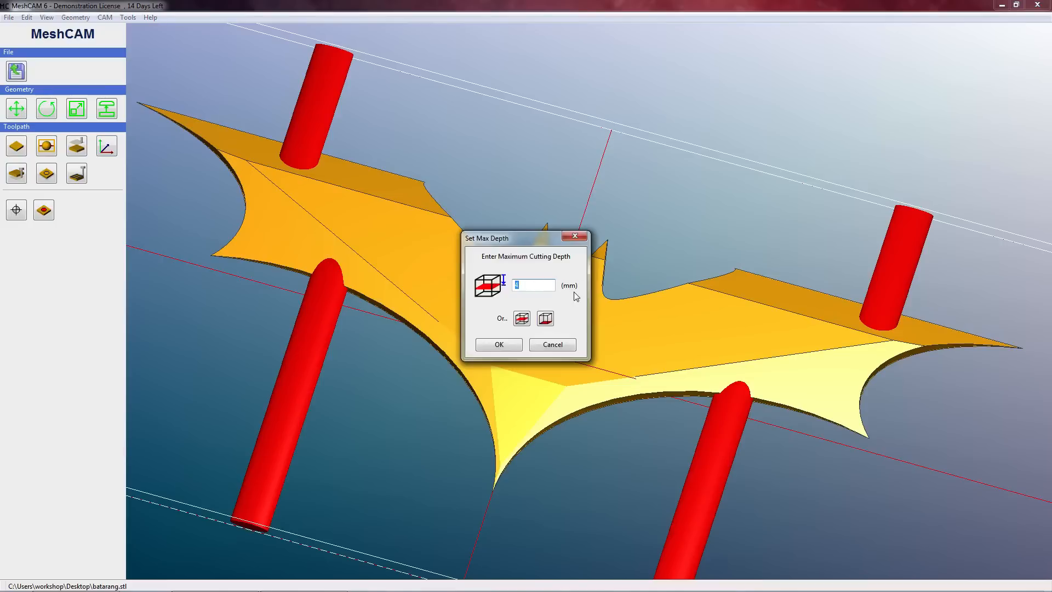
mouse_move(551, 269)
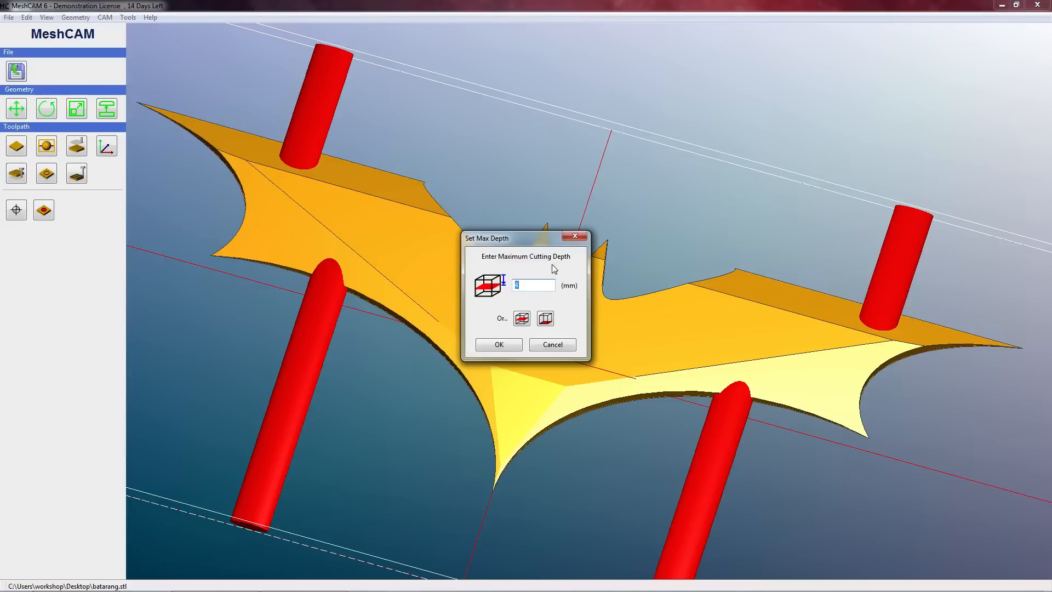
mouse_move(552, 270)
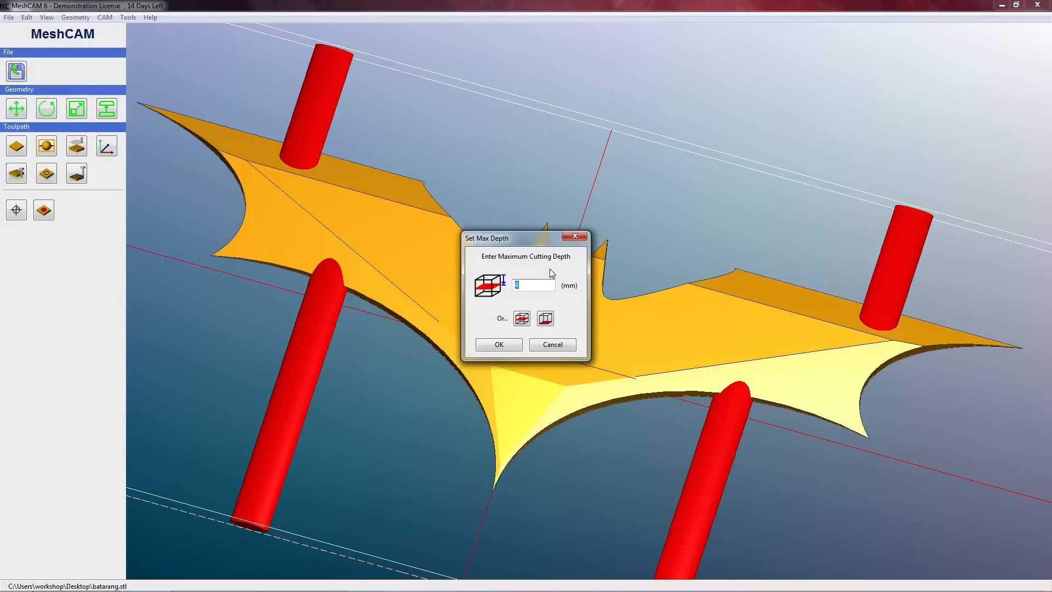
mouse_move(565, 300)
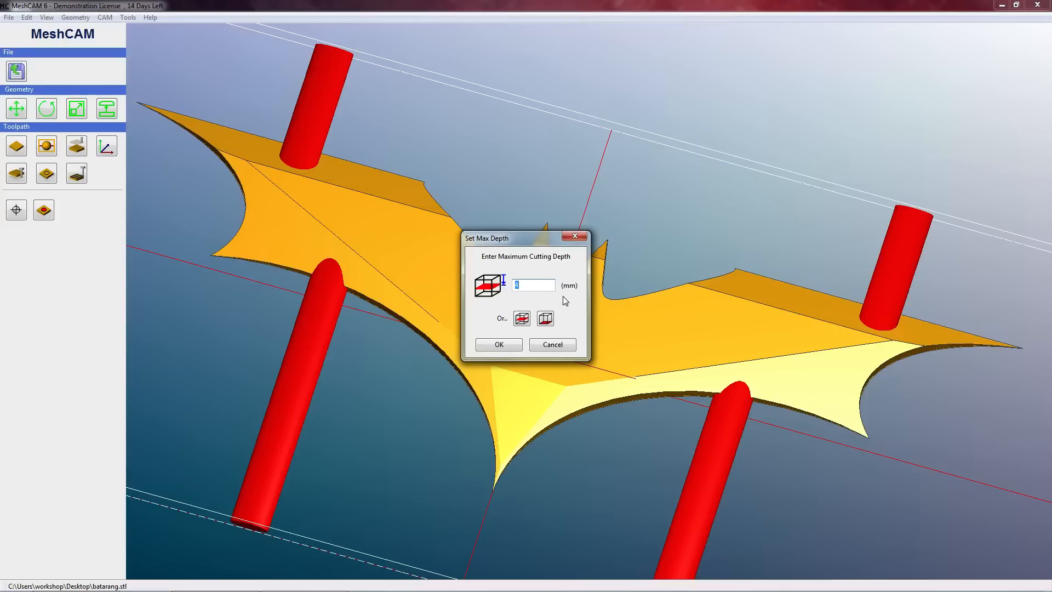
text(4.2)
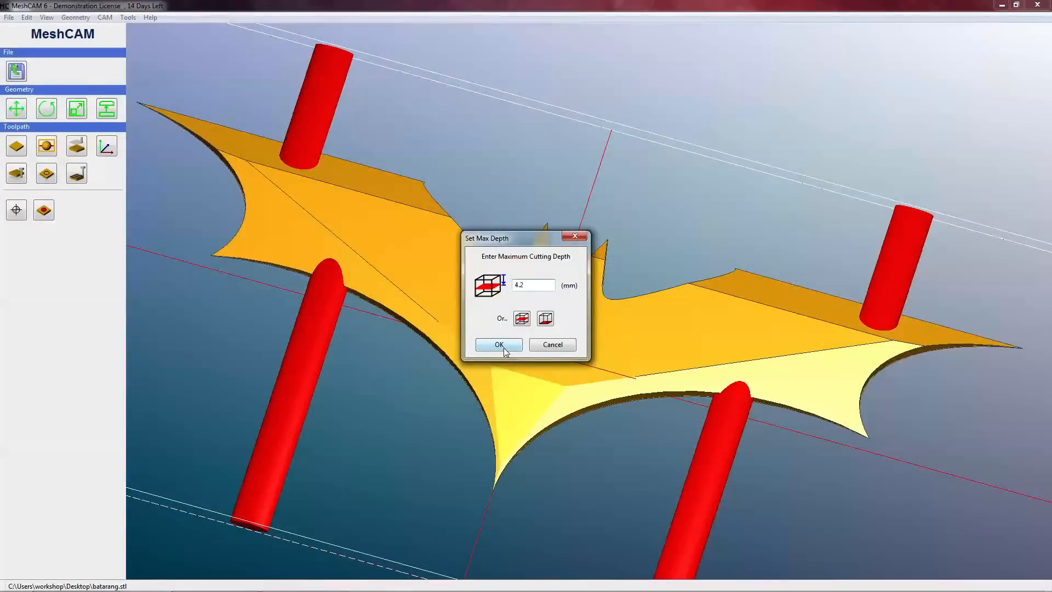
click(497, 344)
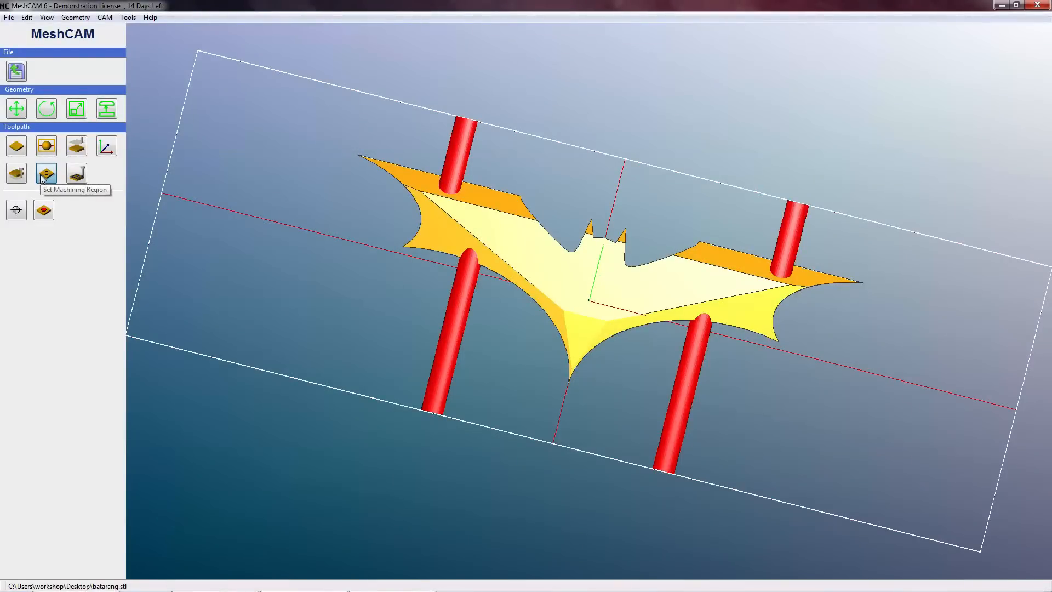
click(46, 173)
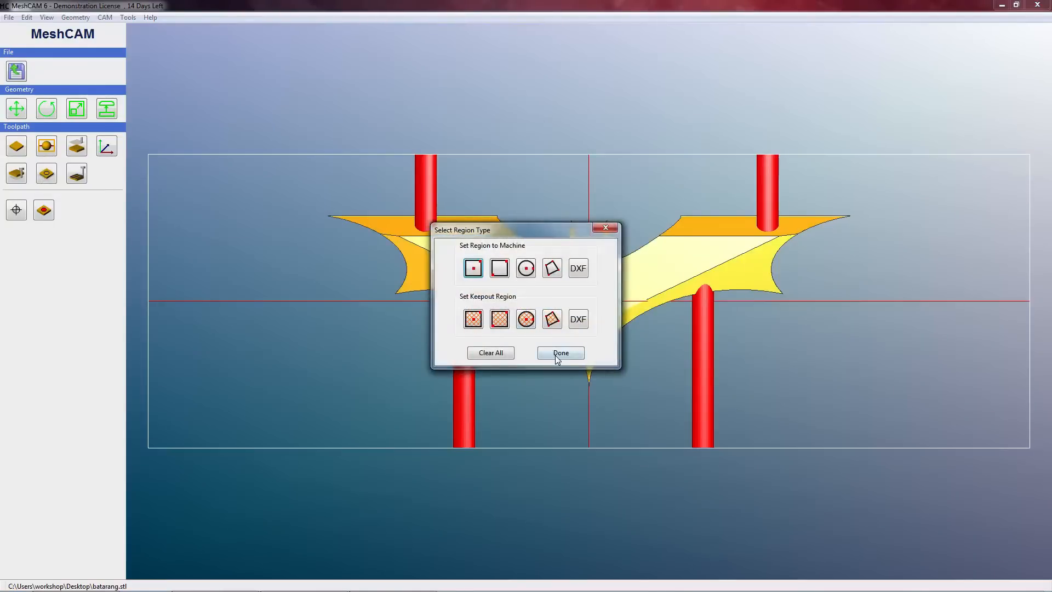
mouse_move(511, 305)
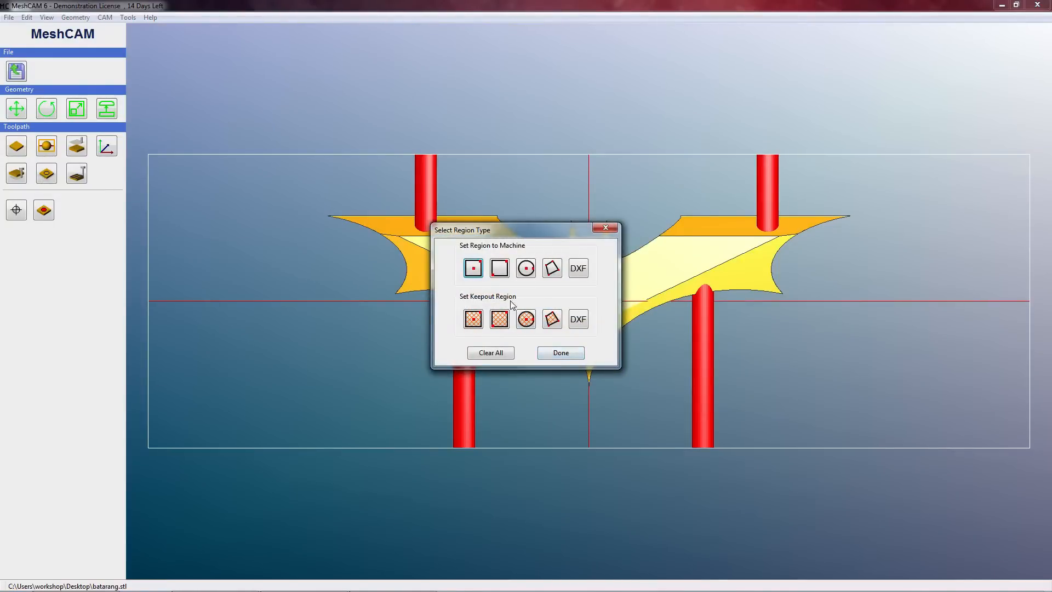
mouse_move(499, 268)
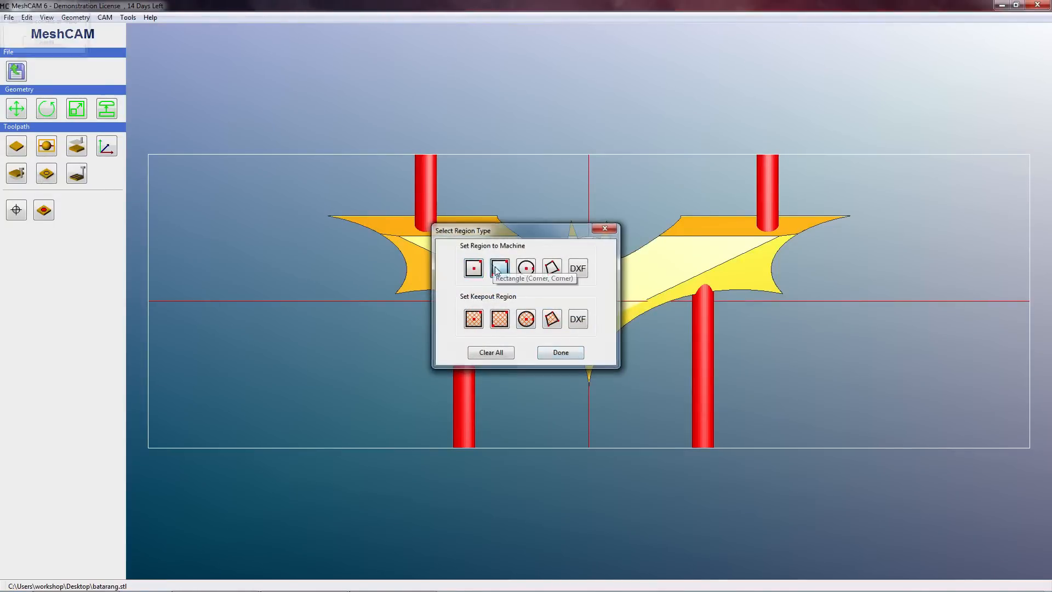
click(499, 268)
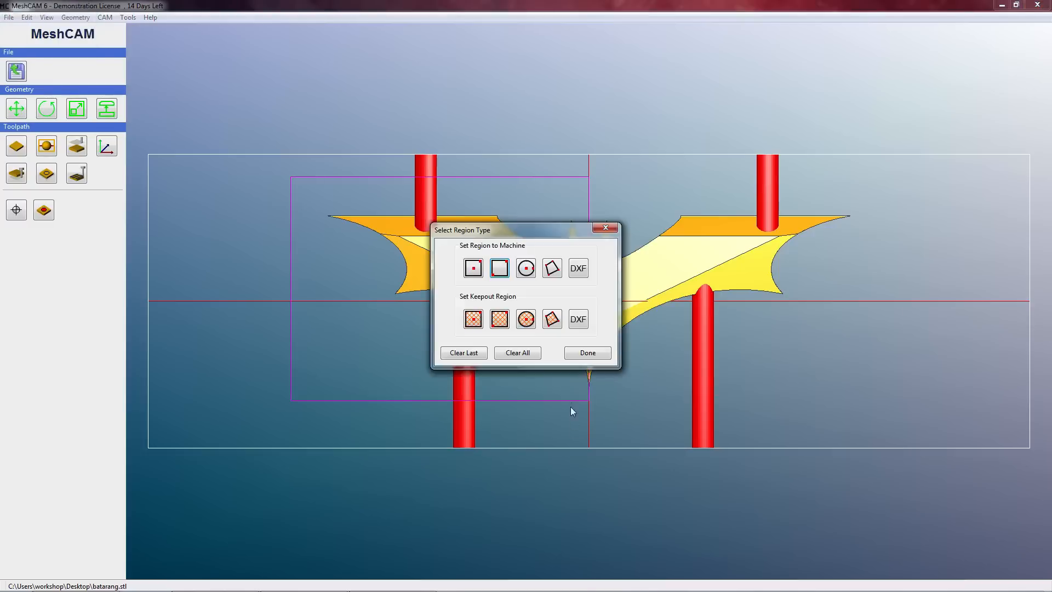
click(585, 352)
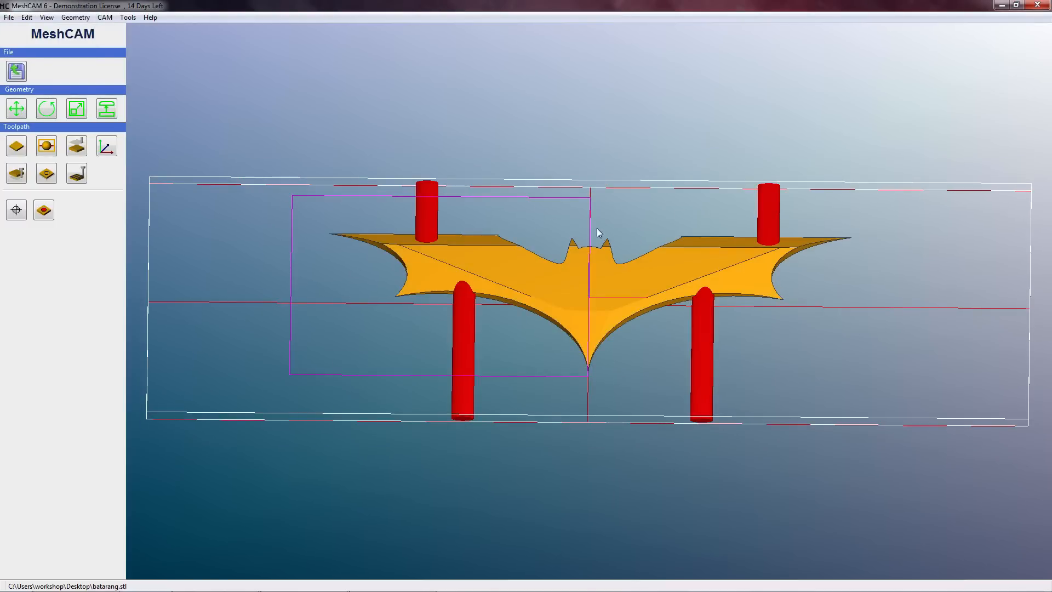
mouse_move(835, 187)
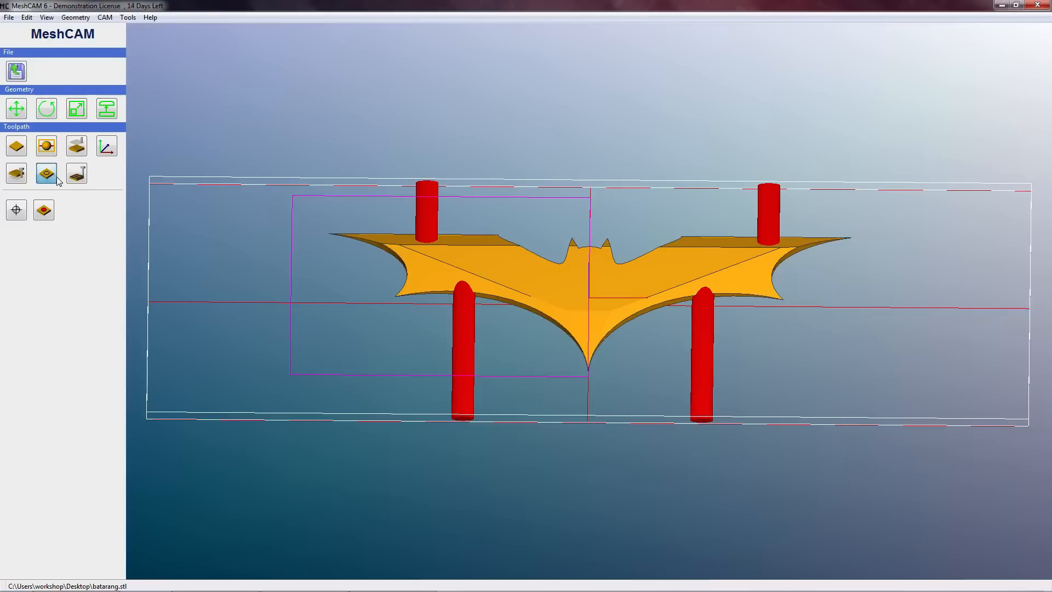
click(45, 174)
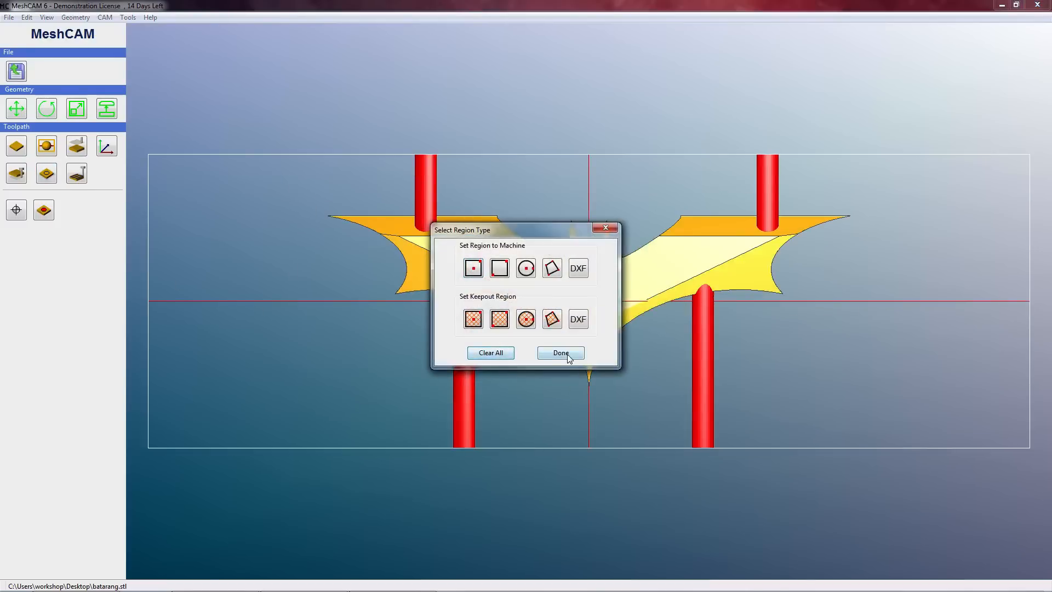
click(560, 353)
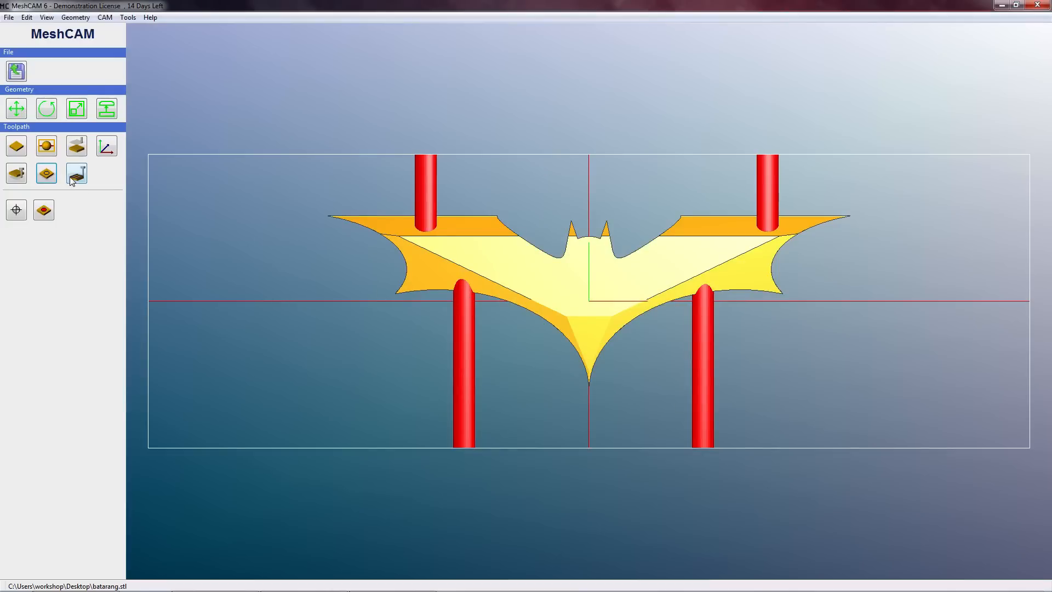
mouse_move(75, 174)
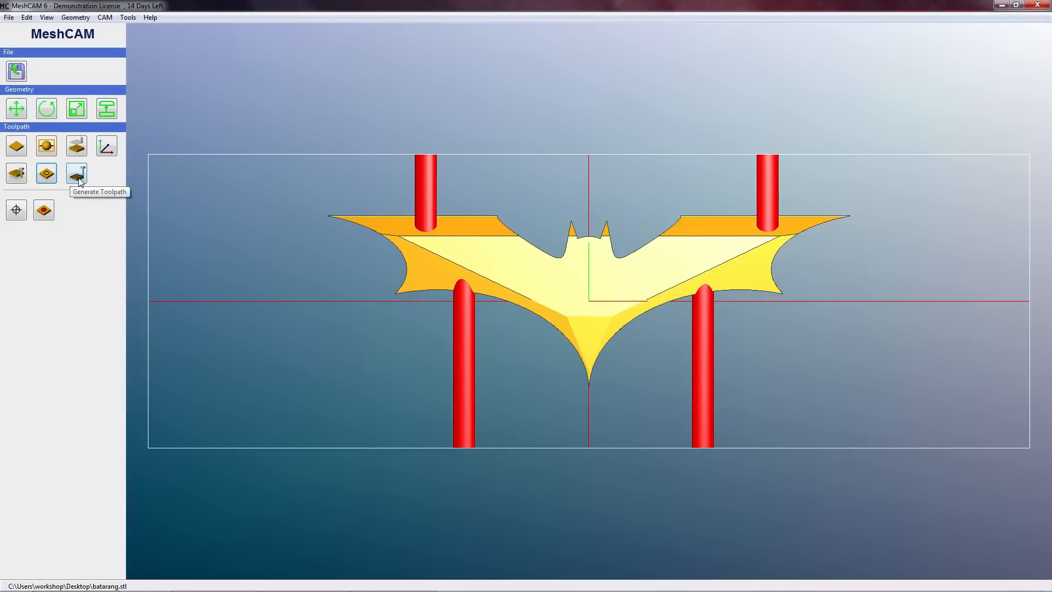
Convert the toolpath parameters to millimetres and enter a machining margin of 6.
click(75, 173)
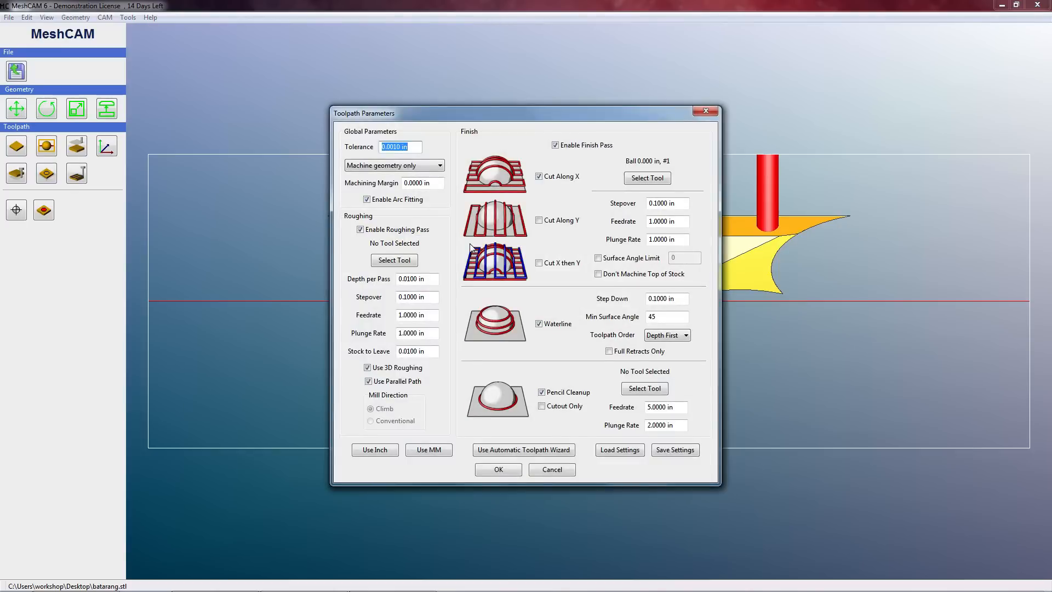
mouse_move(386, 443)
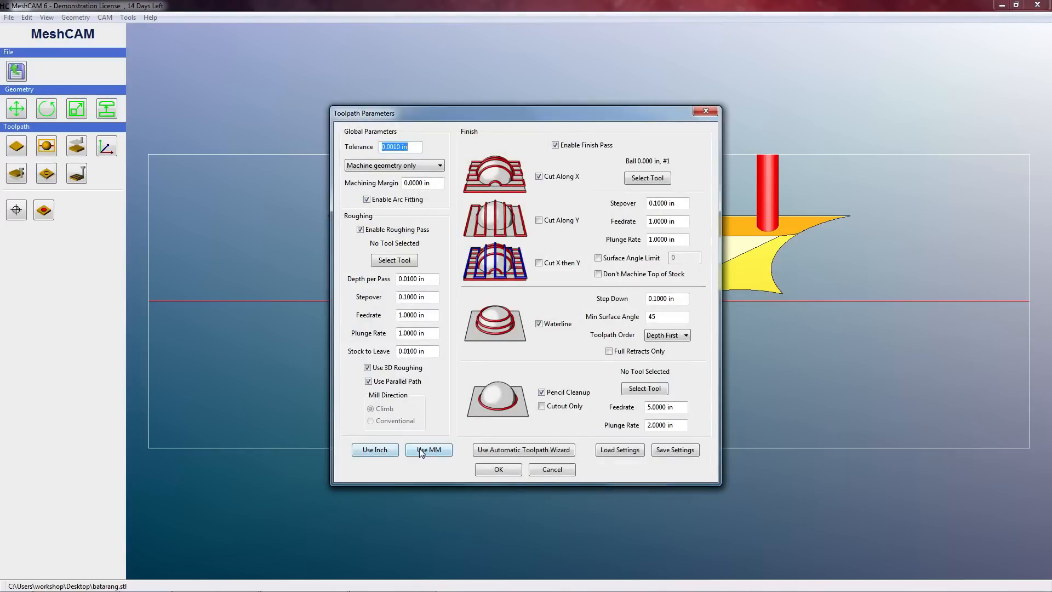
click(427, 450)
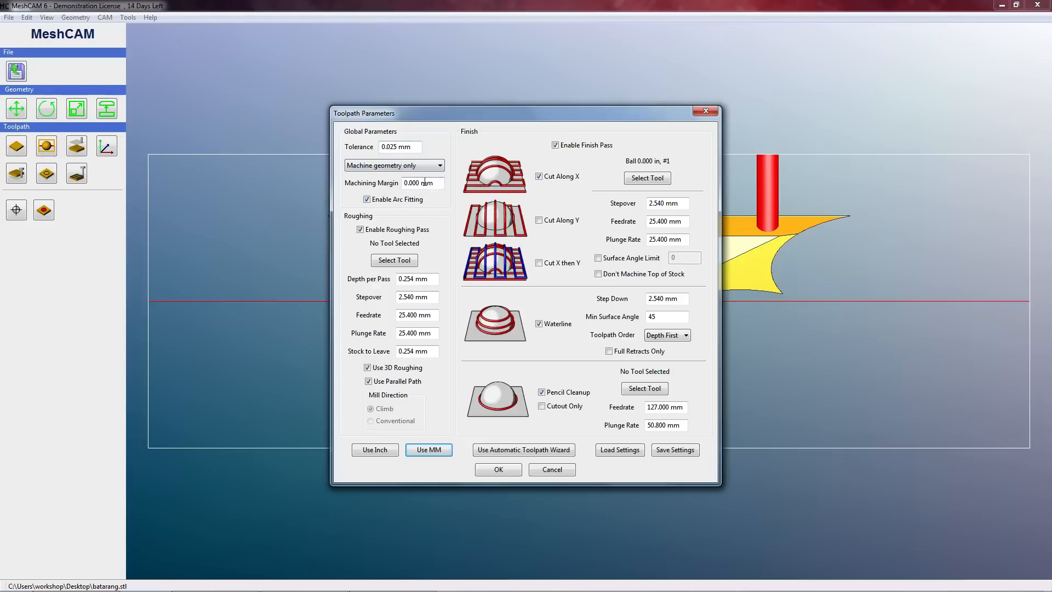
click(420, 182)
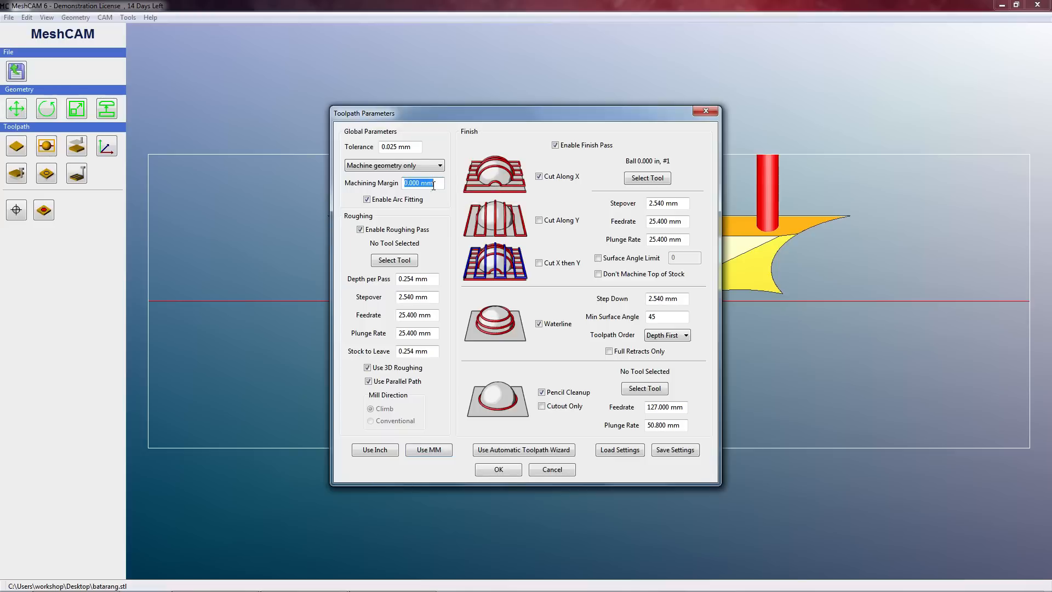
text(6)
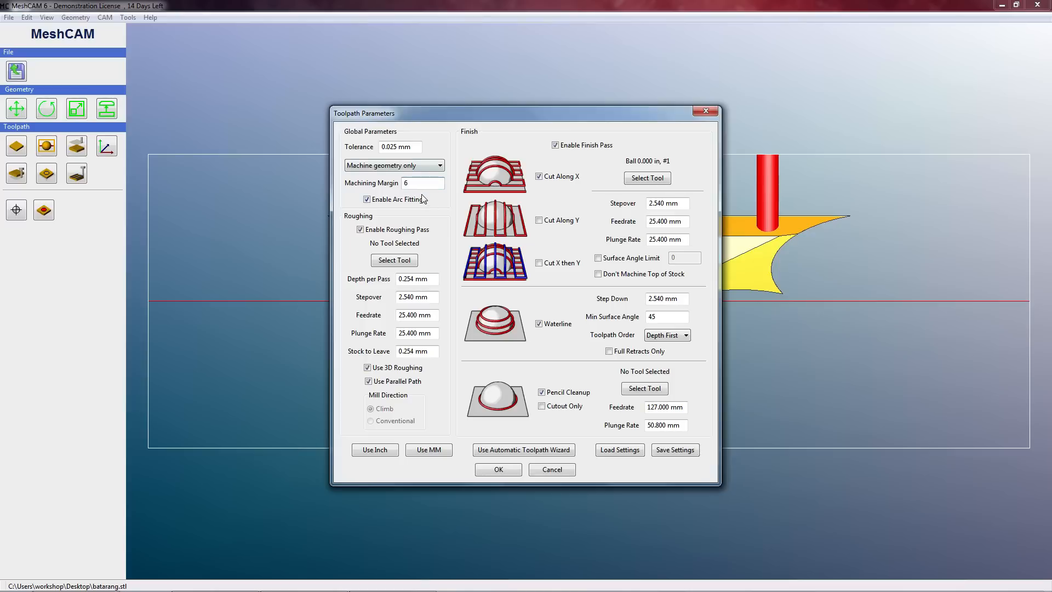
mouse_move(412, 245)
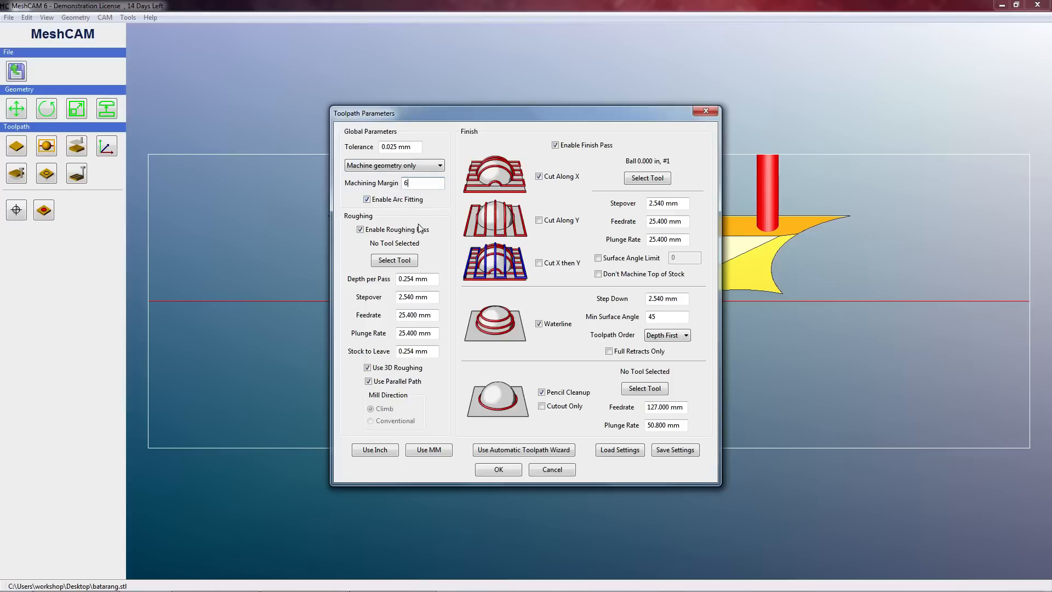
mouse_move(408, 244)
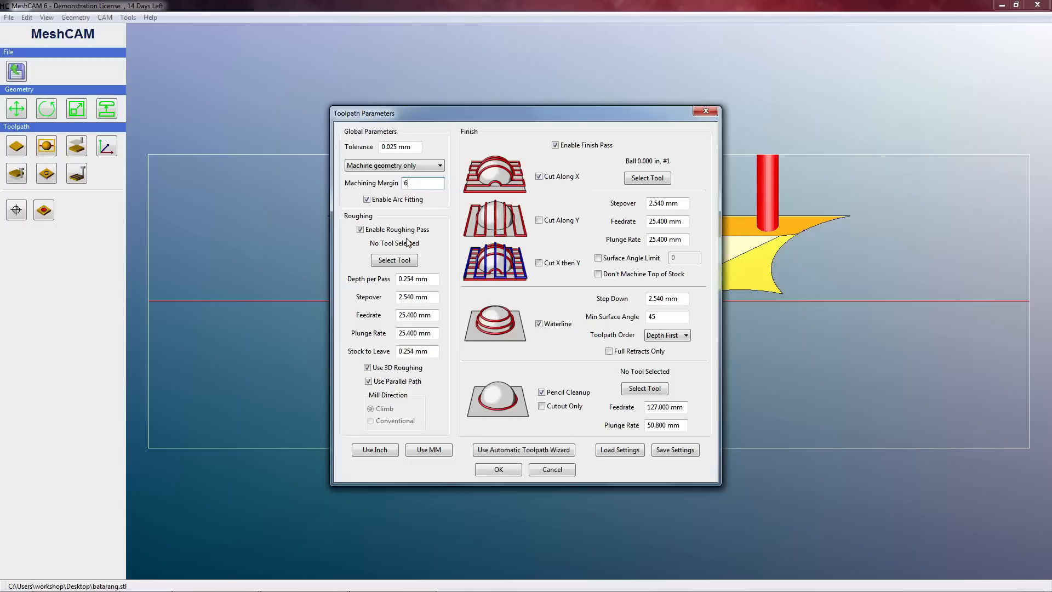
mouse_move(394, 260)
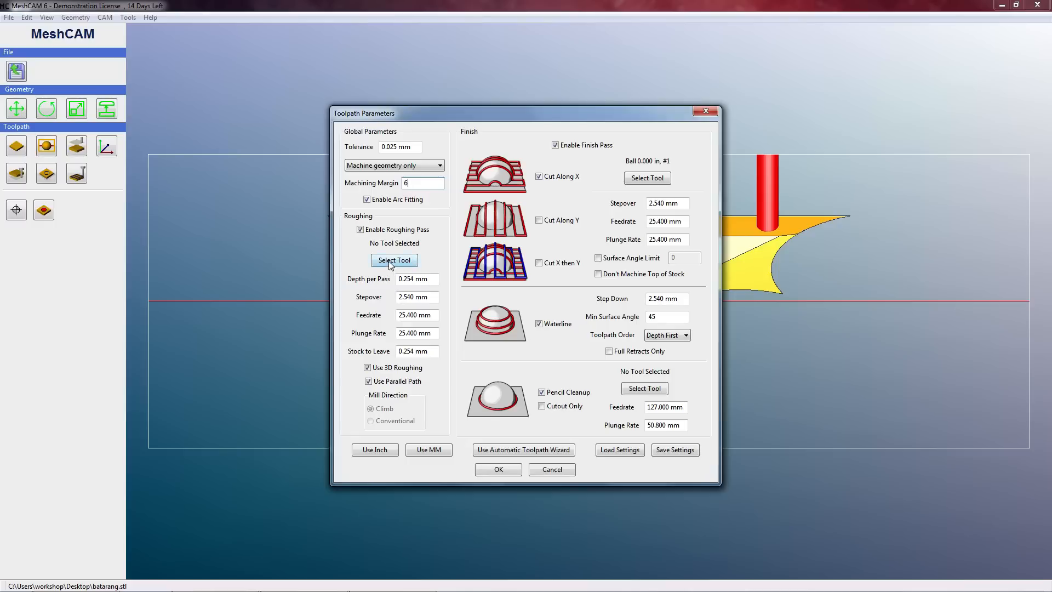
Create a 6 mm end mill with 5 mm flutes, 2000 mm feed, and assign it to roughing.
click(394, 260)
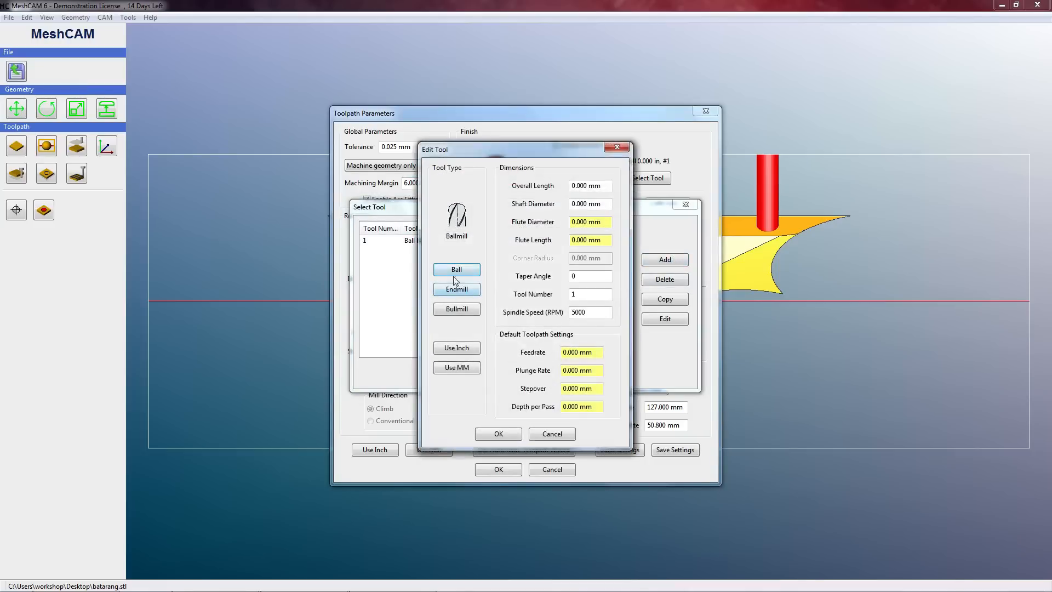
click(456, 290)
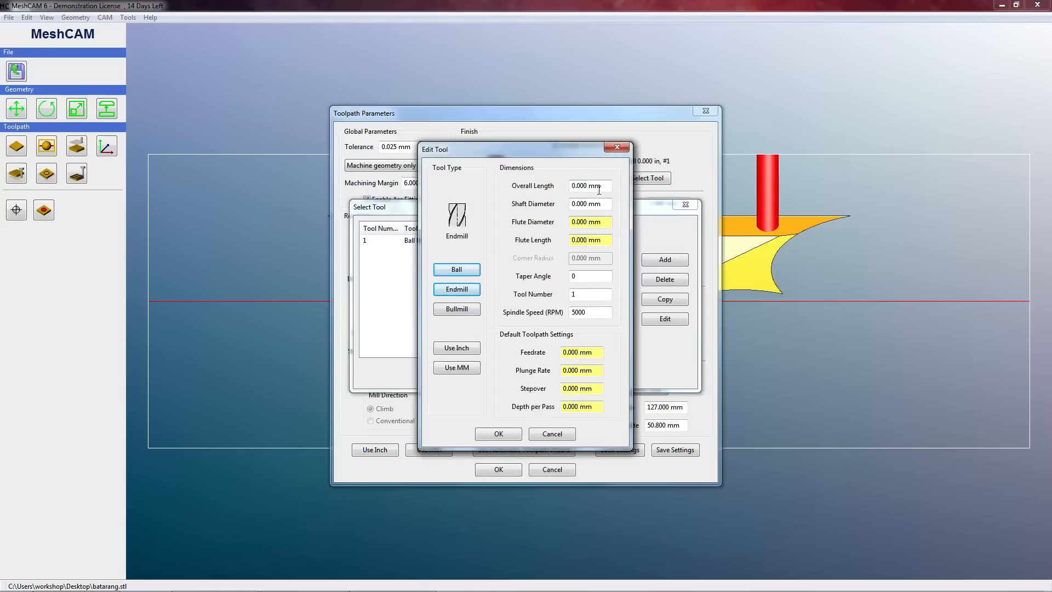
click(589, 186)
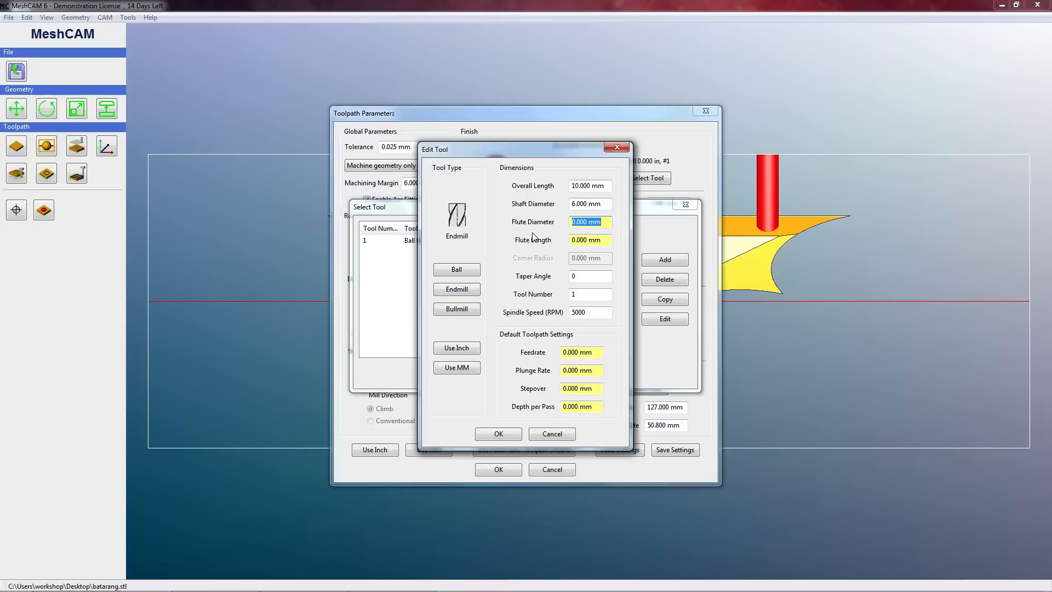
text(6.000)
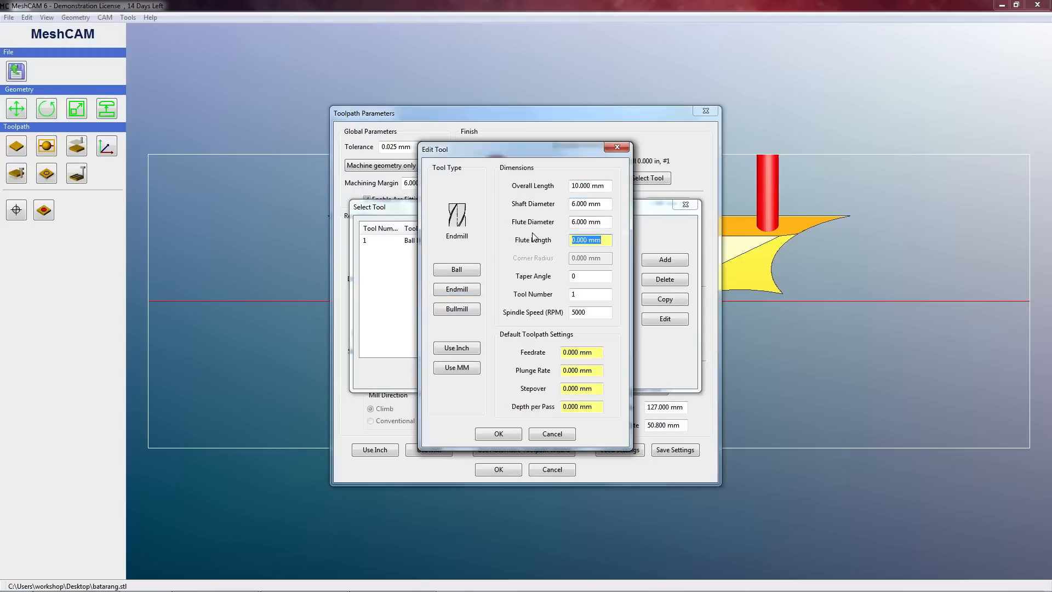
text(5)
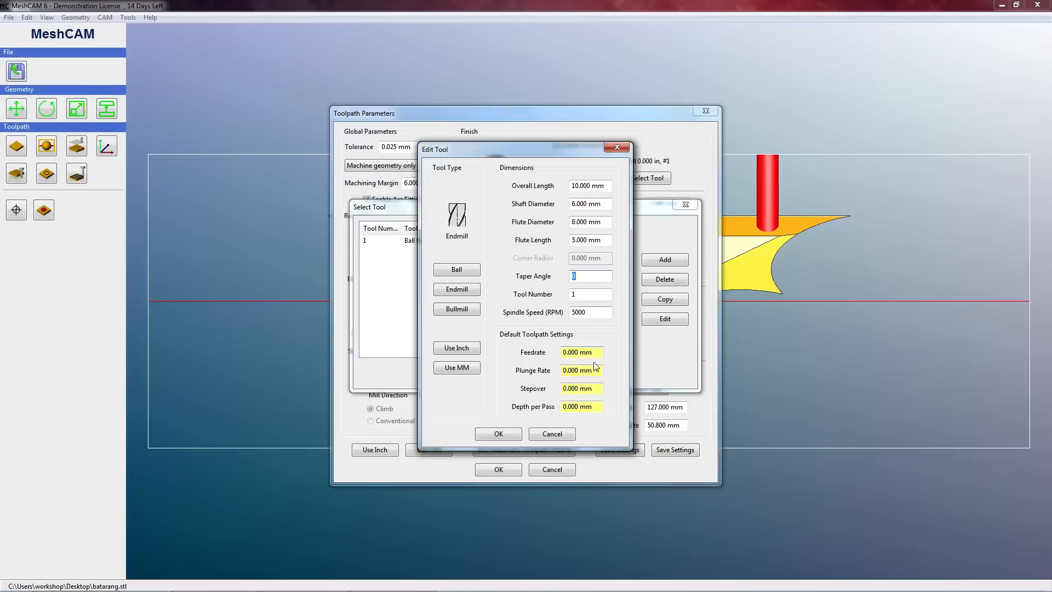
click(456, 289)
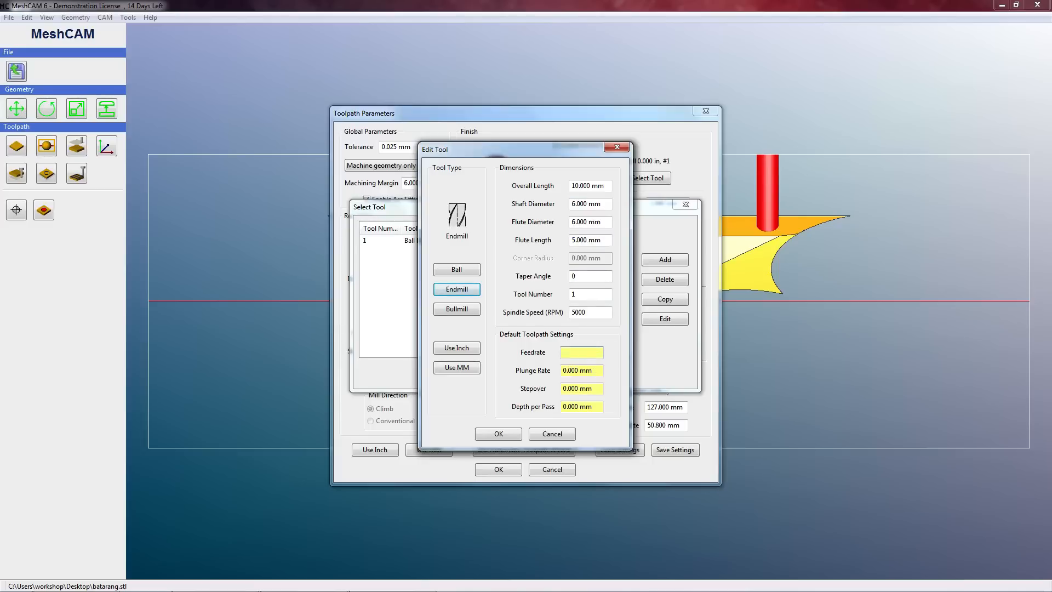
text(2000.000 mm)
text(3.00)
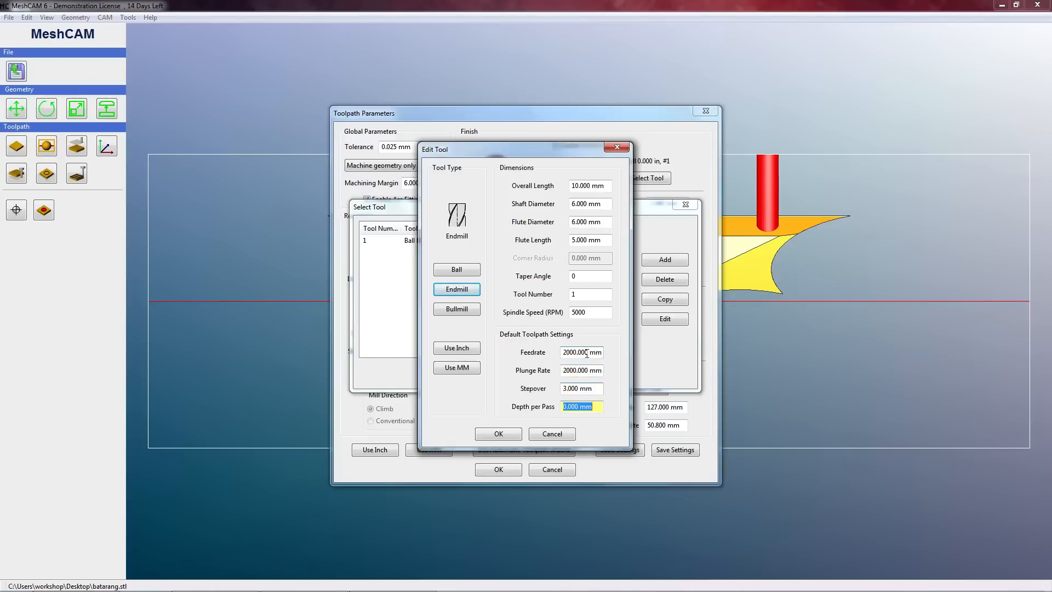
text(0.2)
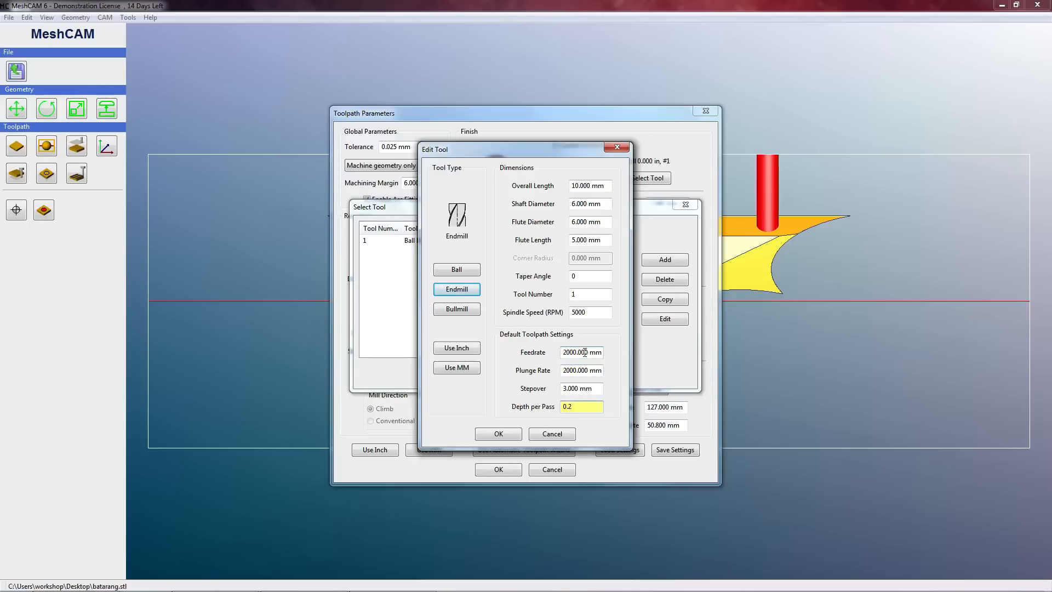
click(497, 433)
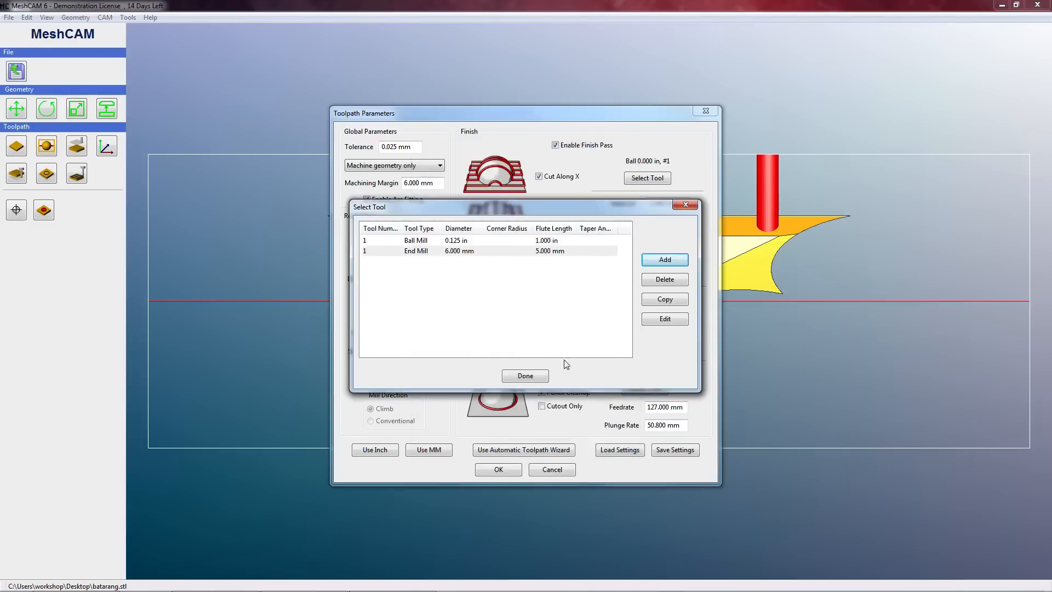
click(460, 250)
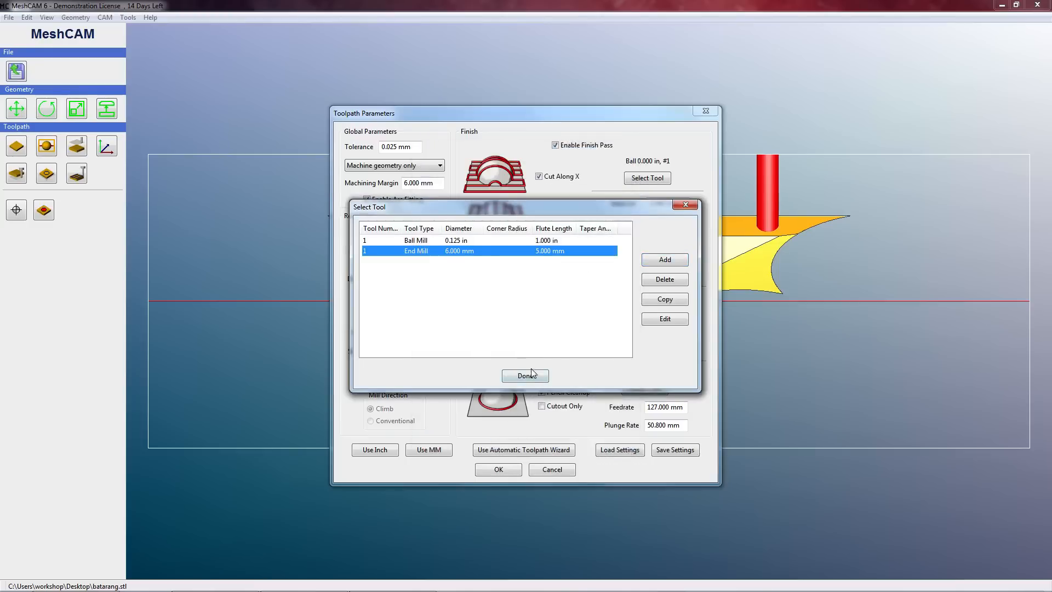
click(525, 375)
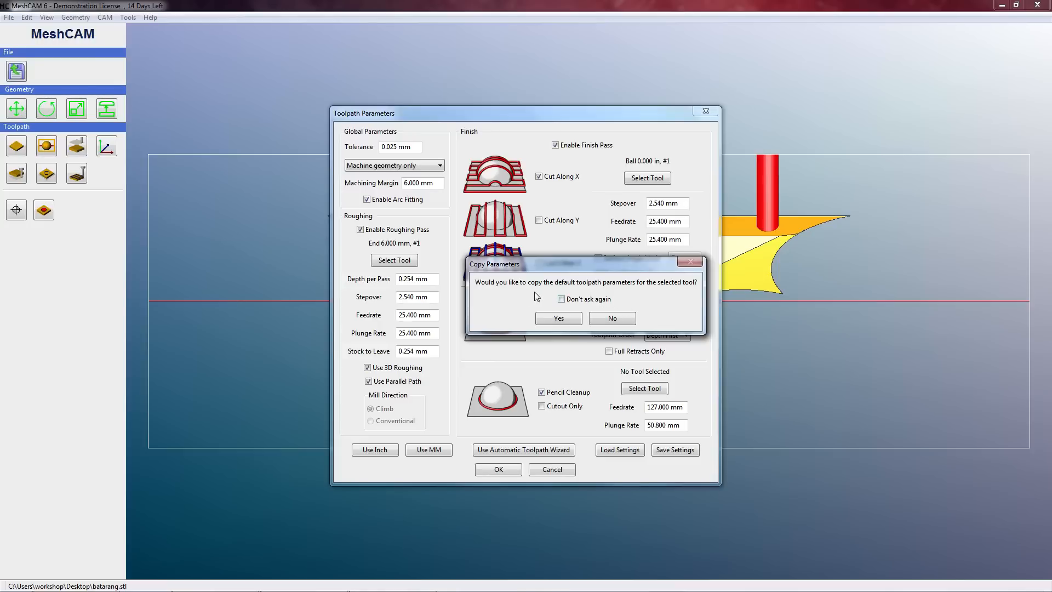
mouse_move(656, 290)
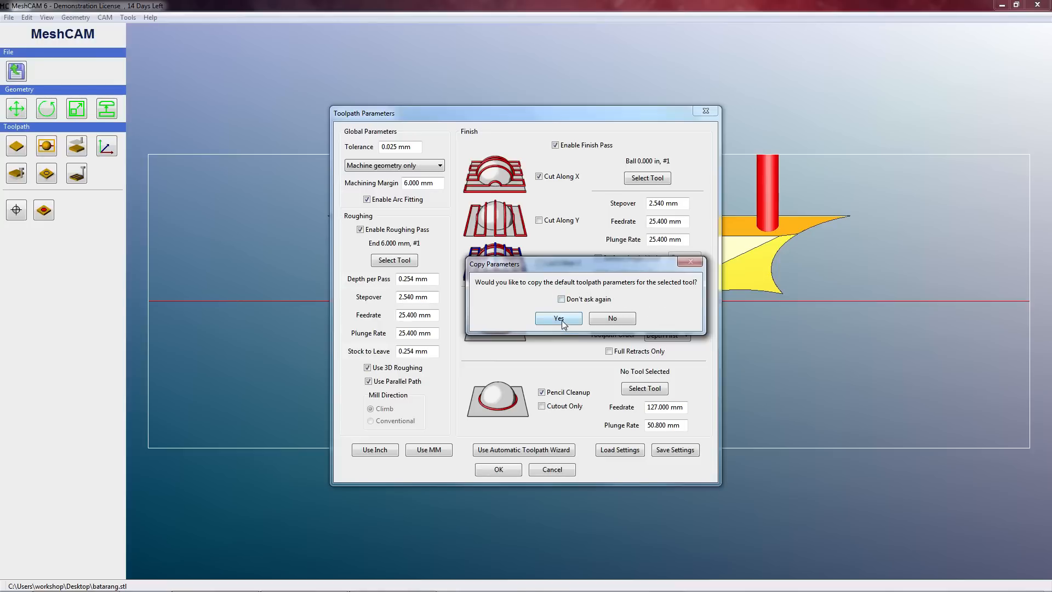
Copy the end mill's default parameters into roughing and set stock to leave to 0.1 mm.
click(559, 317)
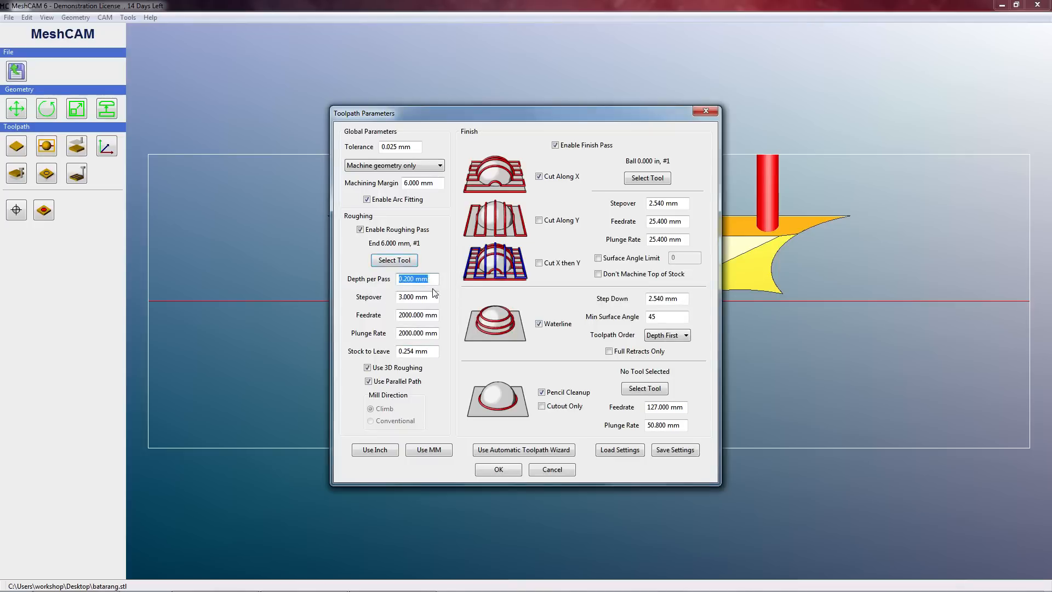
mouse_move(423, 311)
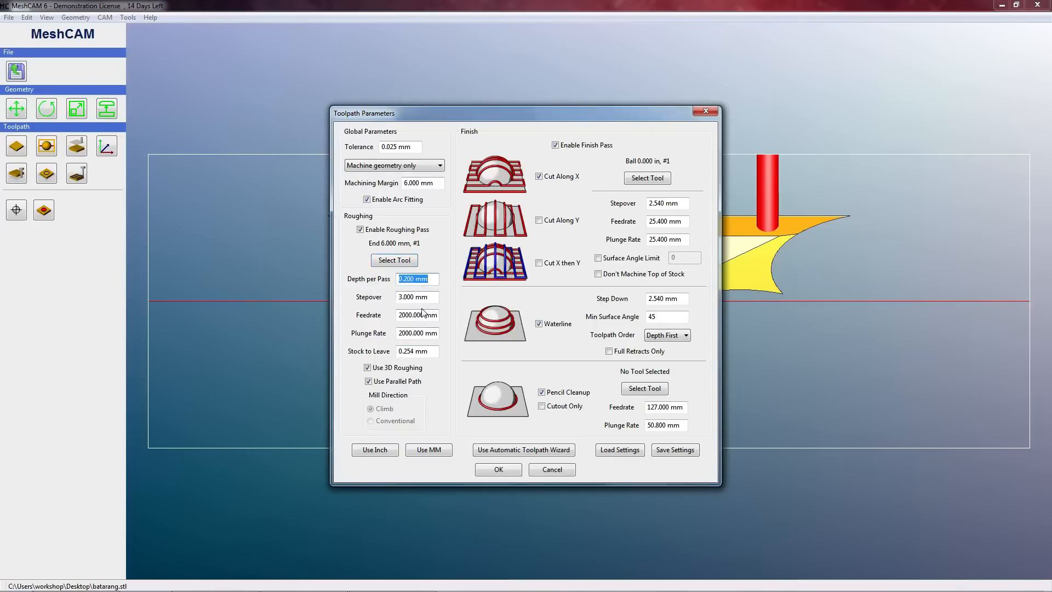
mouse_move(442, 306)
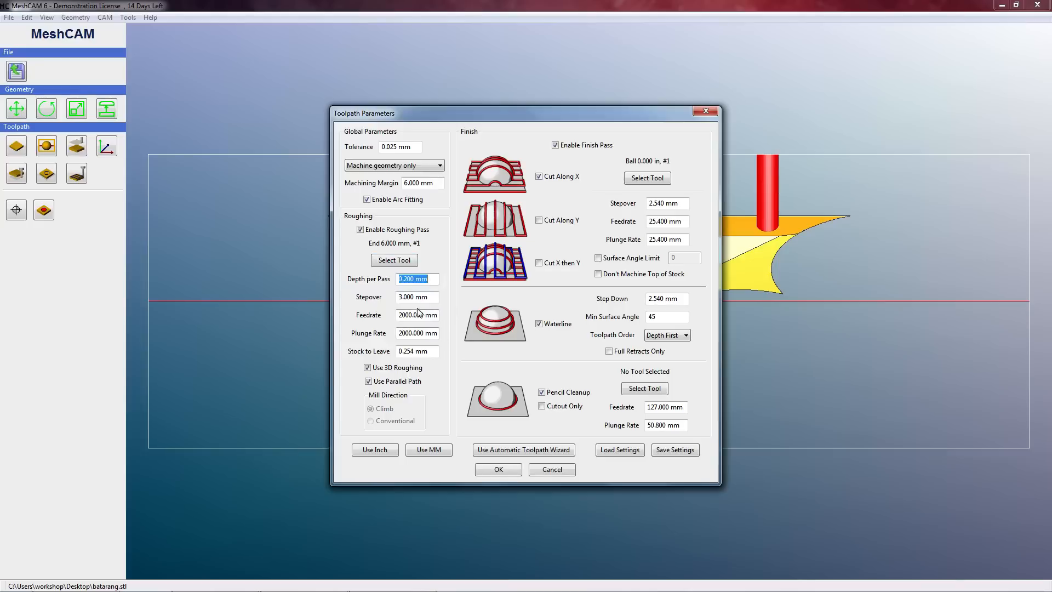
mouse_move(395, 380)
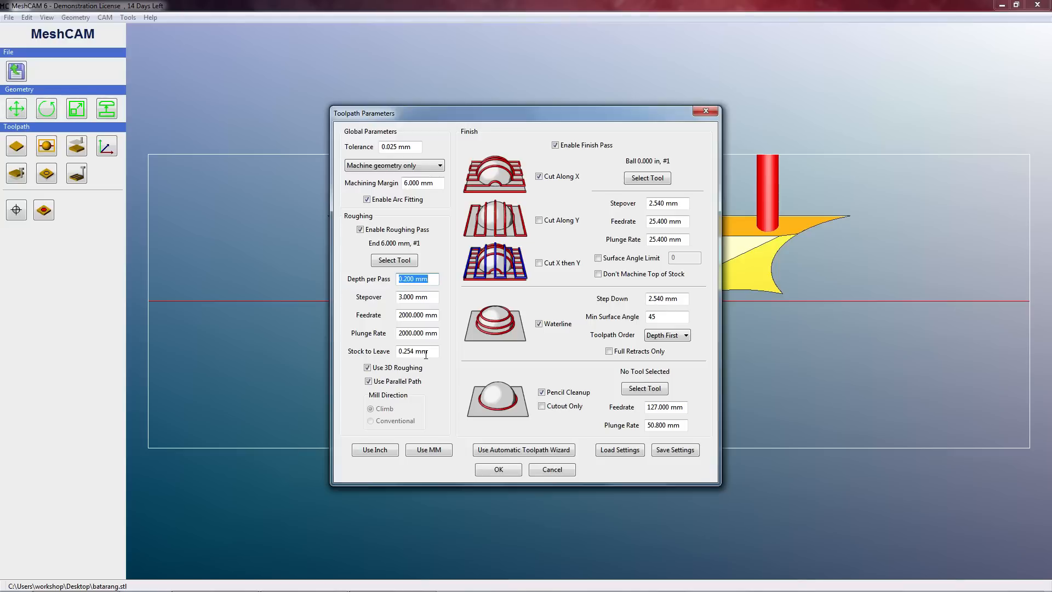
click(416, 351)
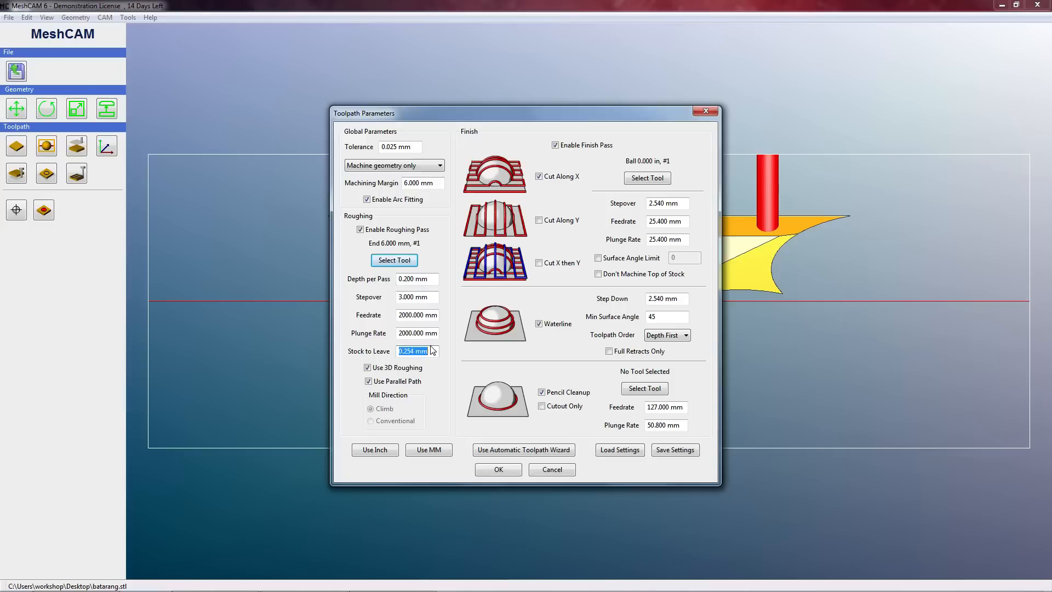
text(0)
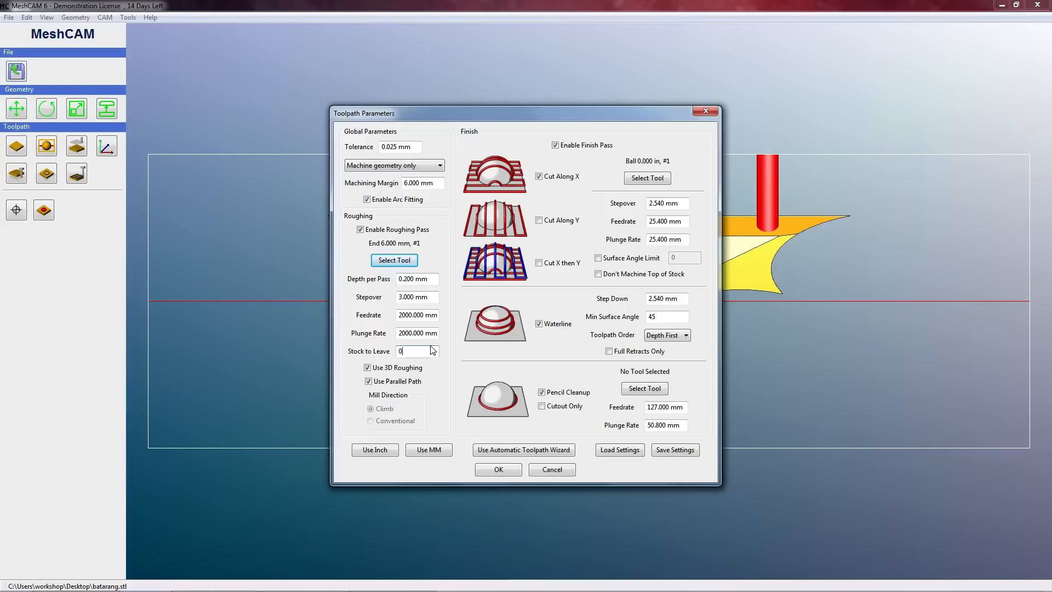
text(.100 mm)
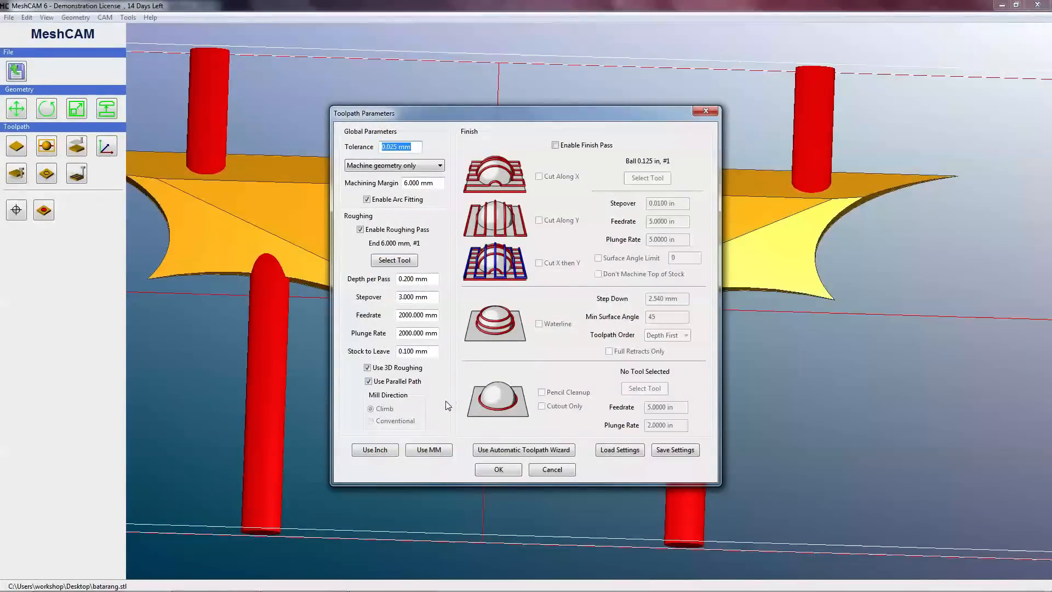
mouse_move(592, 182)
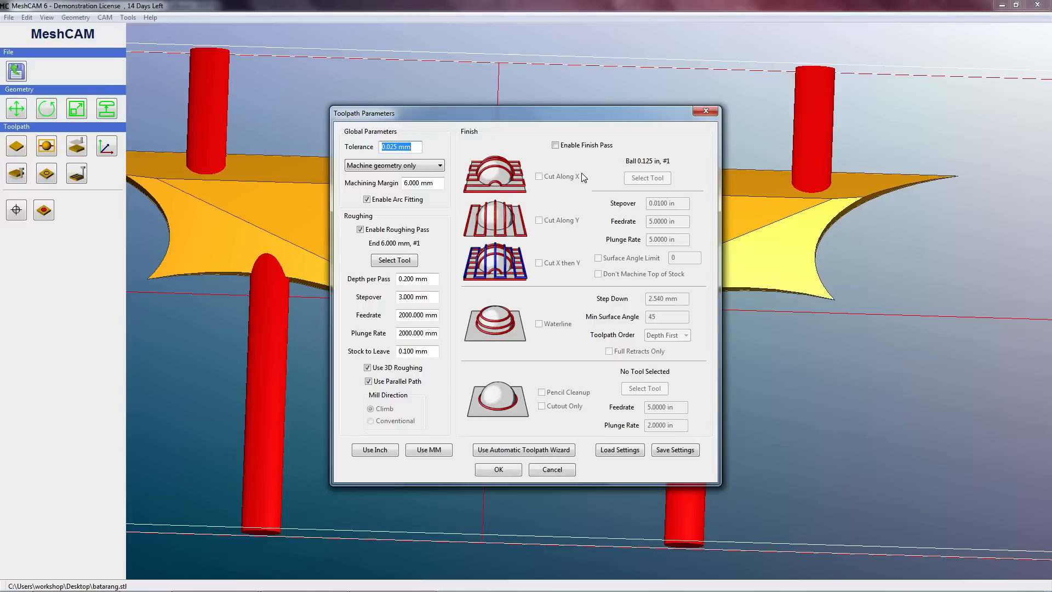
mouse_move(584, 177)
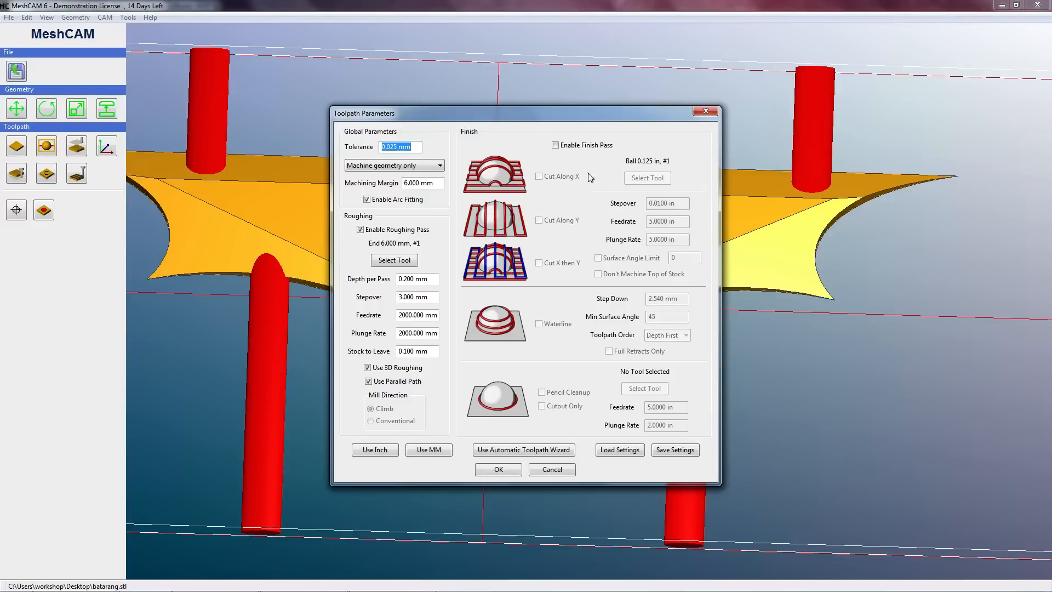
Re-enable the finish pass and set it to cut X then Y.
click(555, 145)
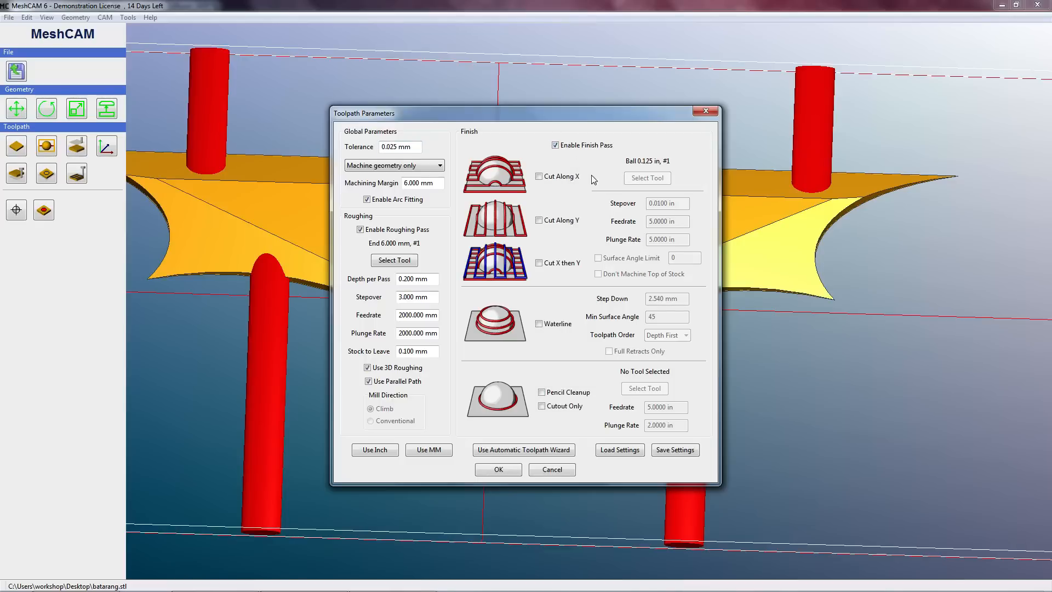
mouse_move(518, 190)
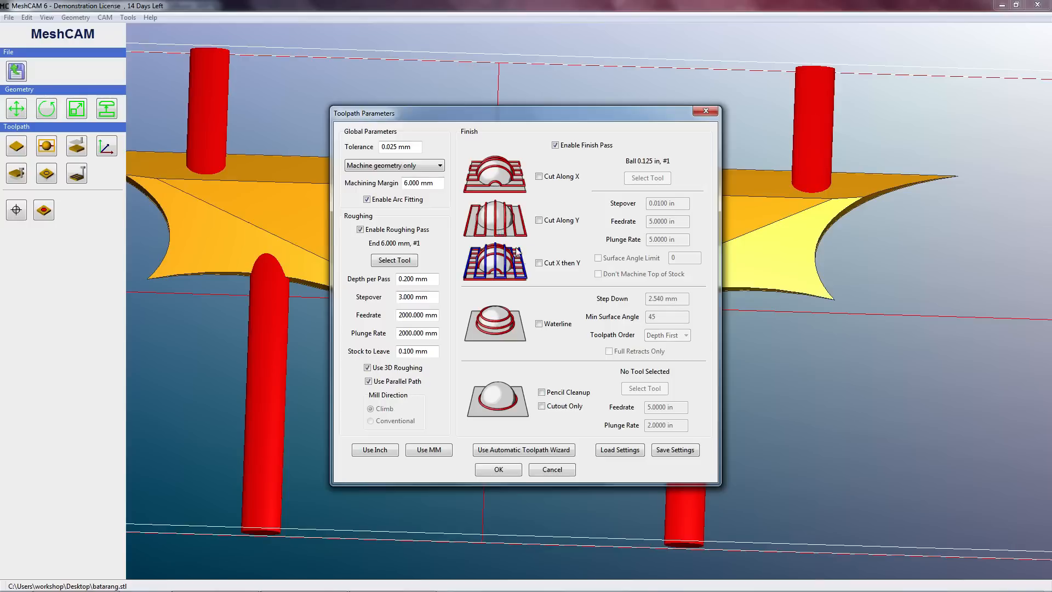
mouse_move(539, 277)
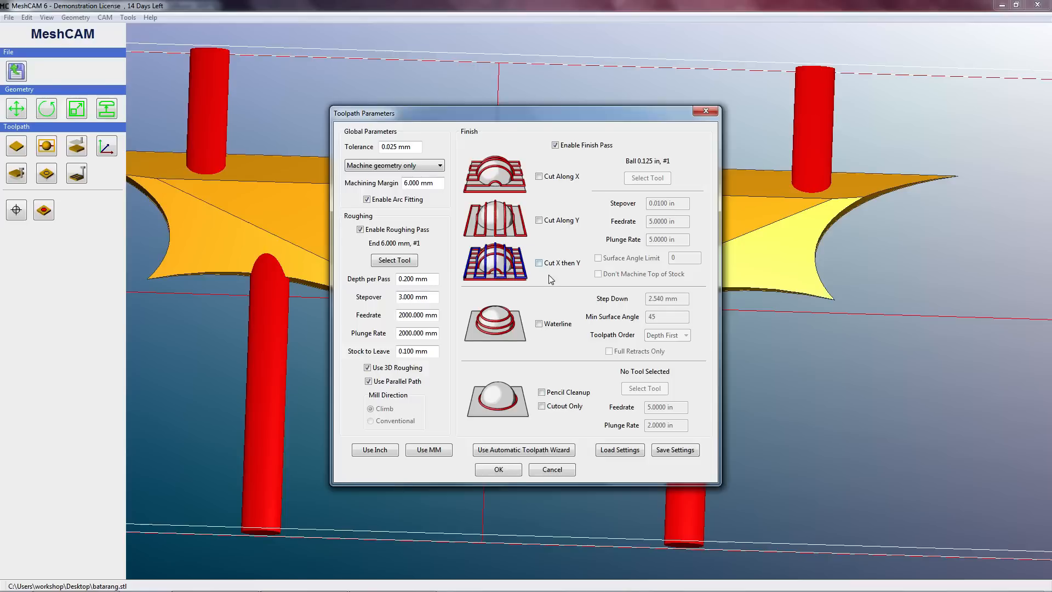
mouse_move(540, 275)
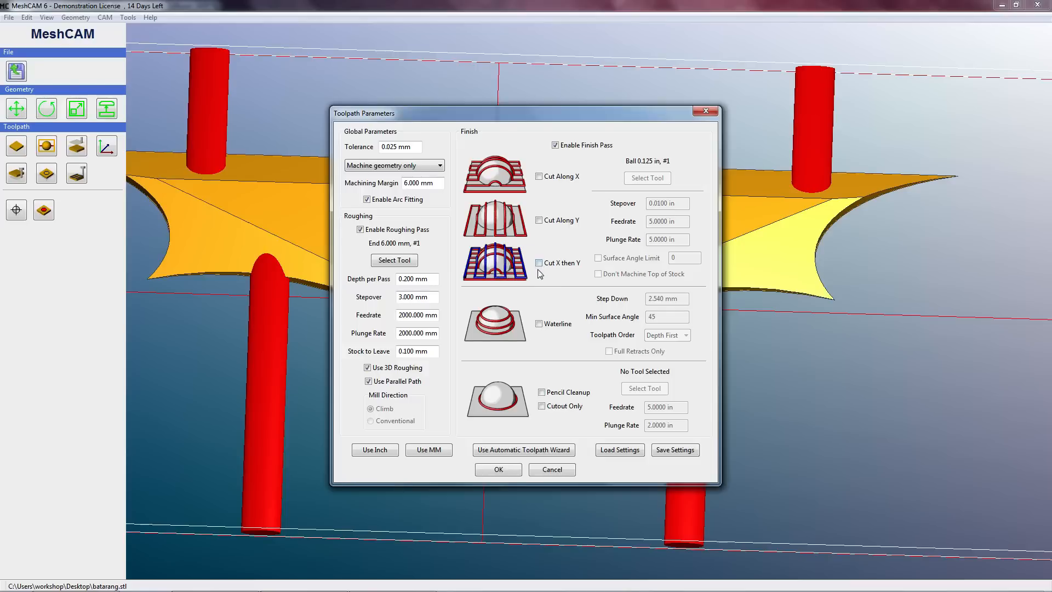
mouse_move(530, 329)
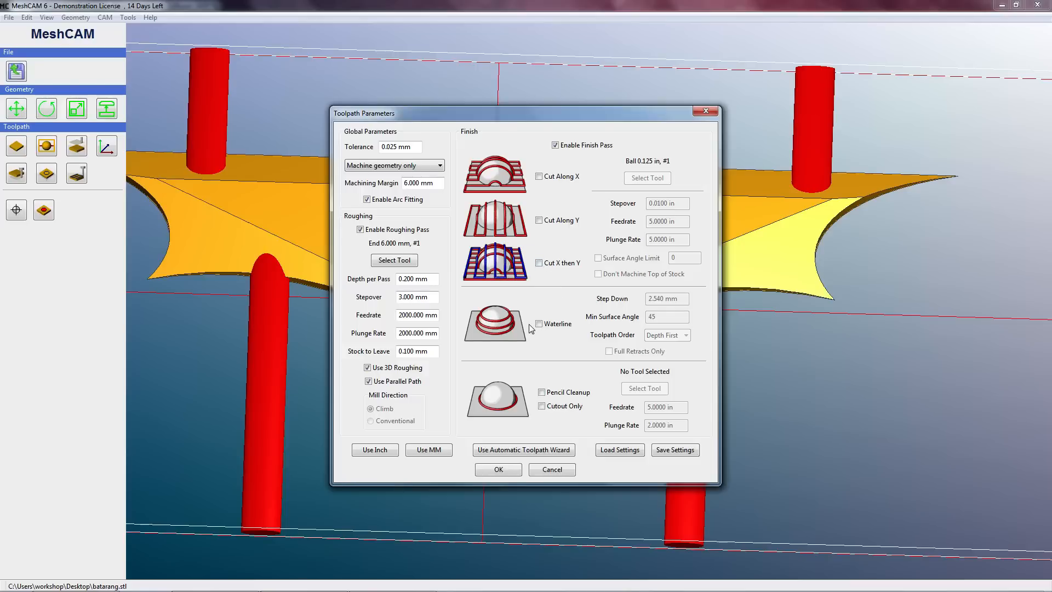
mouse_move(517, 386)
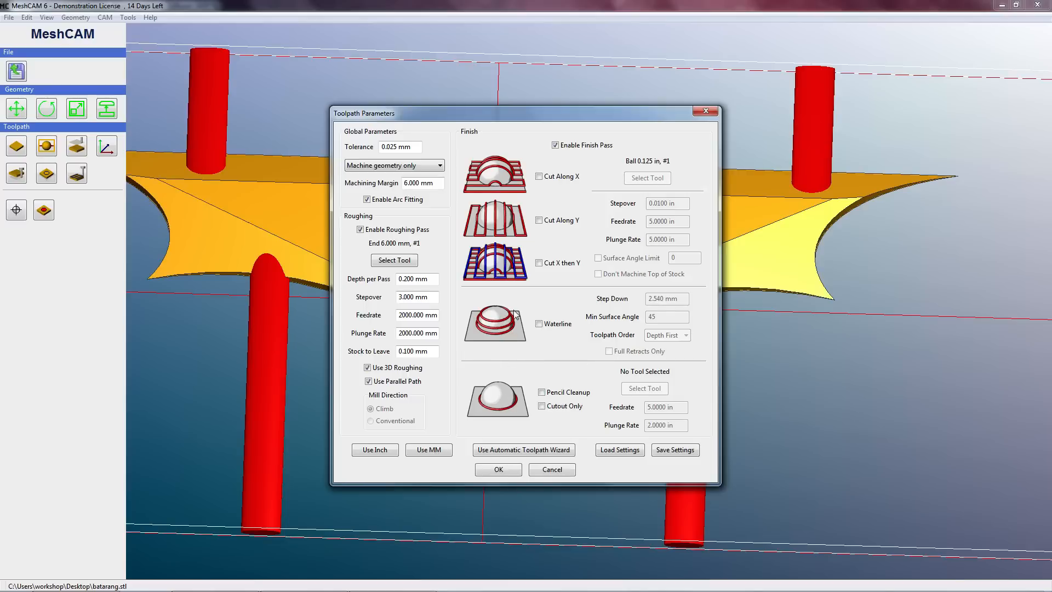
mouse_move(510, 278)
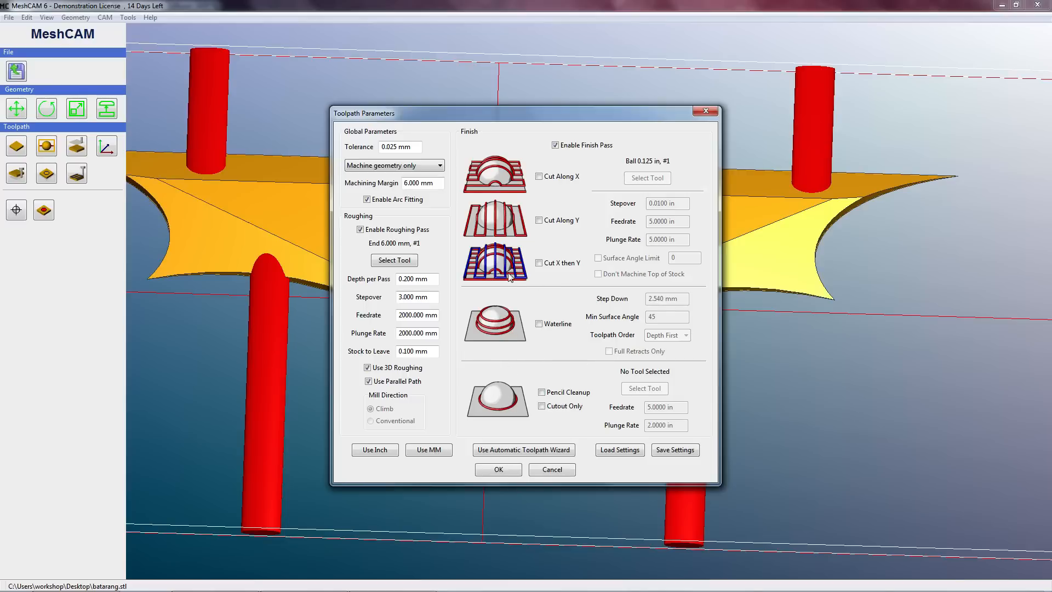
click(538, 263)
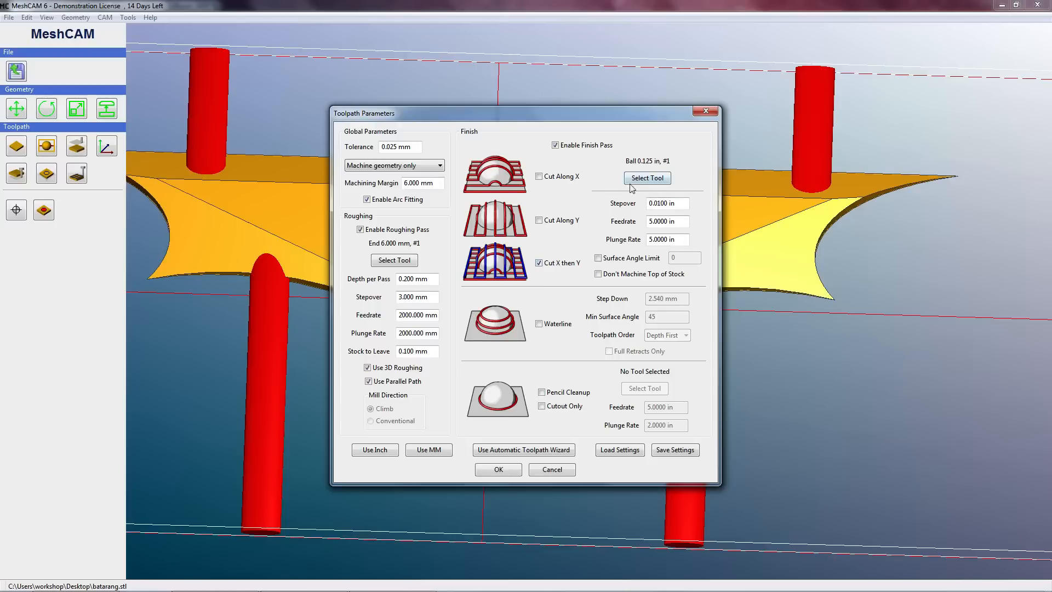
mouse_move(624, 197)
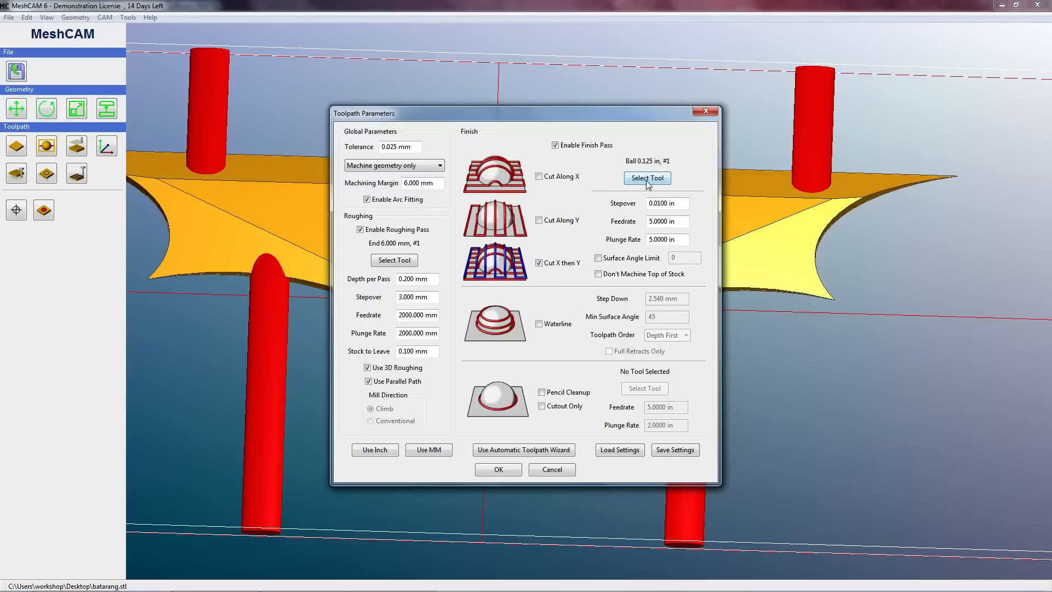
Apply the 6 mm end mill's defaults (3 mm stepover, 2000 mm feeds) and disable the finish pass.
click(646, 178)
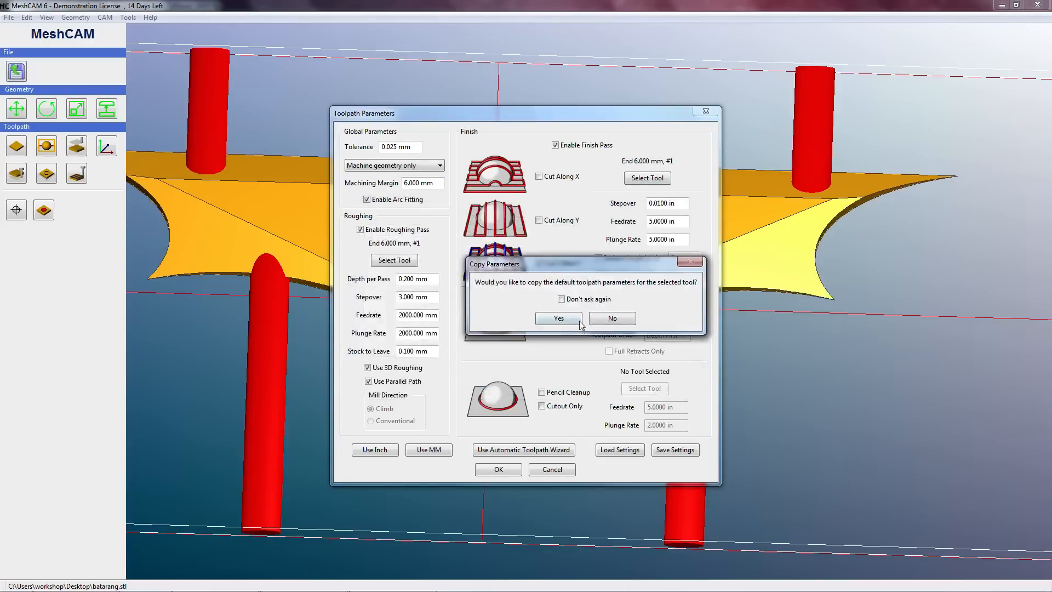
click(557, 317)
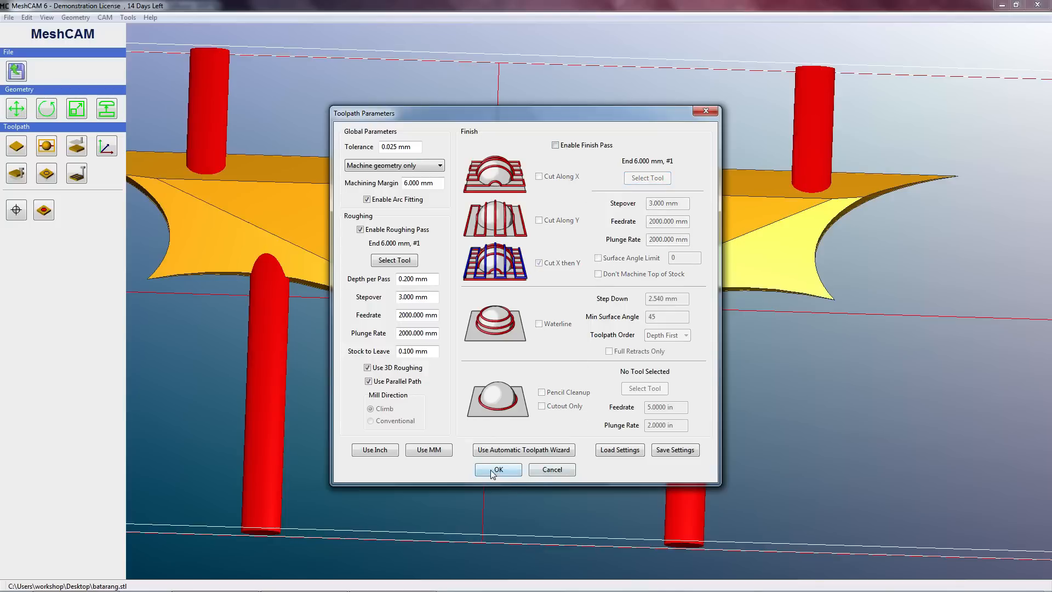
Calculate the batarang roughing toolpath and orbit the view to inspect it.
click(497, 468)
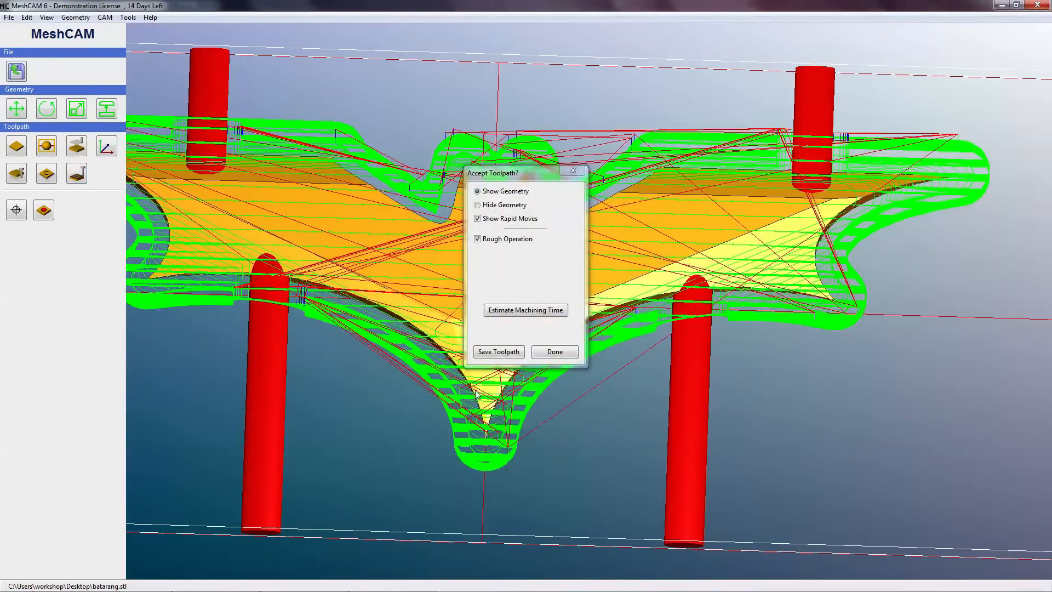
drag(517, 173, 91, 303)
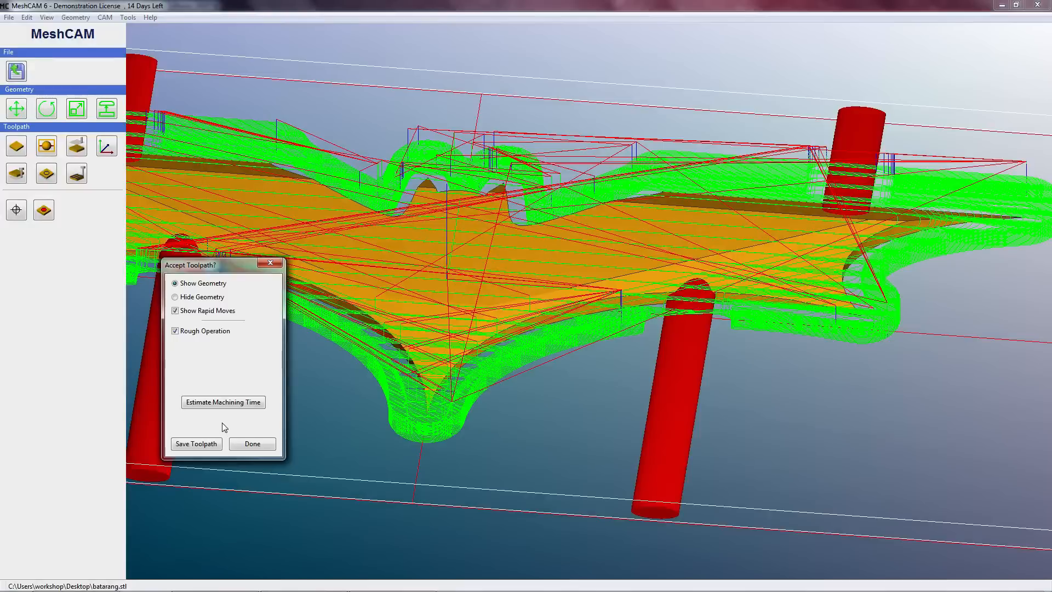
mouse_move(197, 443)
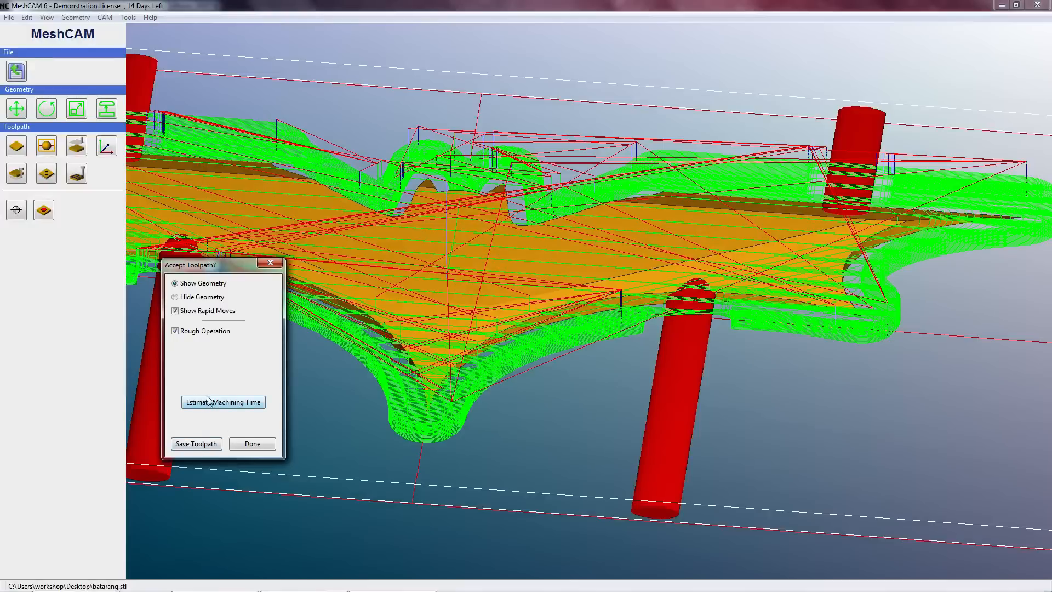
click(222, 401)
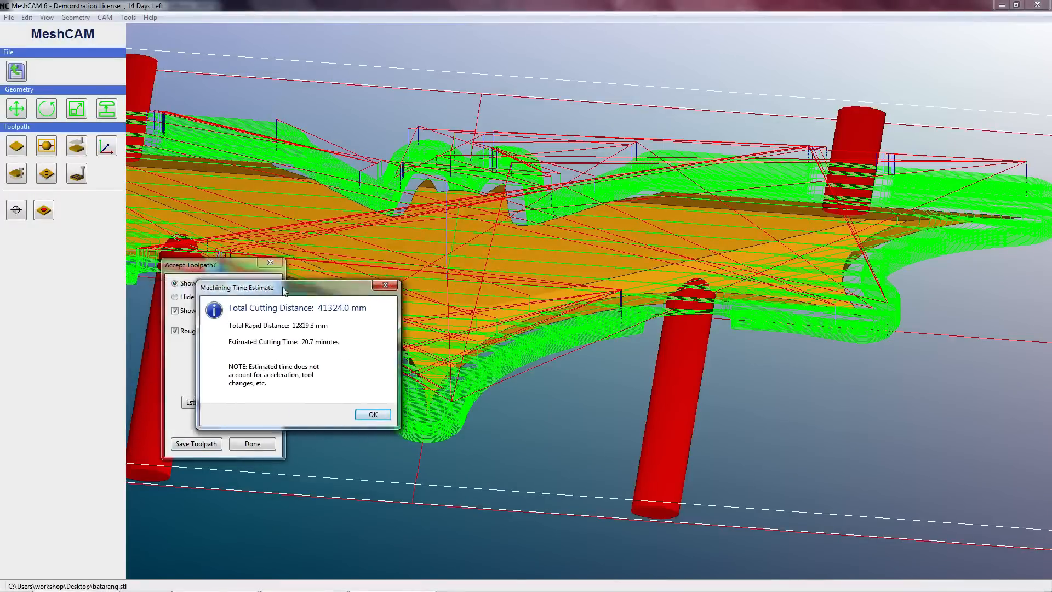
drag(236, 287, 304, 275)
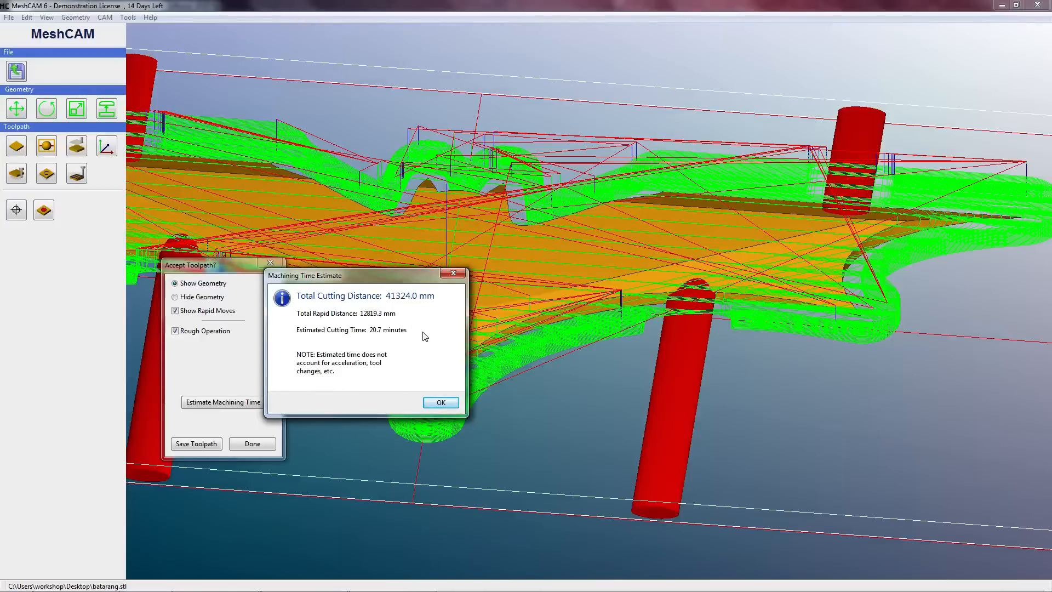
mouse_move(406, 329)
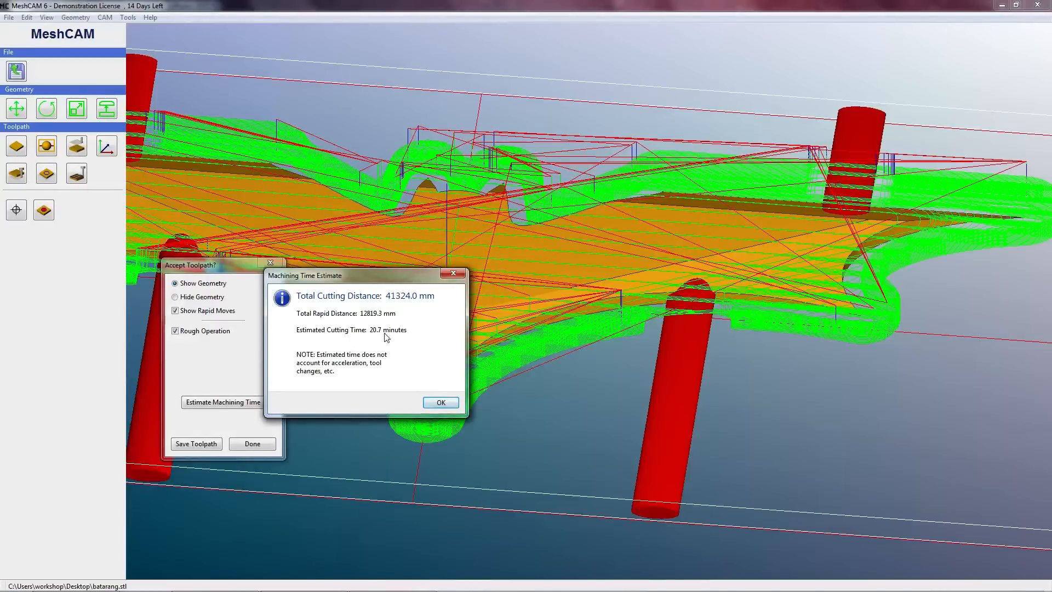
mouse_move(436, 375)
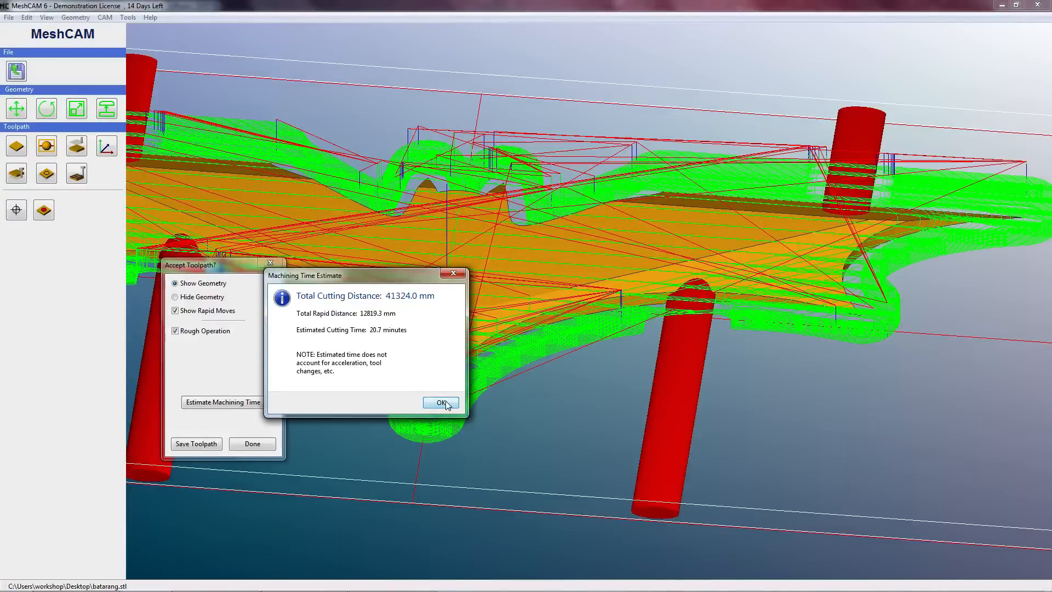
click(440, 401)
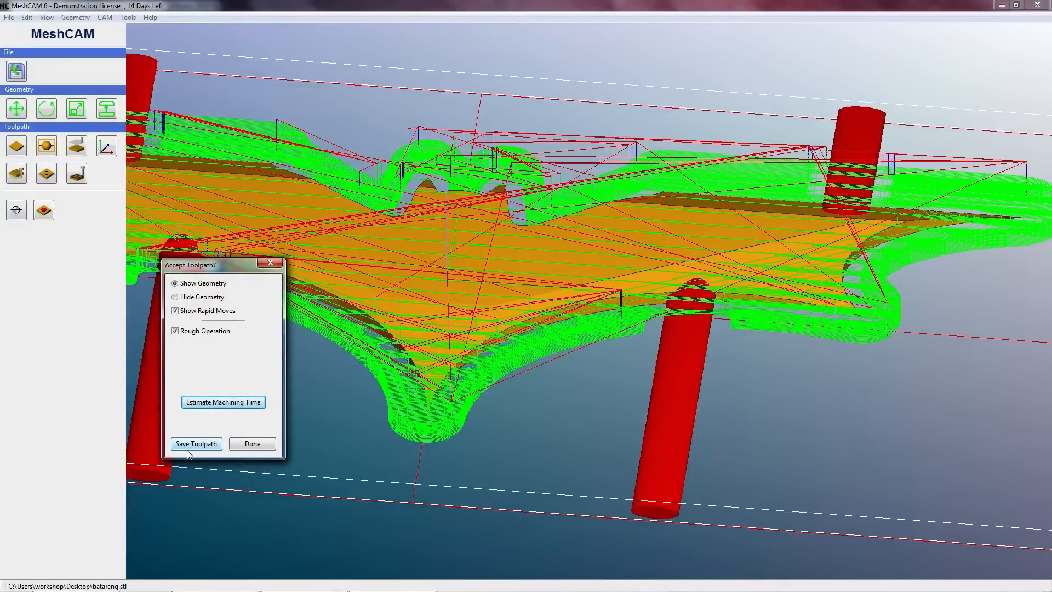
Save the toolpath to the Desktop as 'bat gcode' in Basic GCode-MM Arcs format.
click(196, 443)
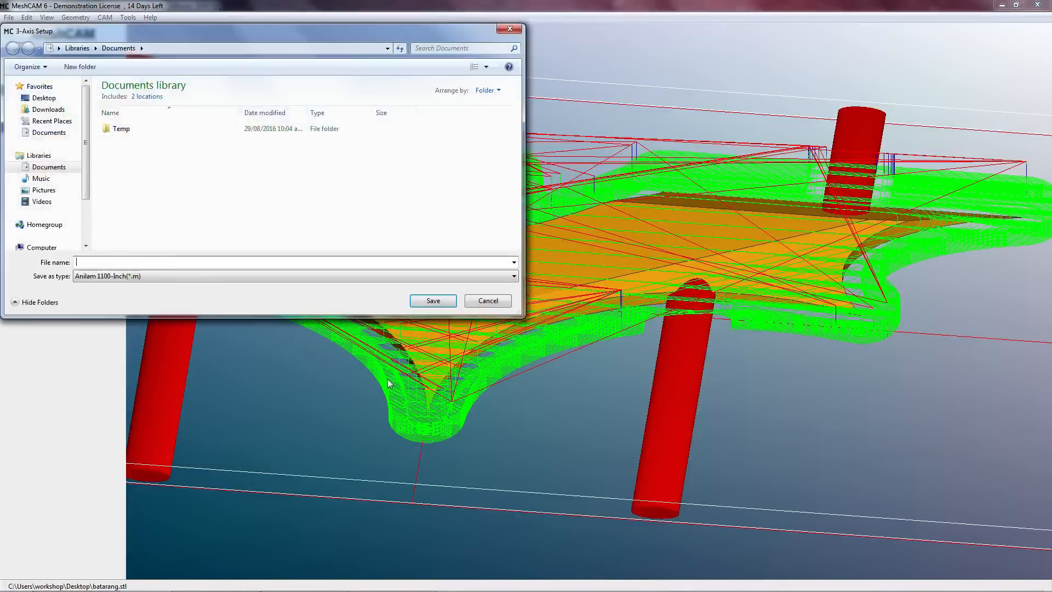
click(292, 276)
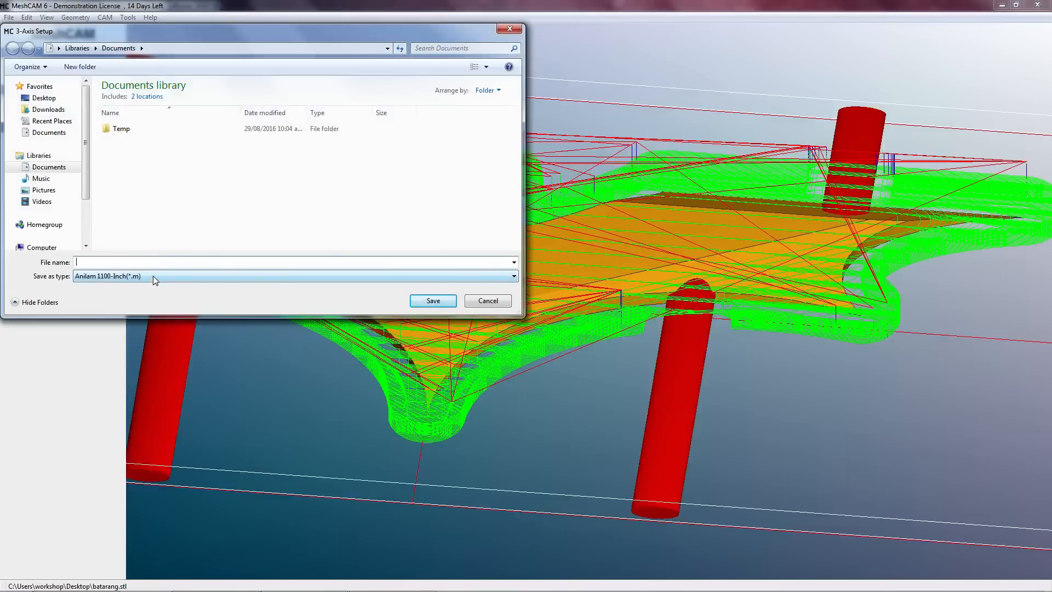
click(512, 275)
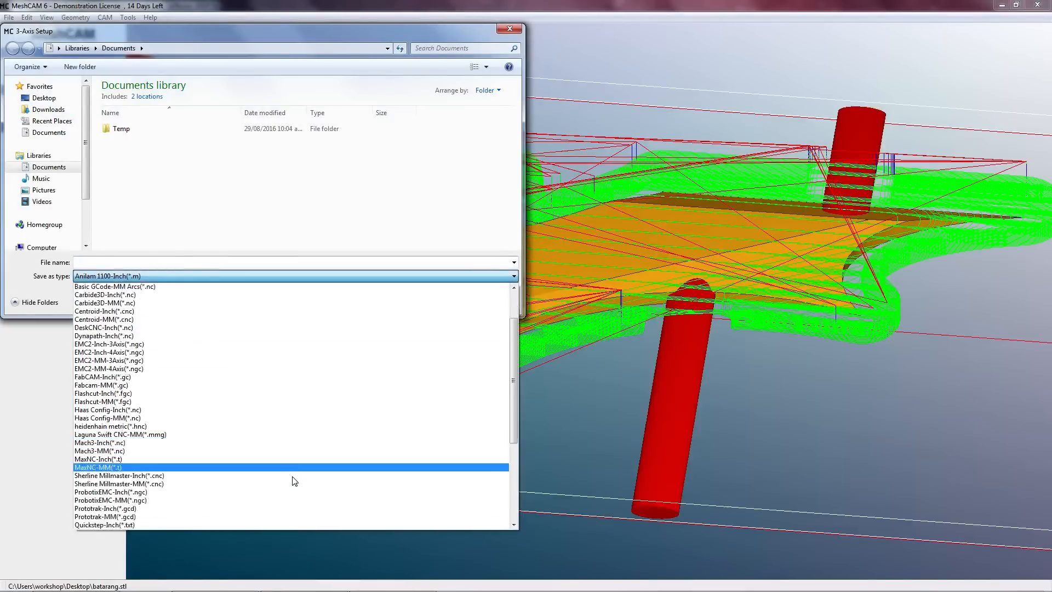
scroll(down, 3)
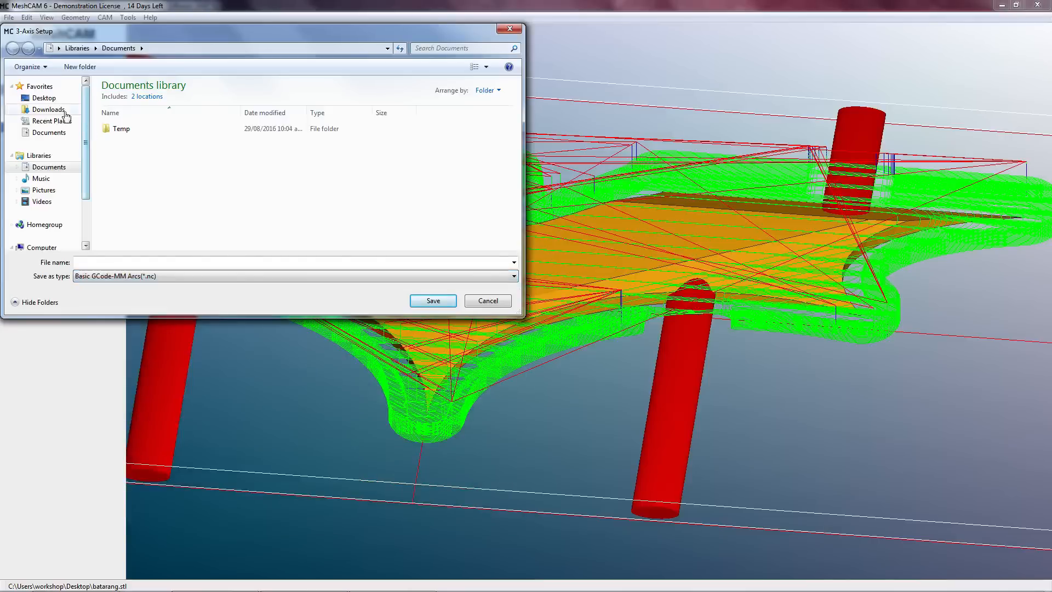
click(43, 97)
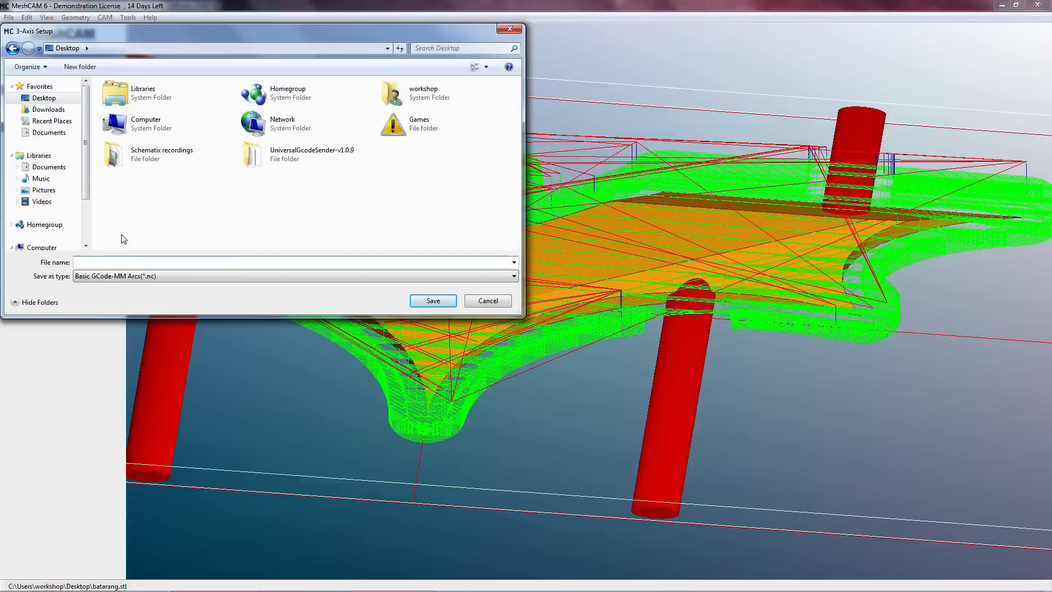
text(bat g)
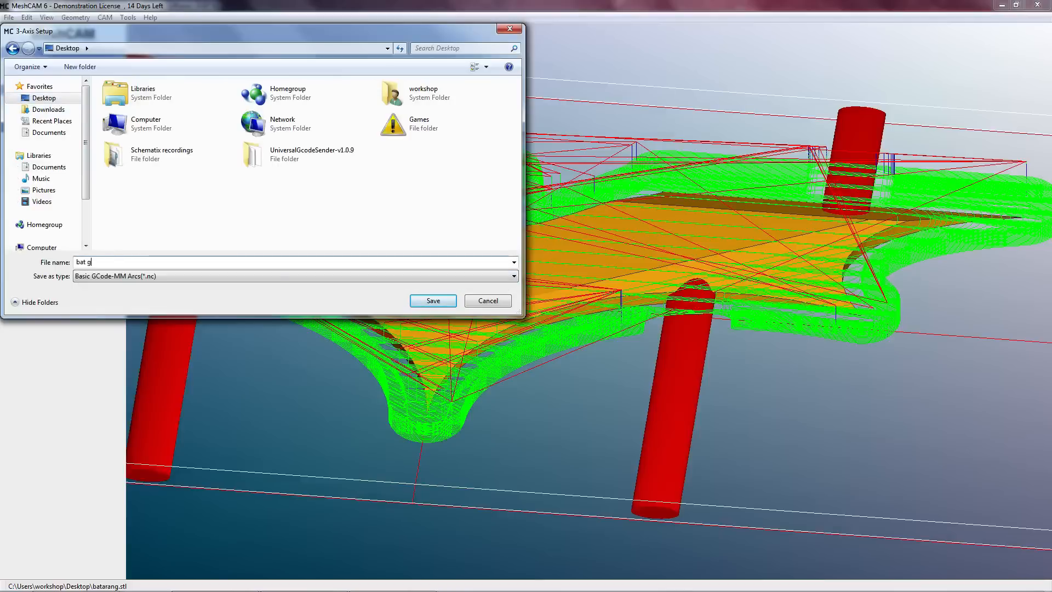
text(code)
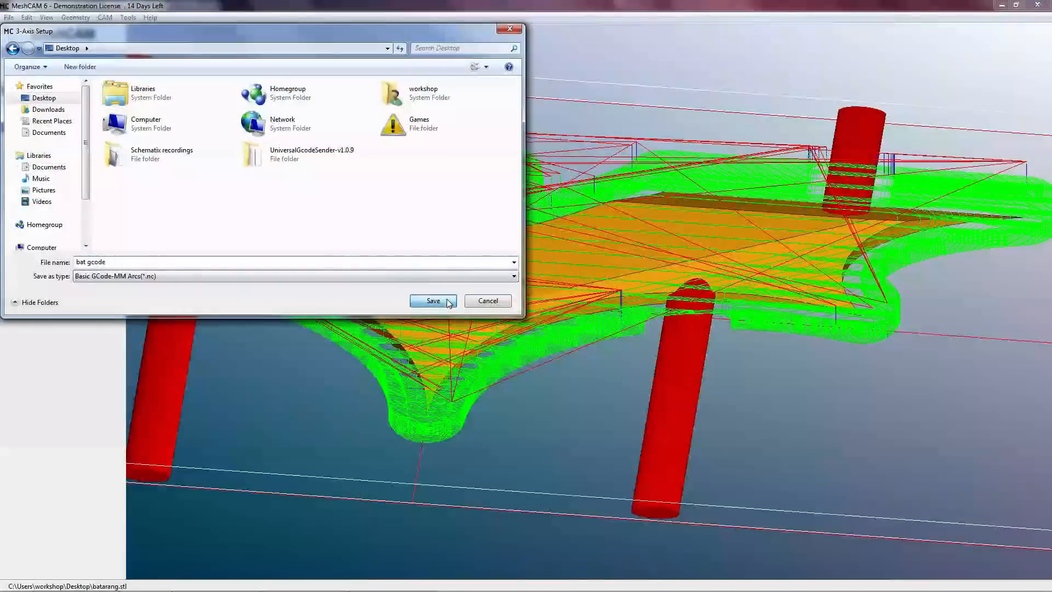
click(433, 299)
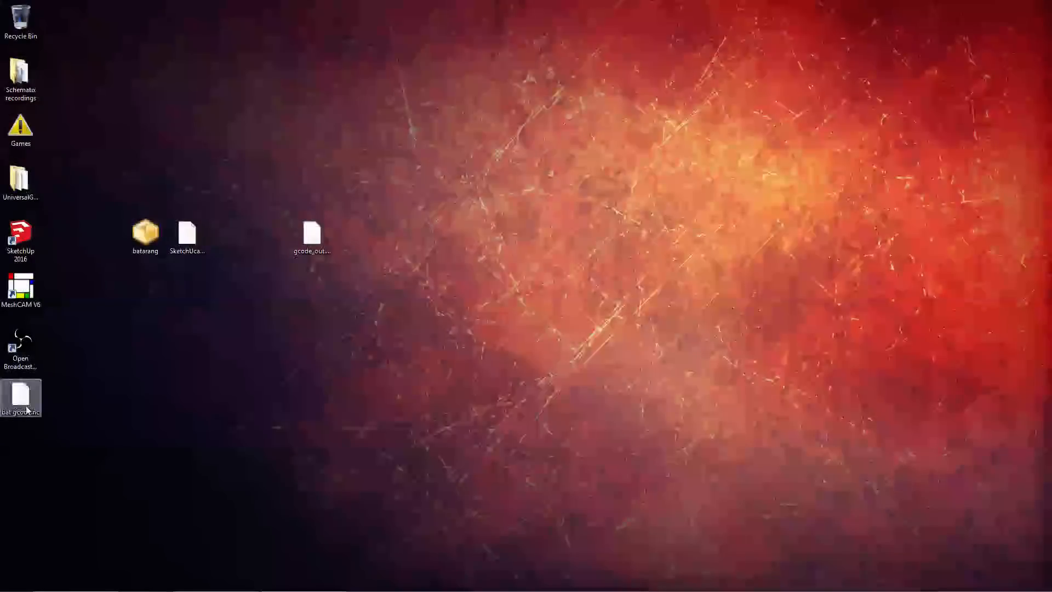
Move bat gcode beside gcode_out.cnc and launch Universal Gcode Sender v1.0.9.
drag(20, 397, 353, 236)
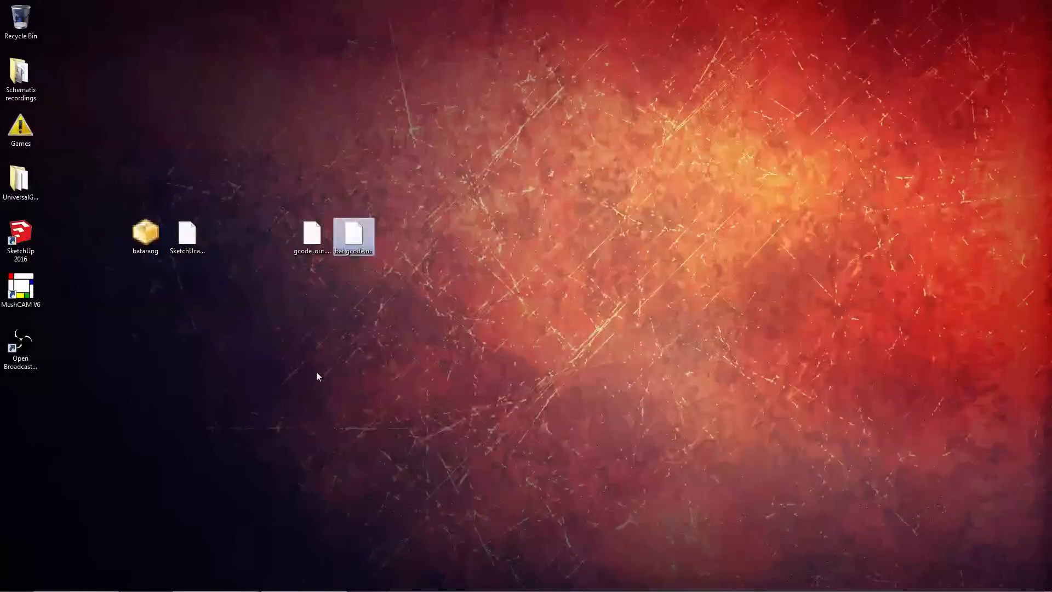
double_click(20, 181)
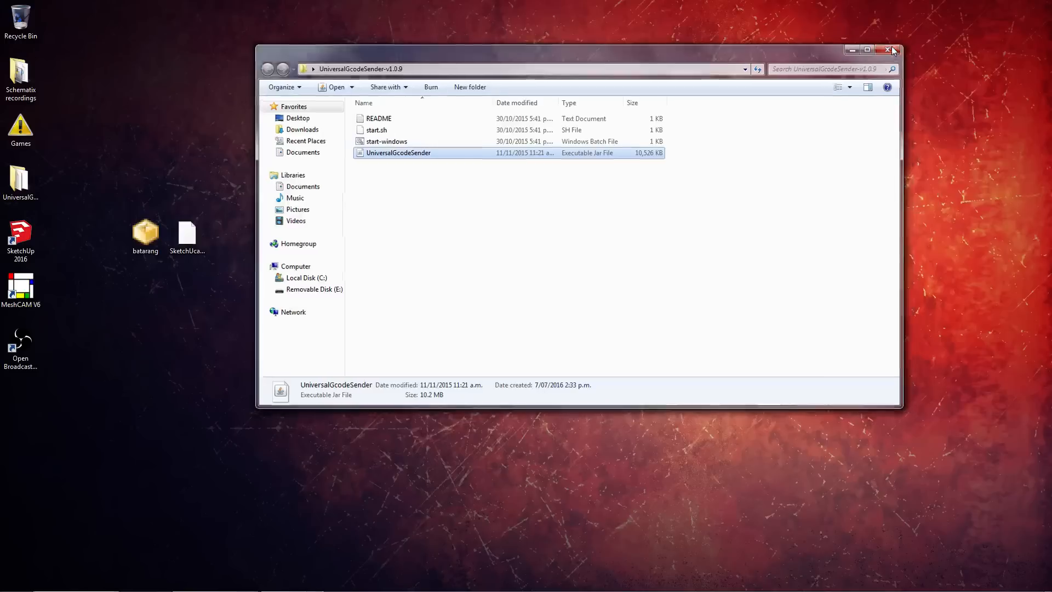
double_click(398, 152)
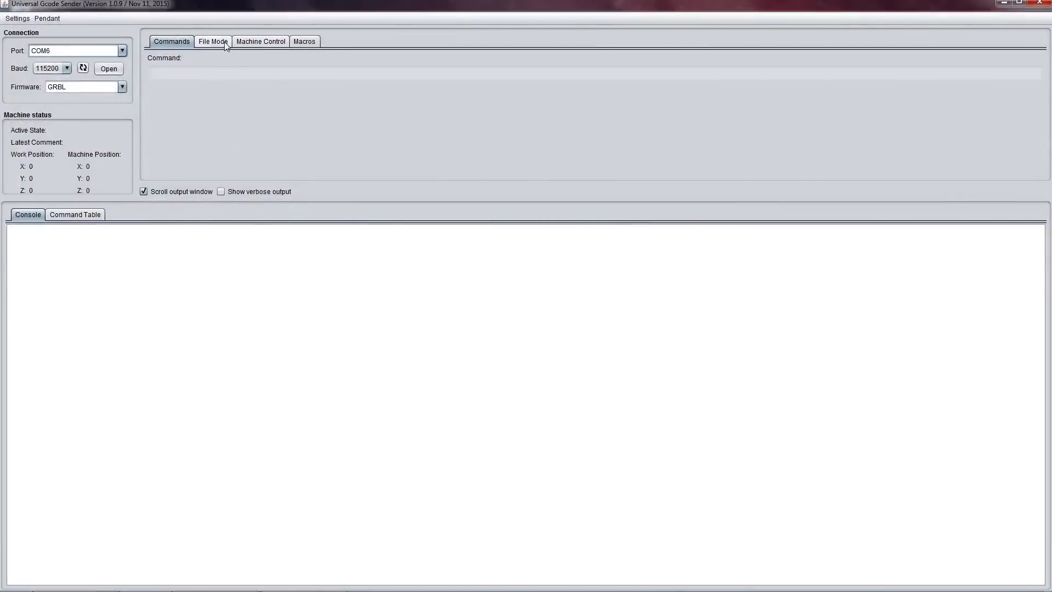
Load bat gcode.nc in File Mode and preview its toolpath in the visualizer.
click(213, 41)
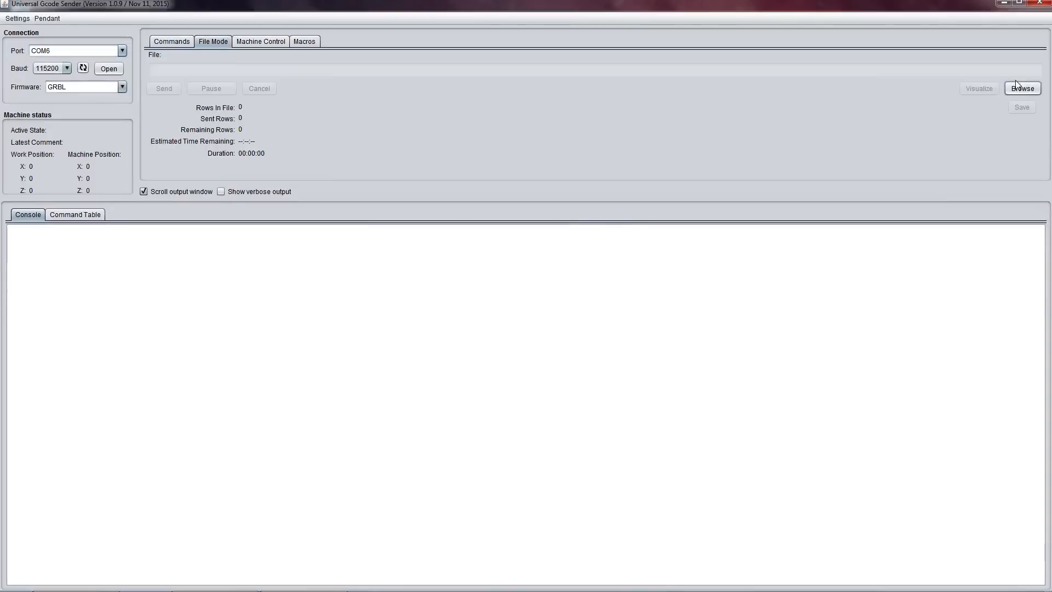
click(1022, 88)
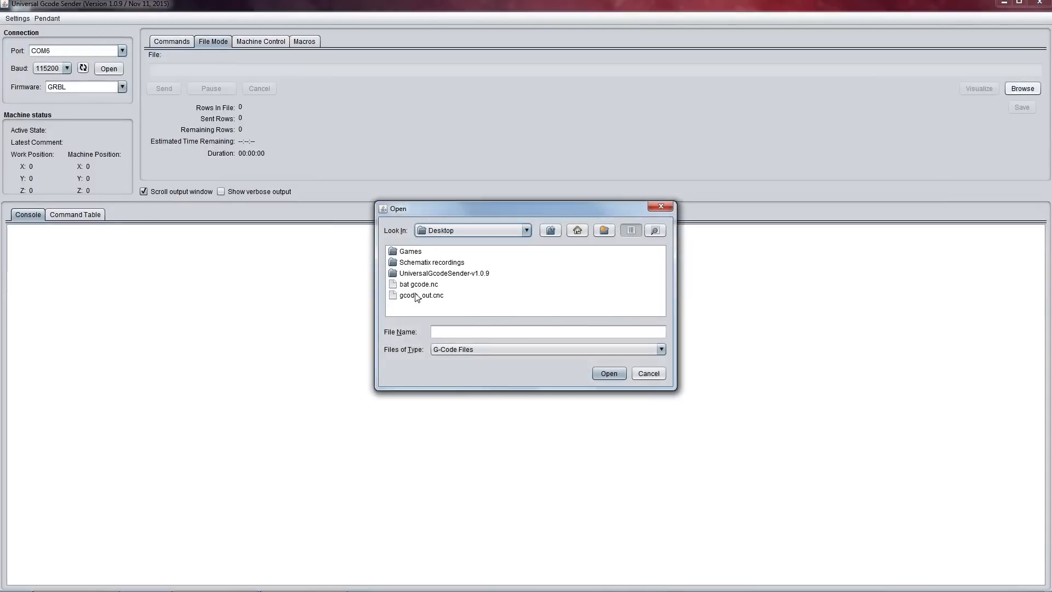
click(418, 283)
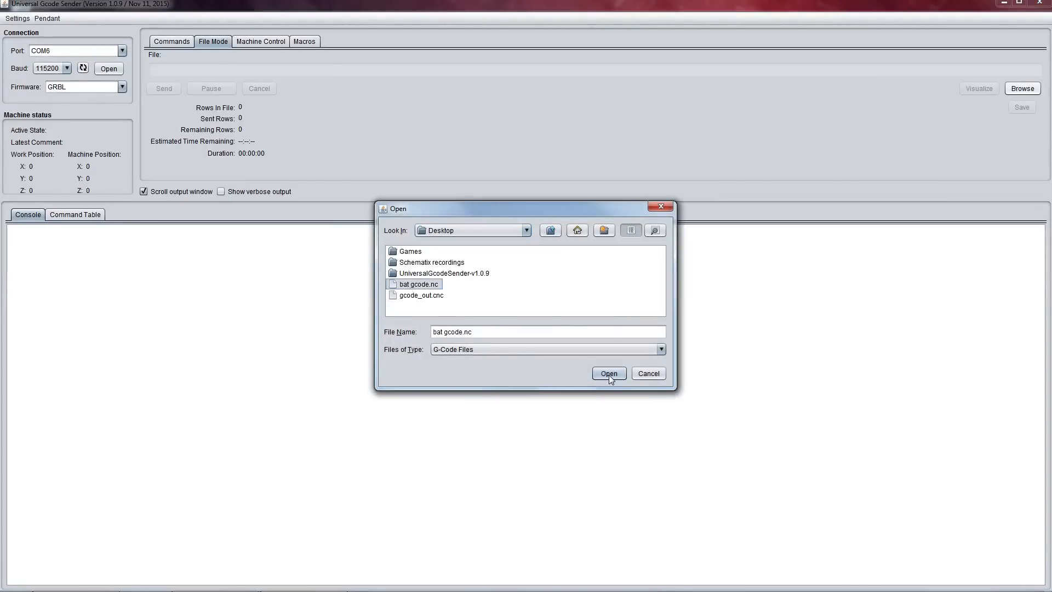
click(607, 373)
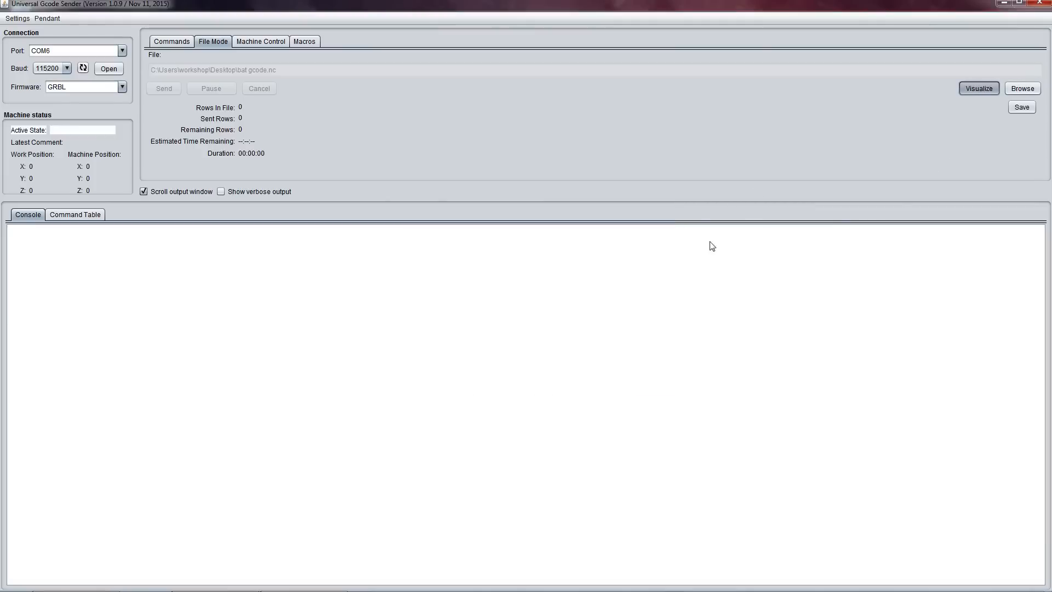
click(978, 88)
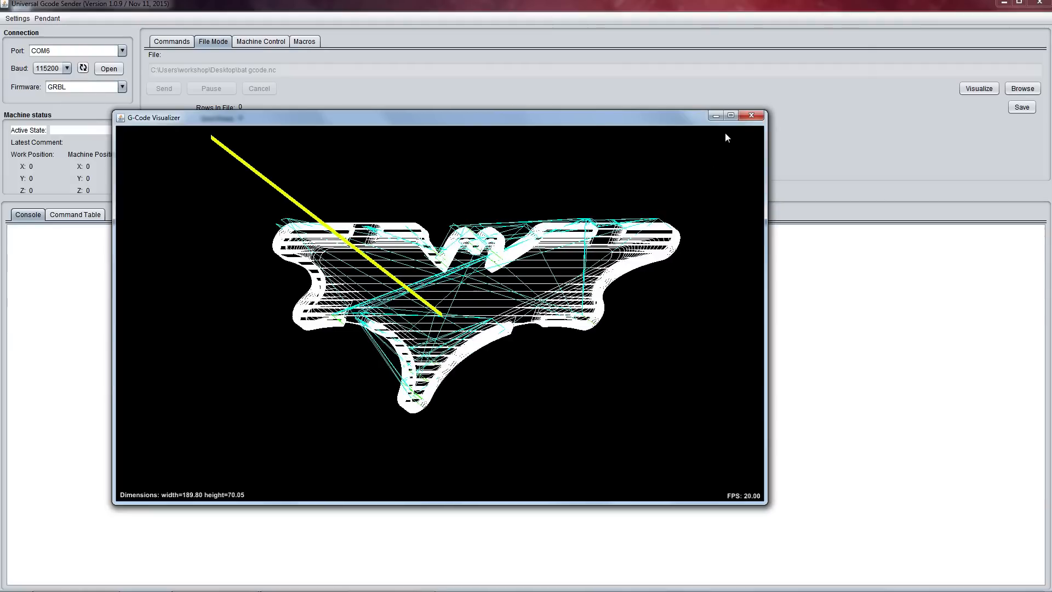
click(750, 116)
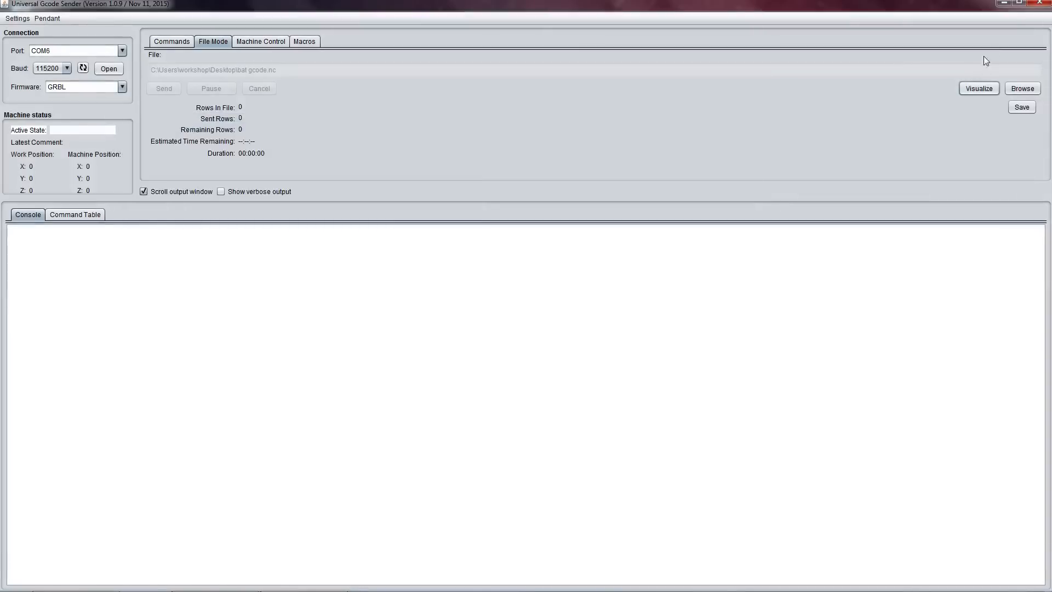